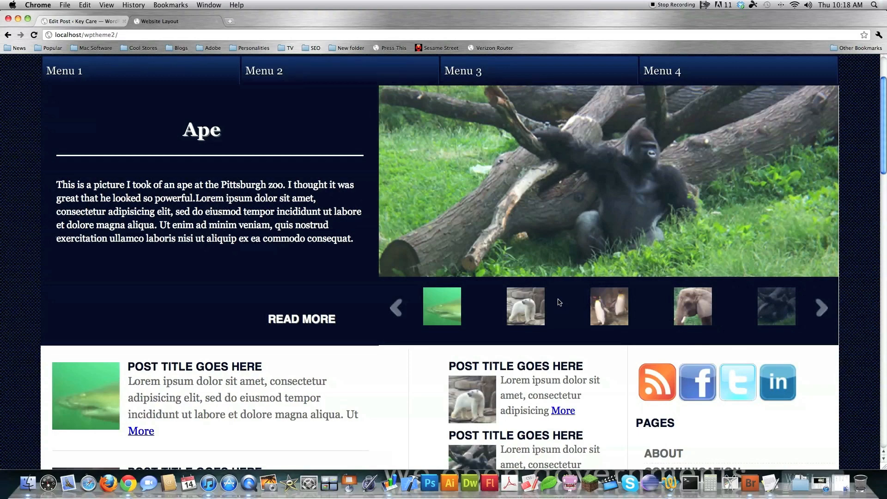
mouse_move(222, 129)
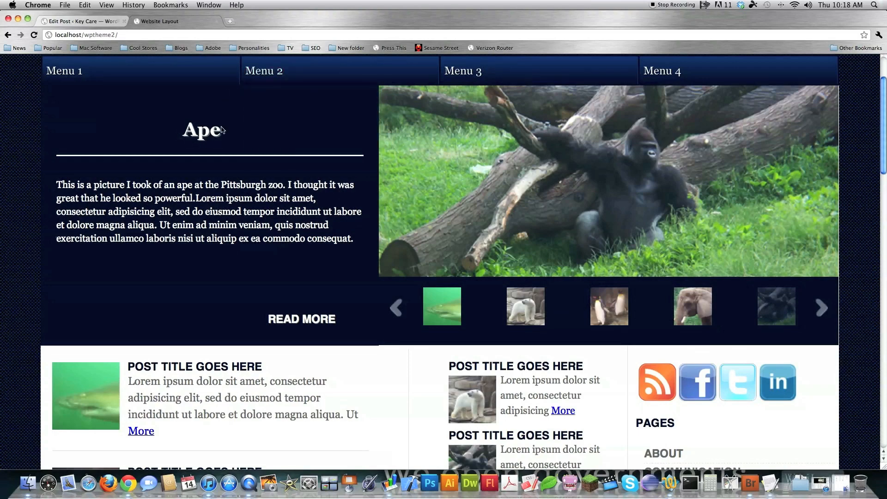
- Browse the theme homepage and its featured images in the browser
click(442, 306)
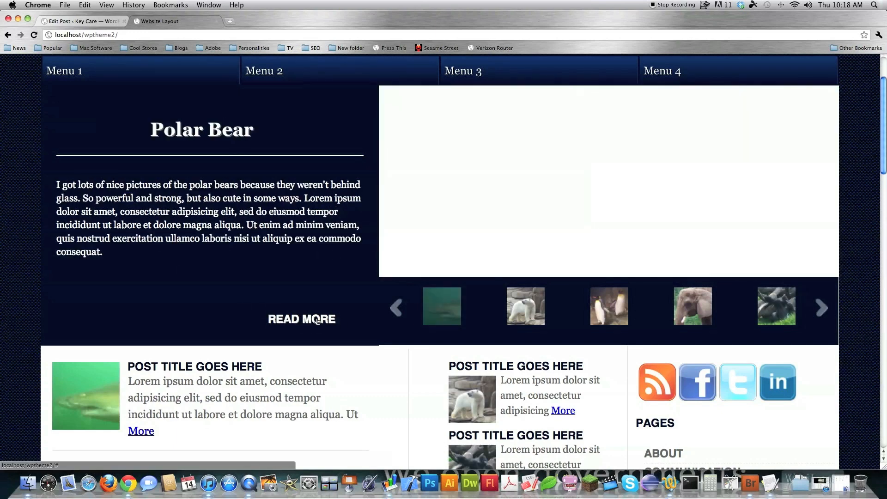
click(524, 306)
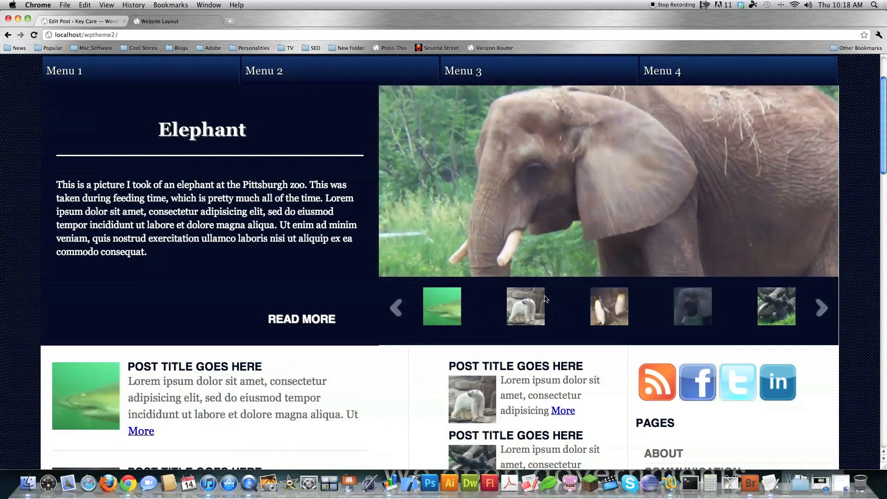
mouse_move(349, 282)
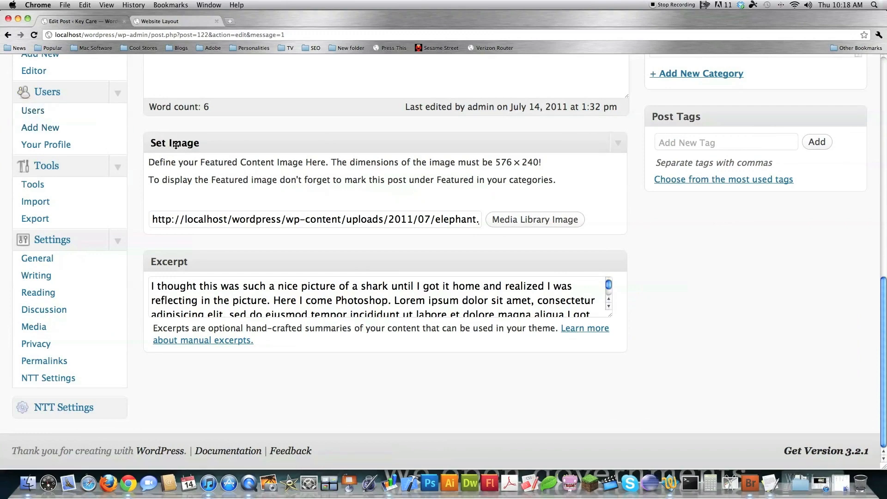
mouse_move(268, 205)
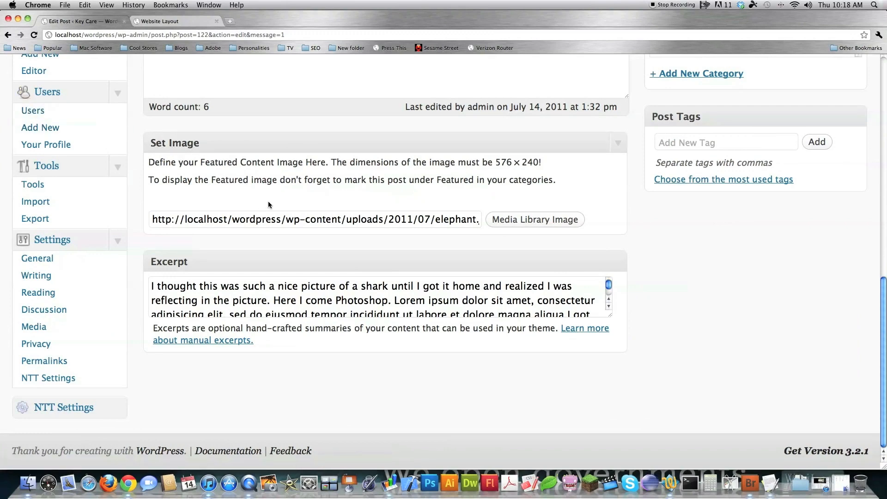
mouse_move(304, 199)
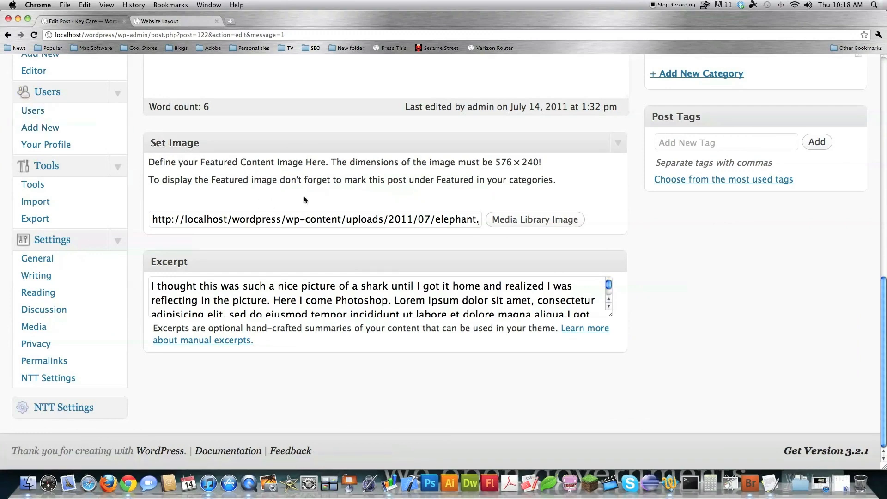
mouse_move(273, 199)
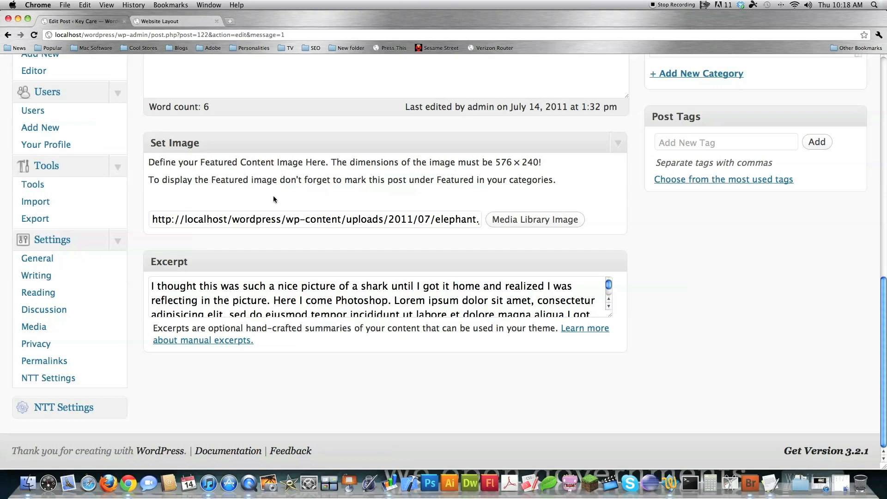
click(160, 21)
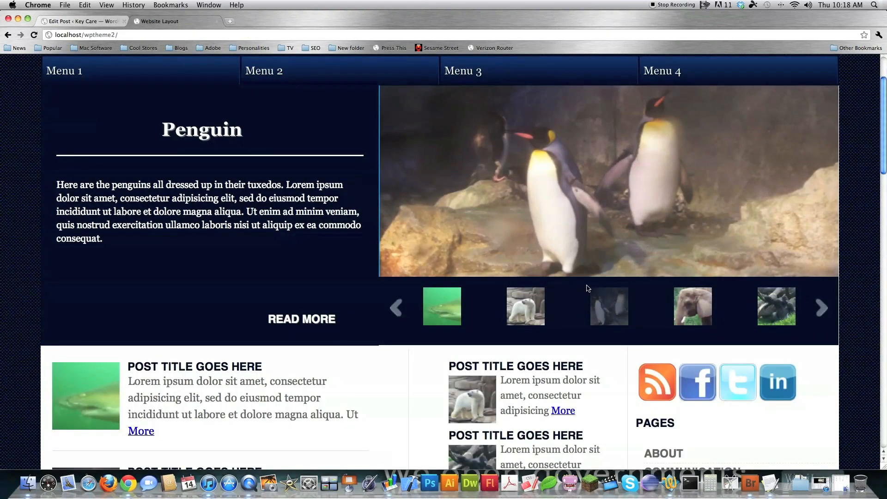
click(693, 306)
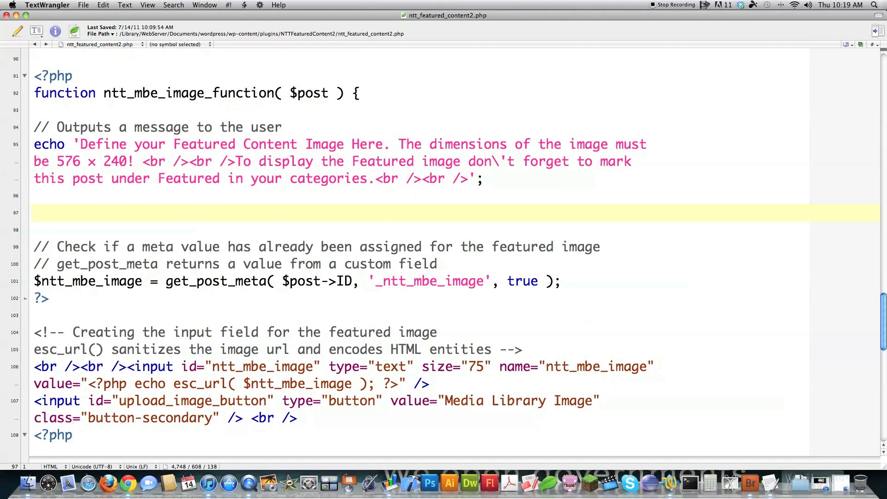
- On line 97, store get_term_by('name', 'Featured', 'category') in $postsFeatured
click(34, 214)
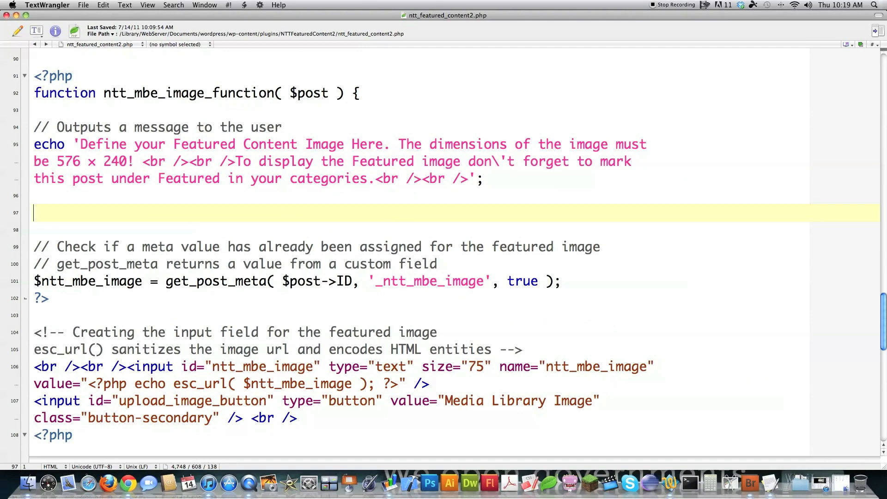
text($postsF)
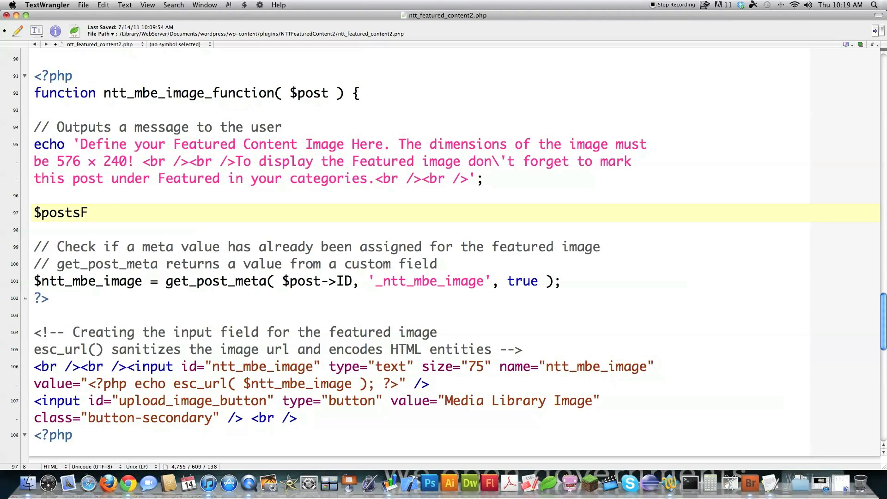
text(eatured =)
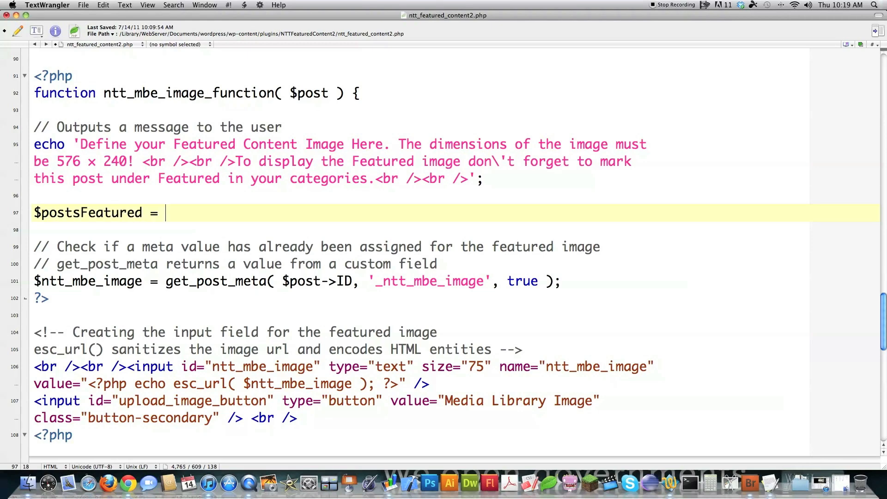
text(get_)
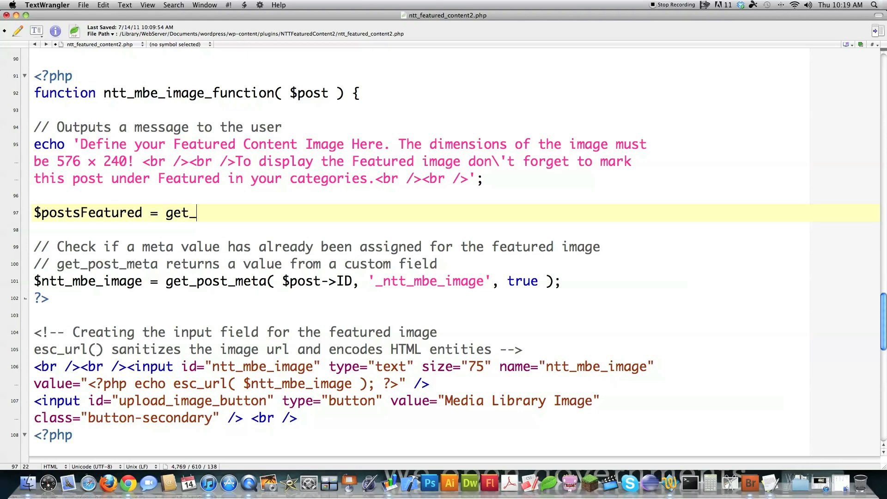
text(term_by('name)
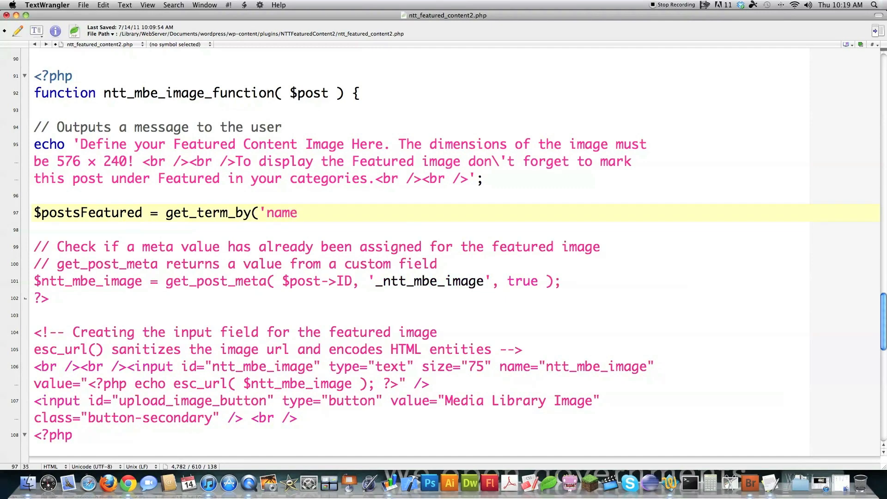
text(')
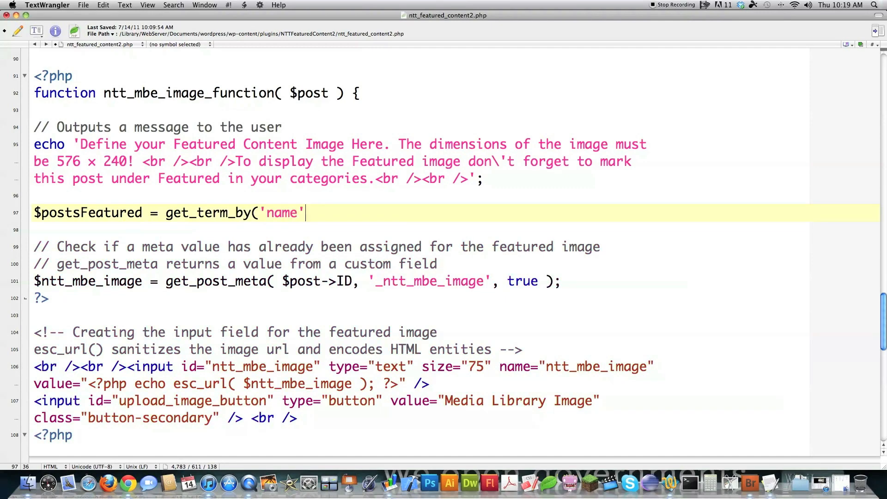
text(, 'Fea)
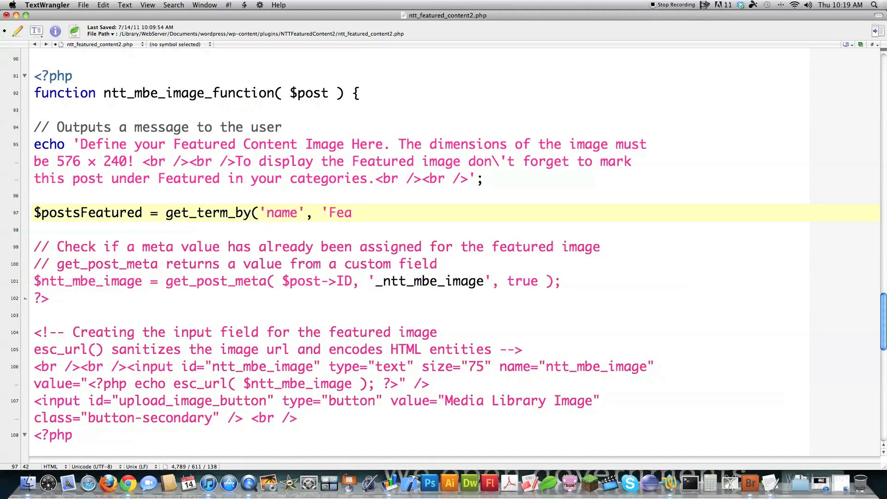
text(tured',)
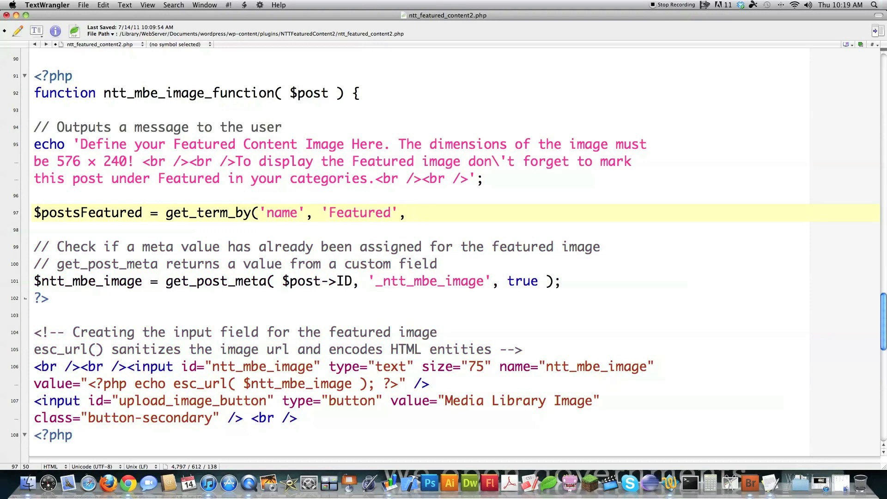
text('category)
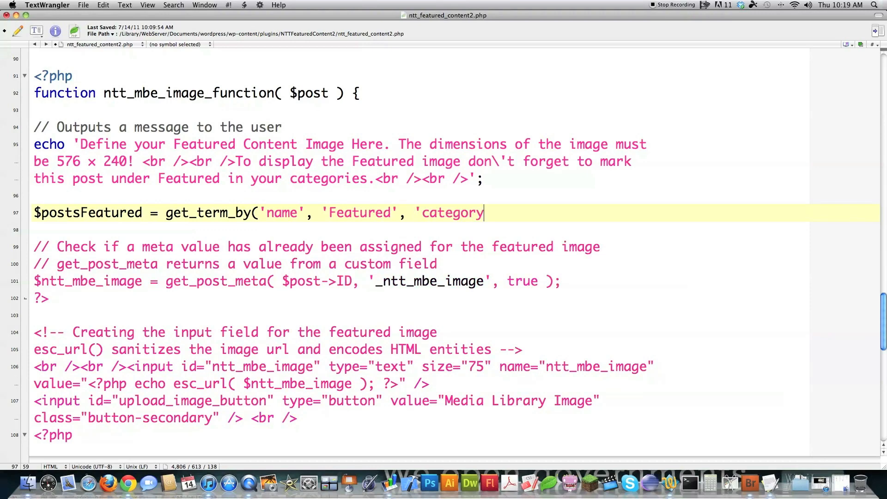
text();)
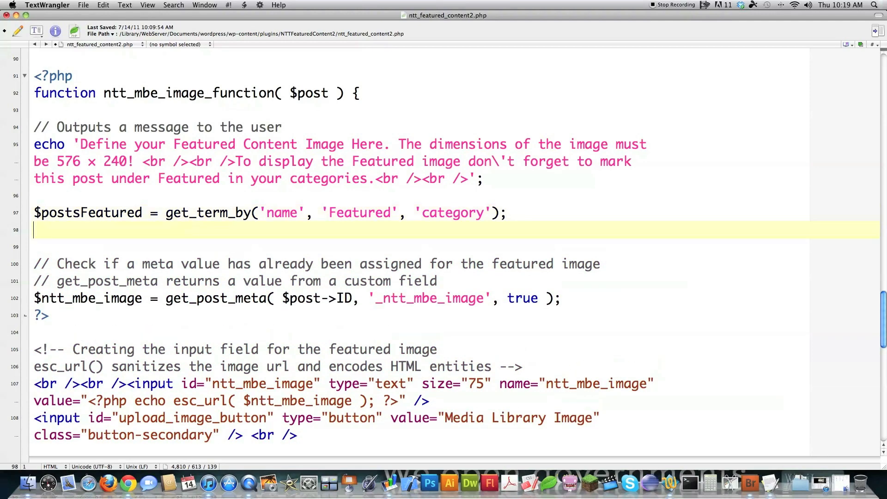
- Echo "Featured Posts: " with $postsFeatured->count and two line breaks
text(echo)
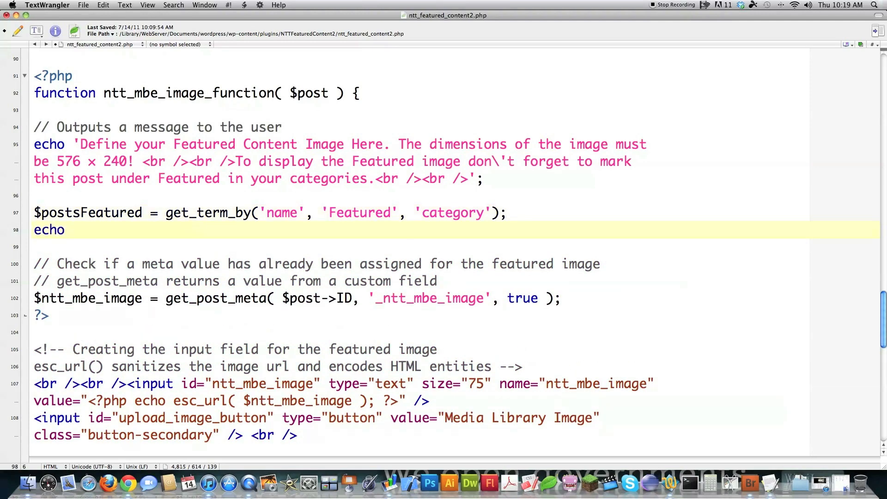
text("Featured Po)
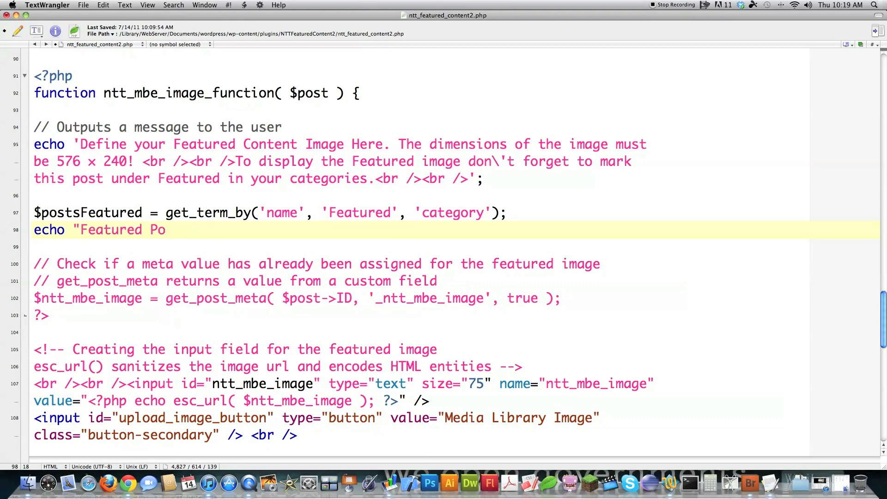
text(sts: ", $postsFeatured->)
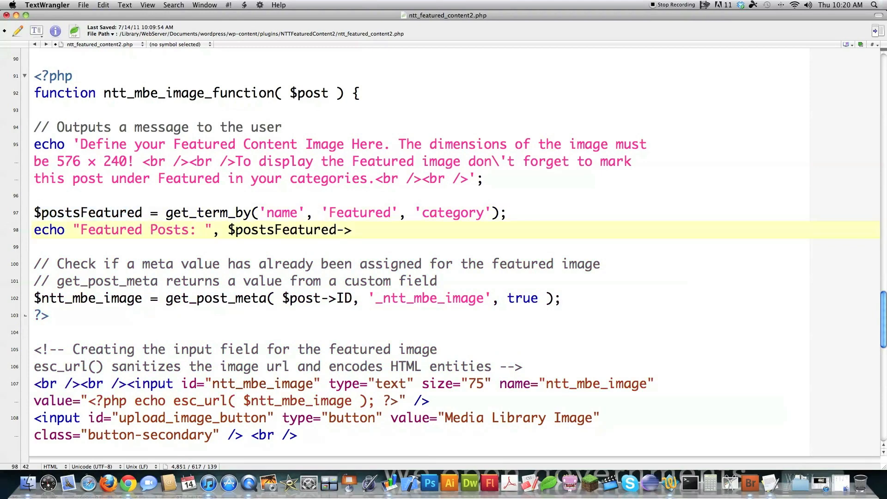
text(count)
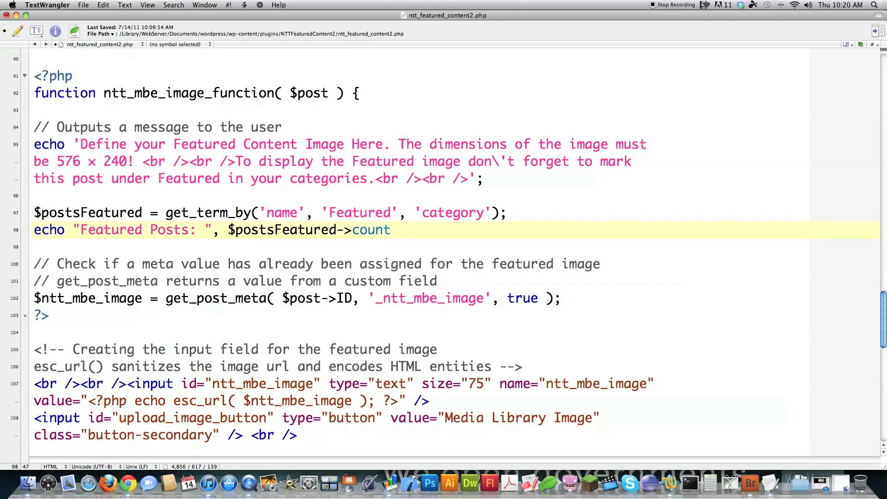
text(, "<br)
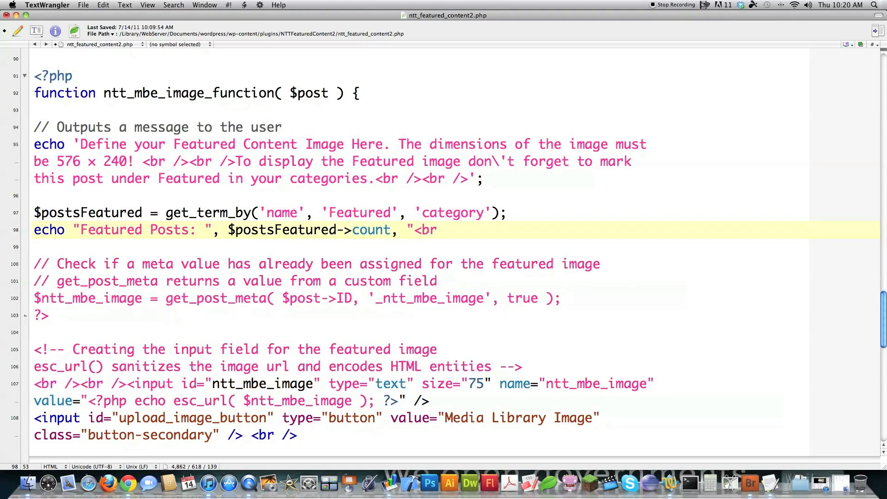
text(/><br />";)
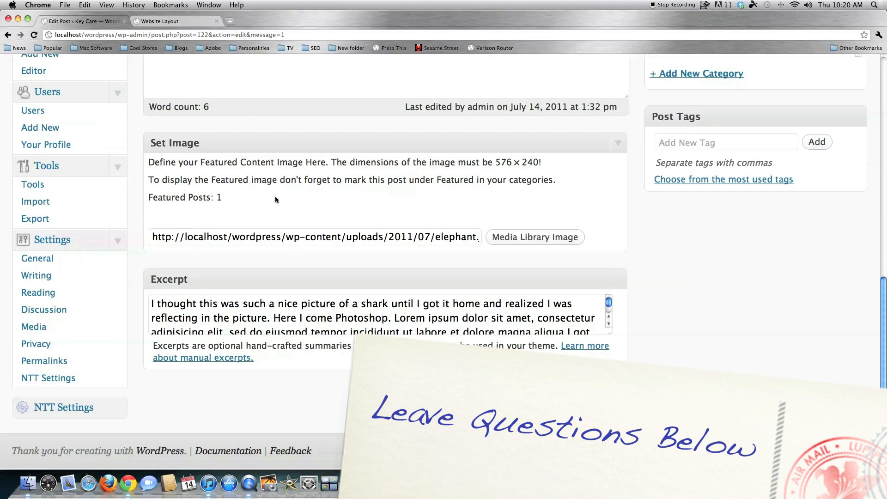
mouse_move(222, 202)
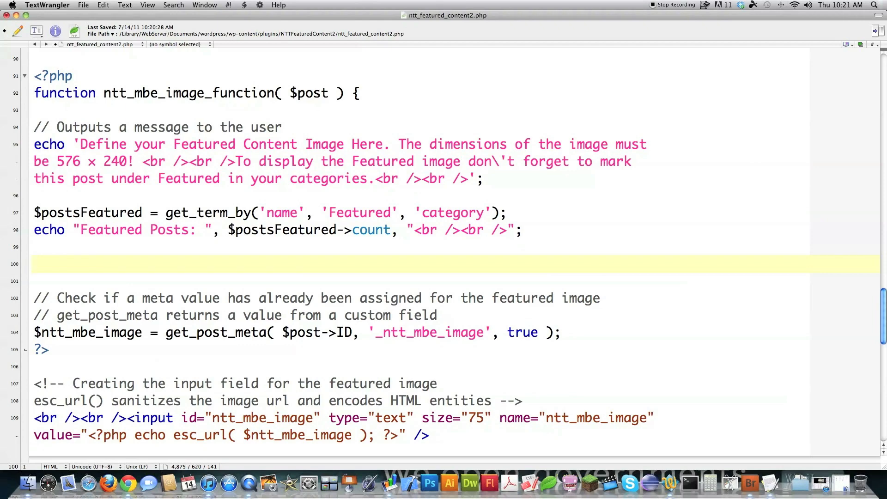
- Save $wp_query into $tempWPQuery, then set $wp_query to null
click(35, 264)
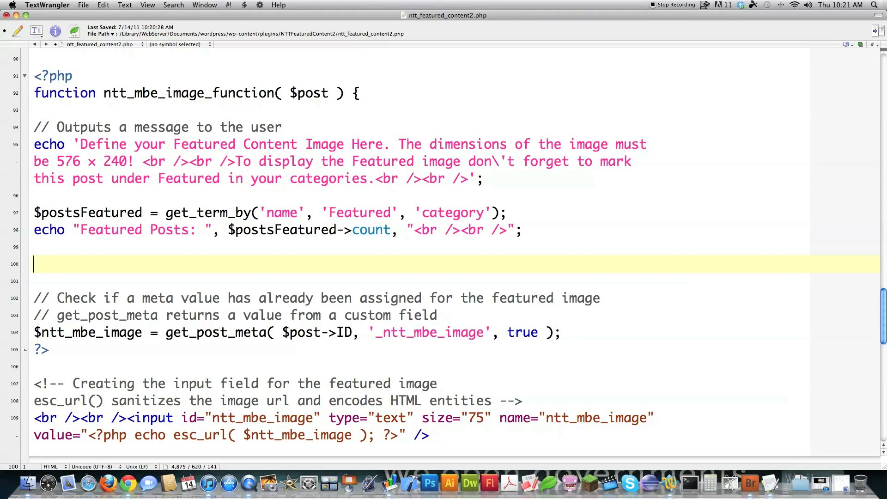
text($)
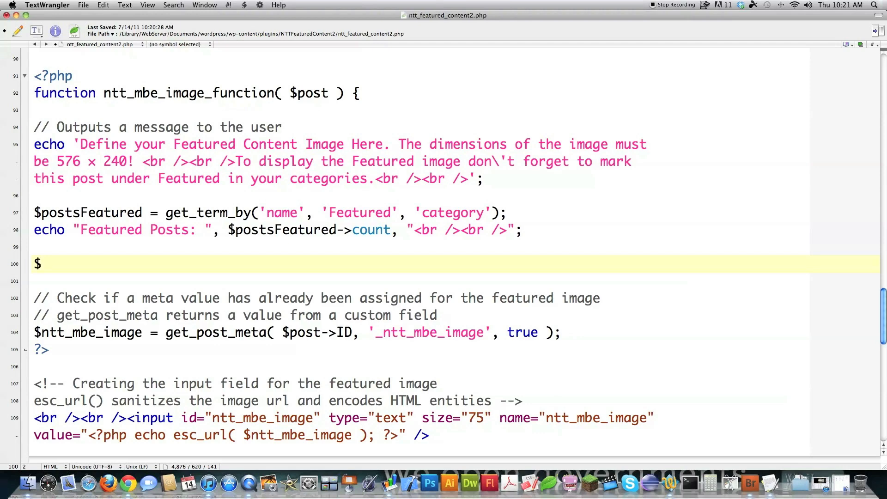
text(tem)
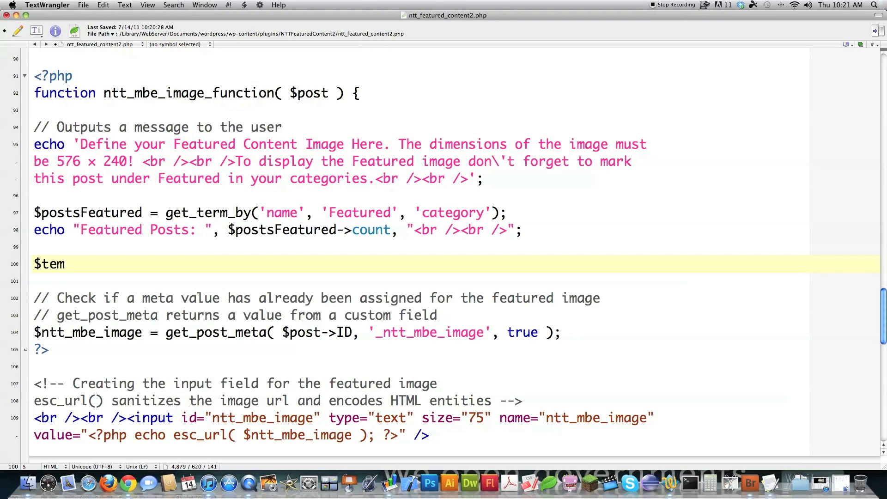
text(pWPQ)
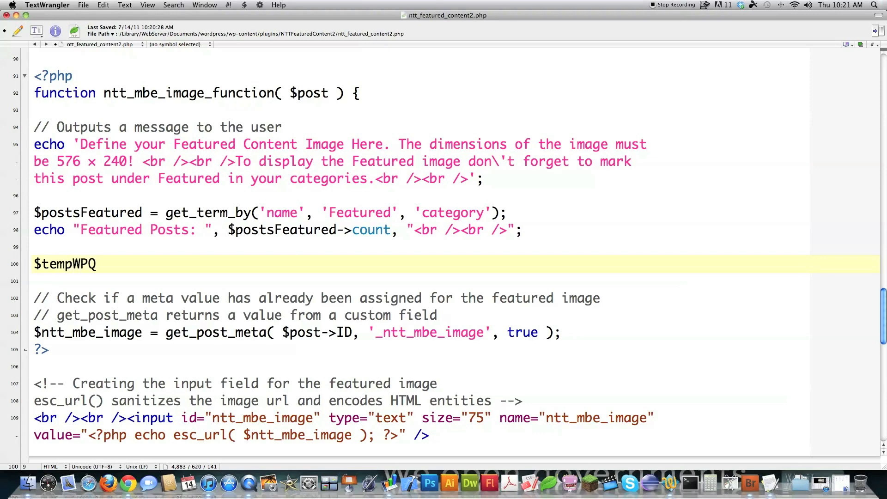
text(uery)
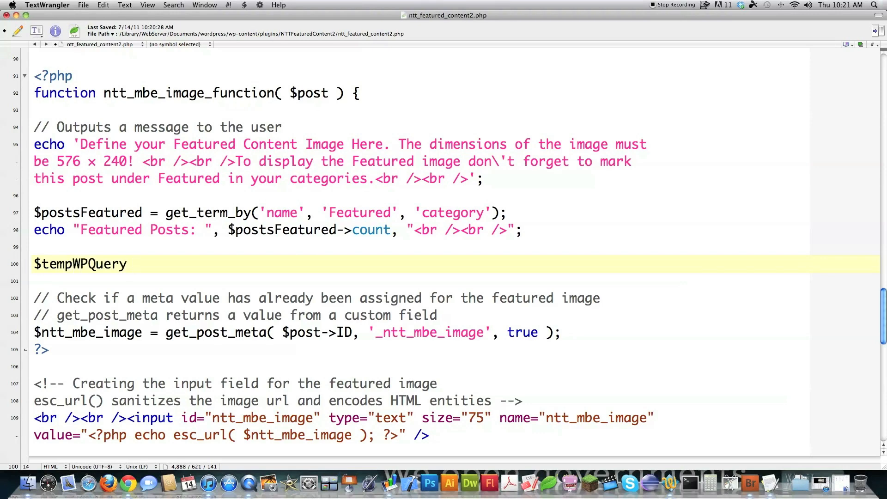
text(=)
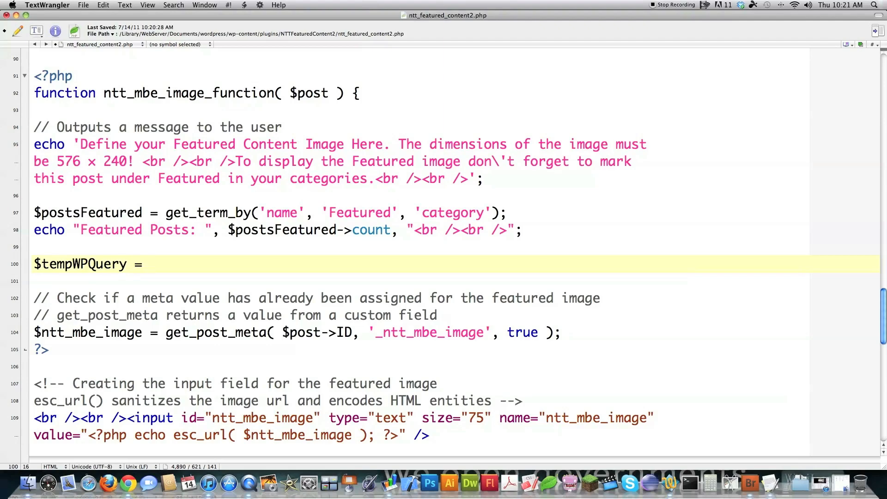
text($wp_query;)
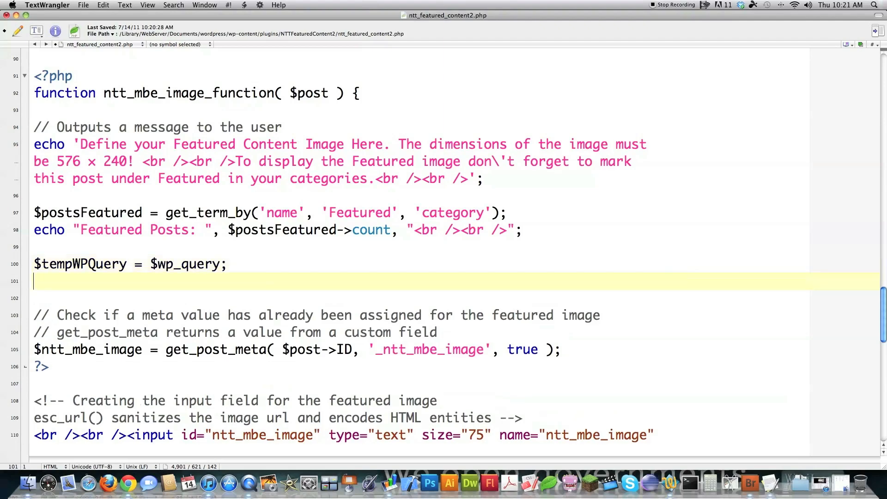
text($wp_)
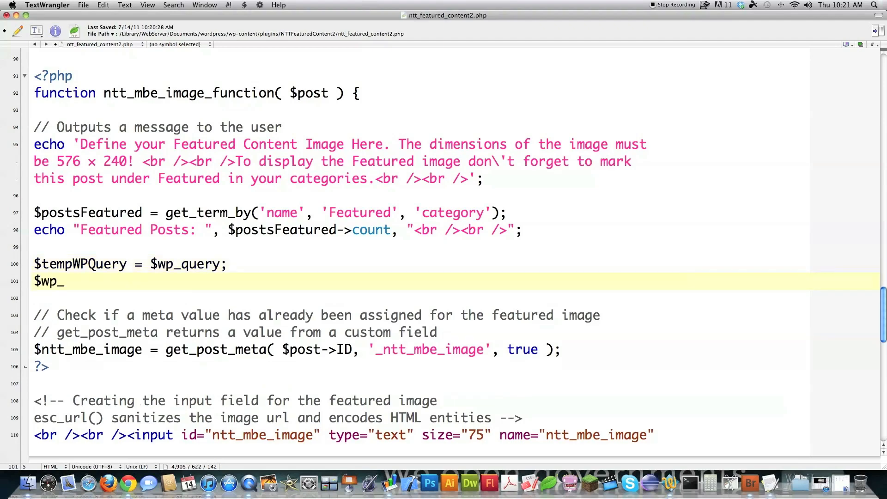
text(query = null;)
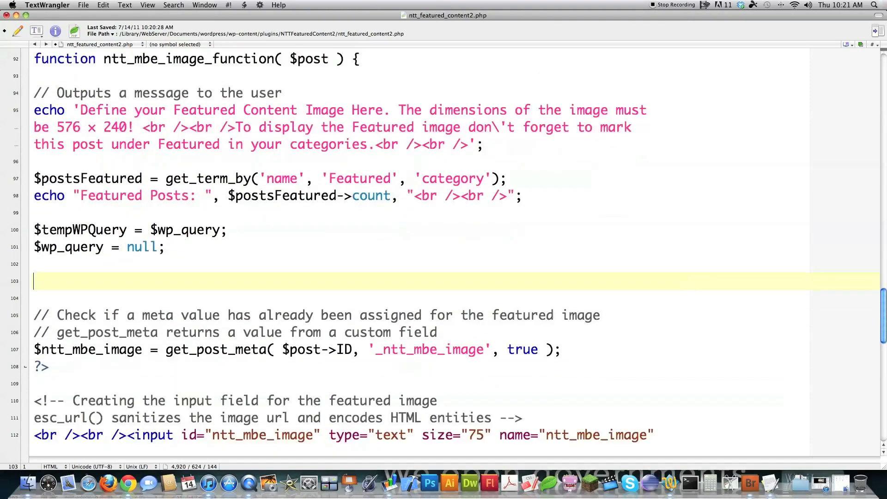
- Assign a new WP_Query() to $wp_query
scroll(down, 3)
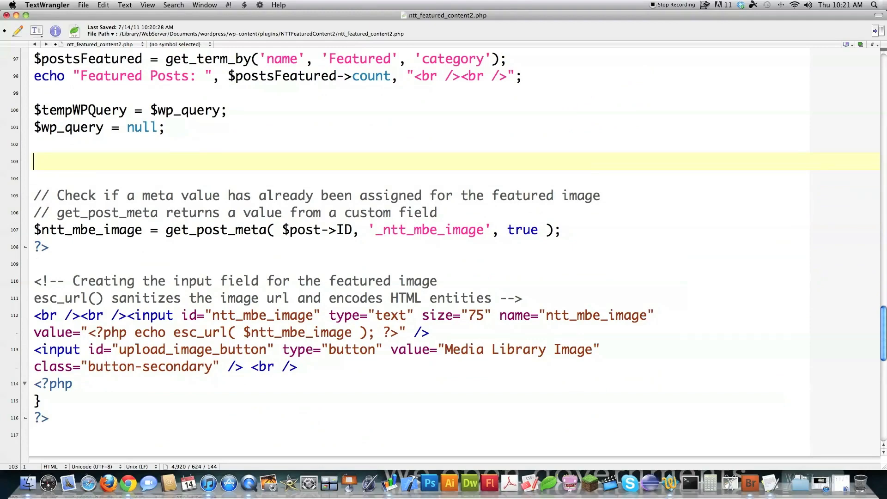
text($wp_)
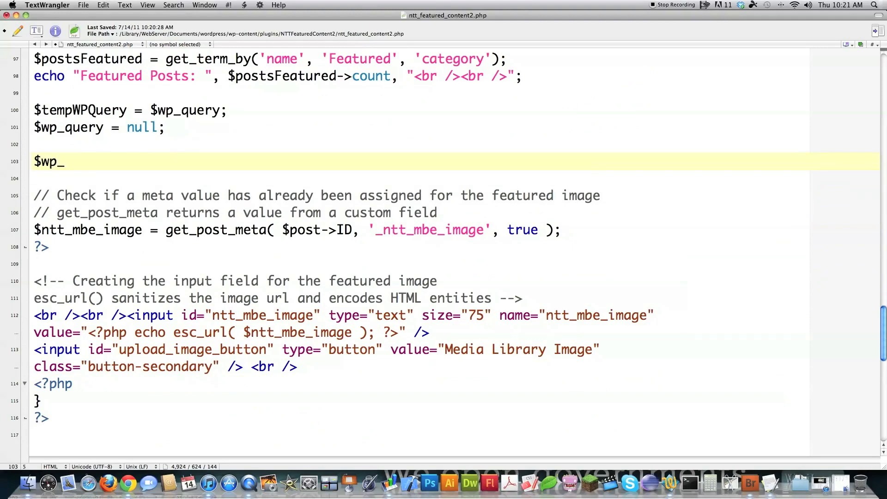
text(query = new)
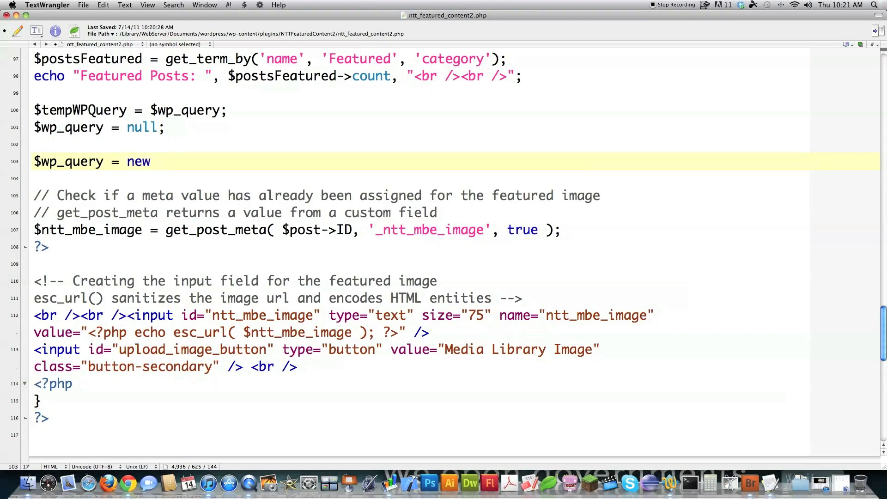
text(WP_Query)
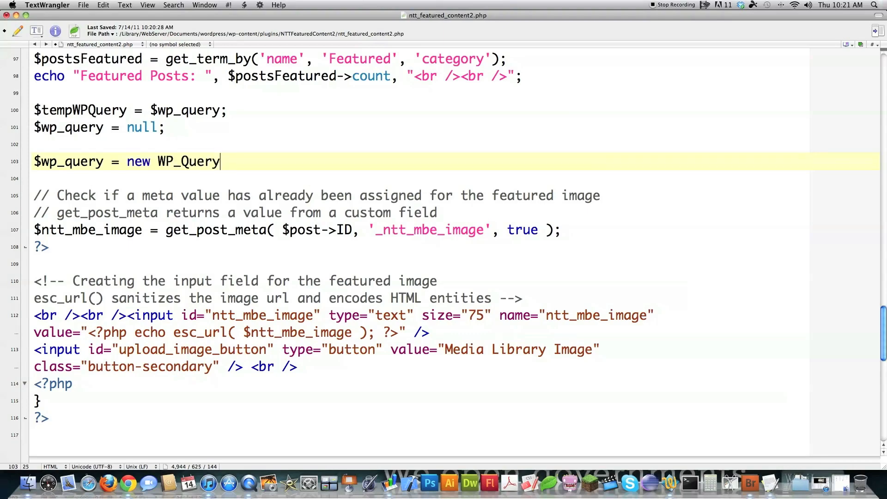
text(();)
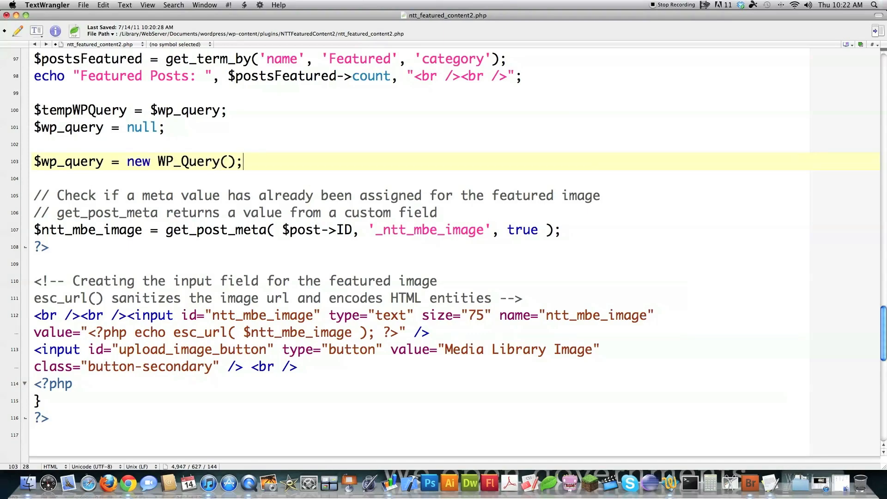
key(Return)
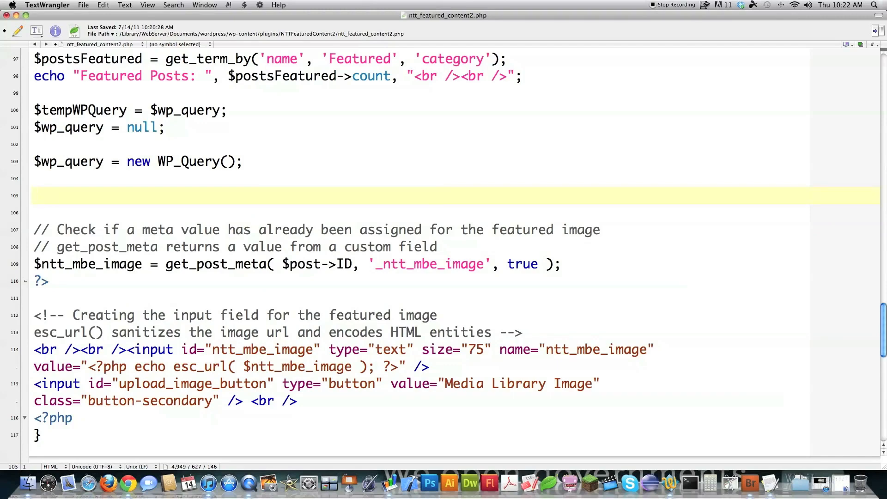
- Query posts_per_page set to $postsFeatured->count with category_name=Featured
click(33, 195)
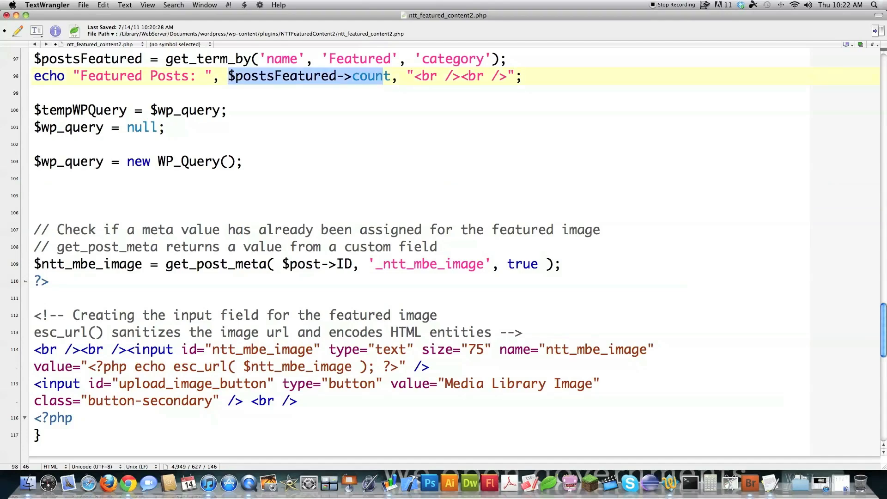
text($wp_)
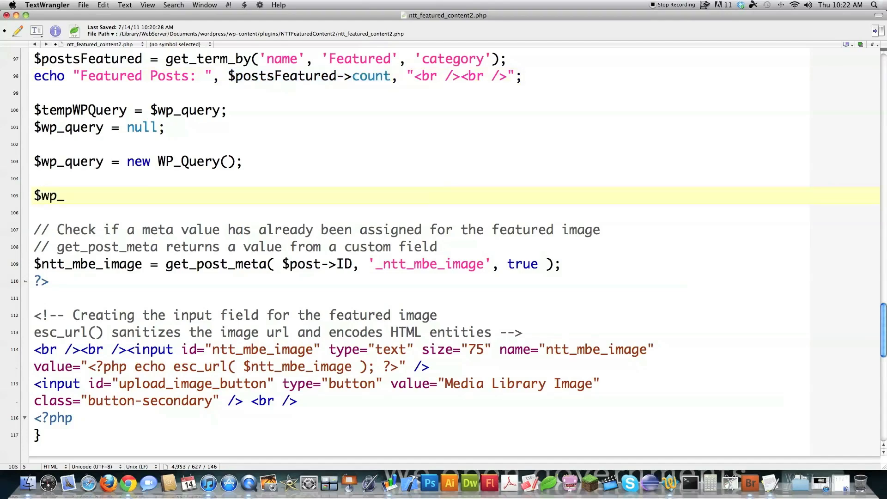
text(query->que)
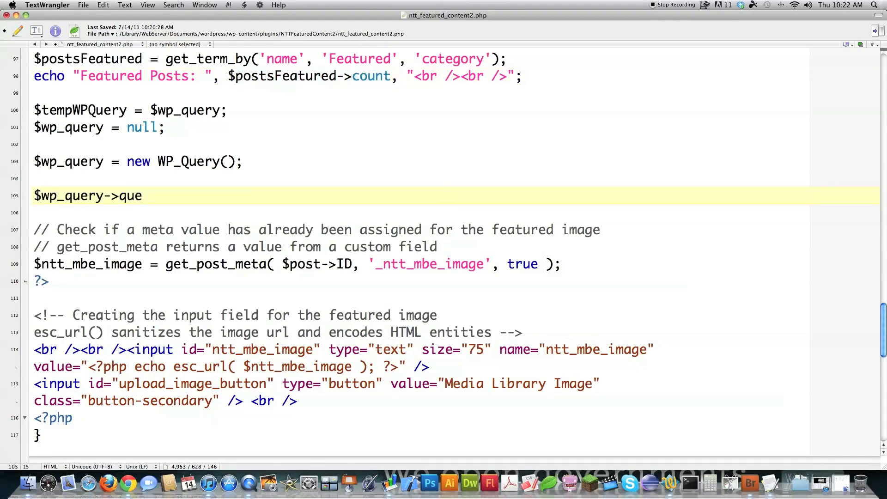
text(ry('pos)
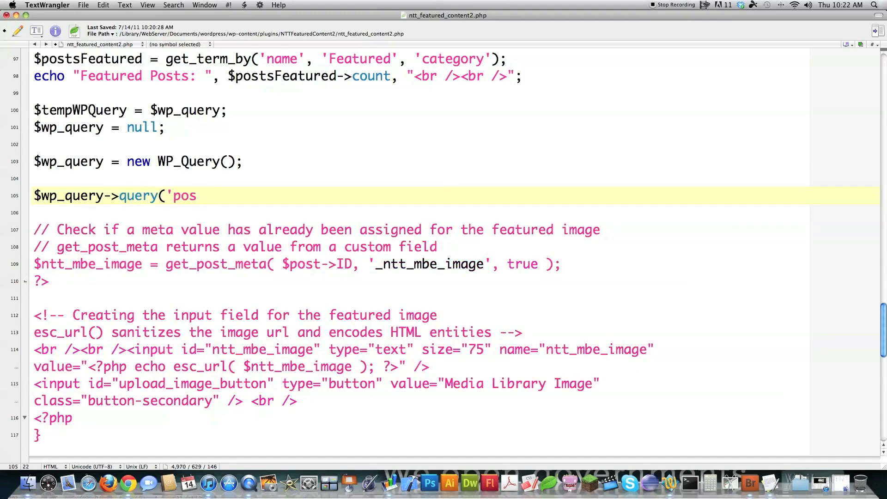
text(ts_per_)
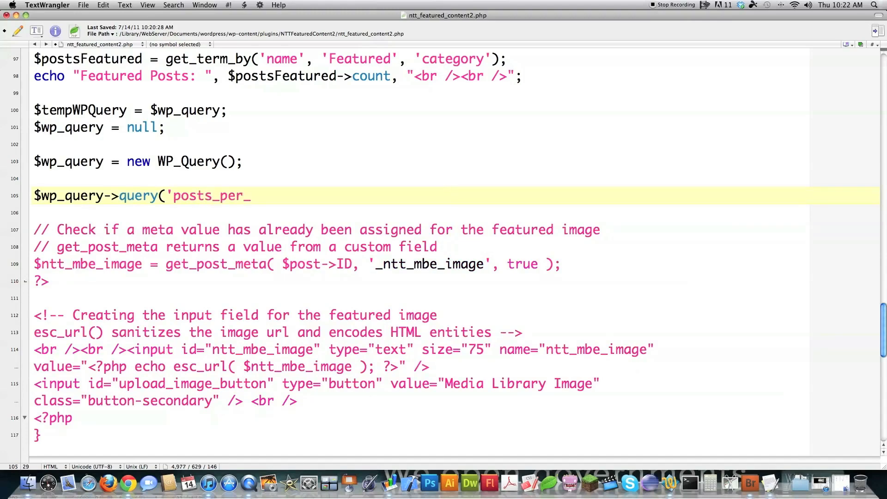
text(page=')
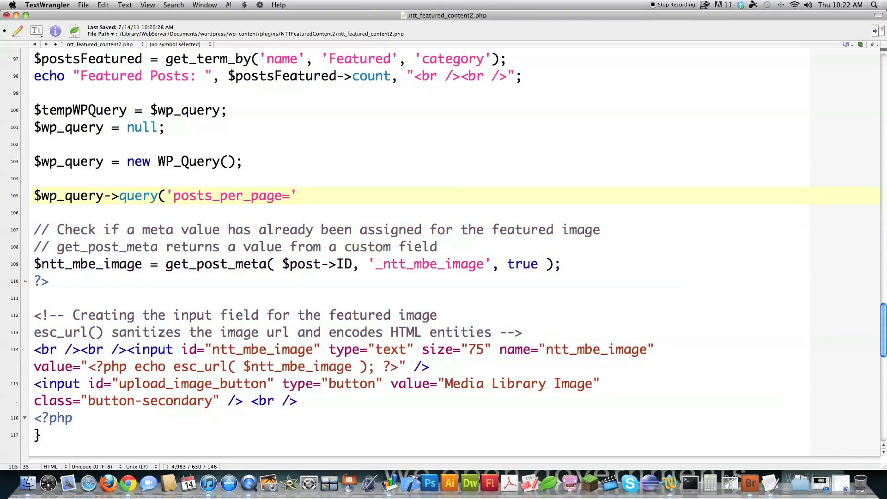
text(.$postsFeatured->count)
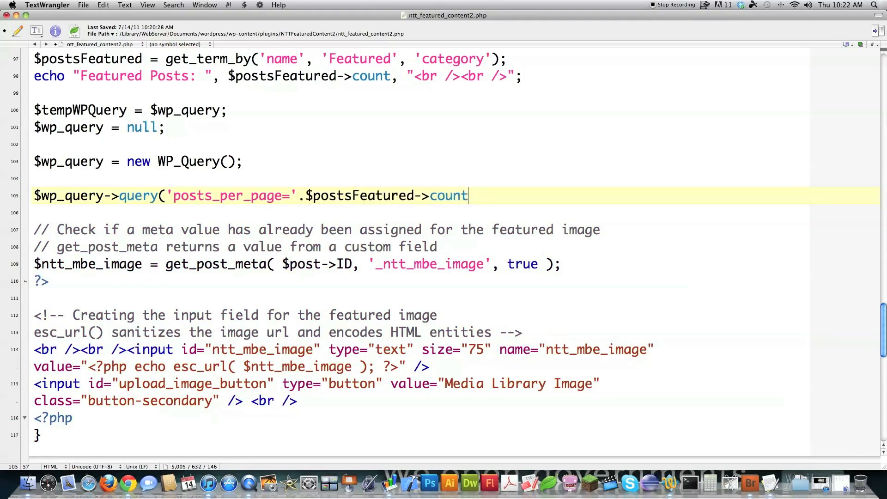
text(.')
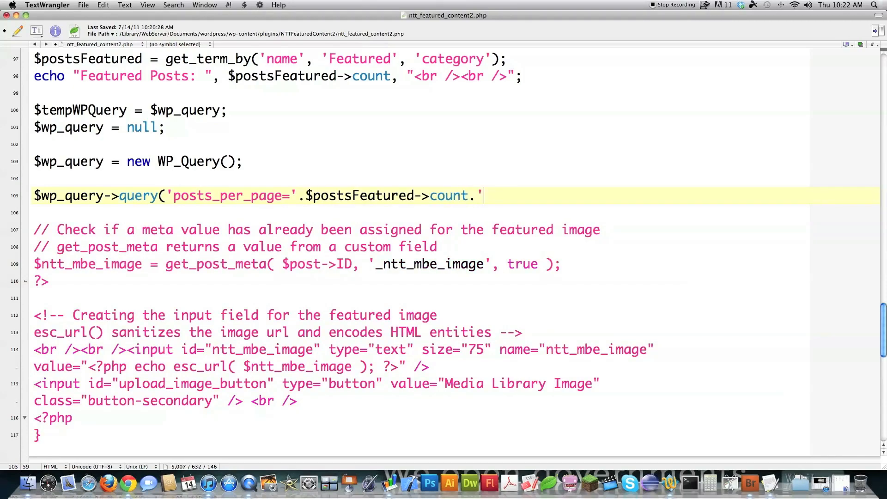
text(&categor)
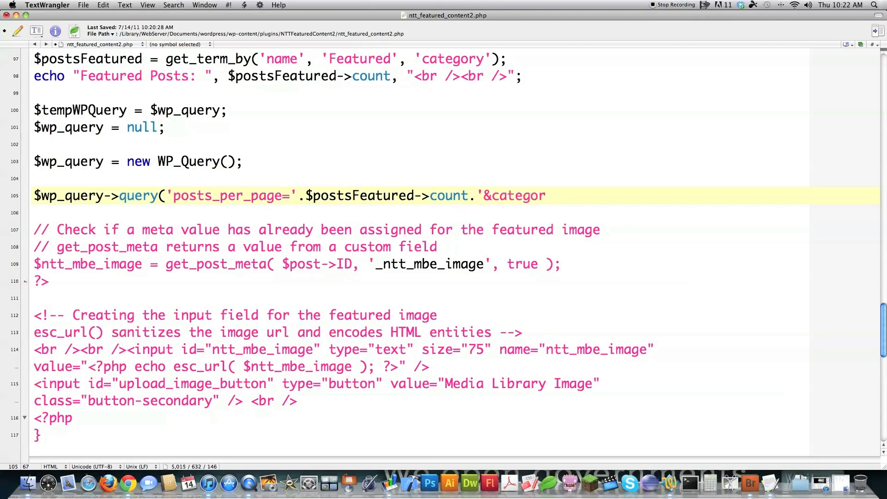
text(y_name=Featured');)
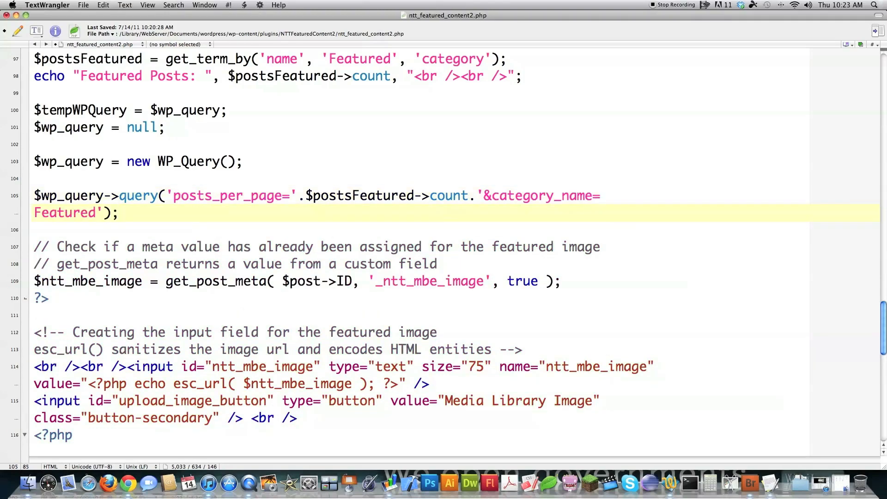
key(Return)
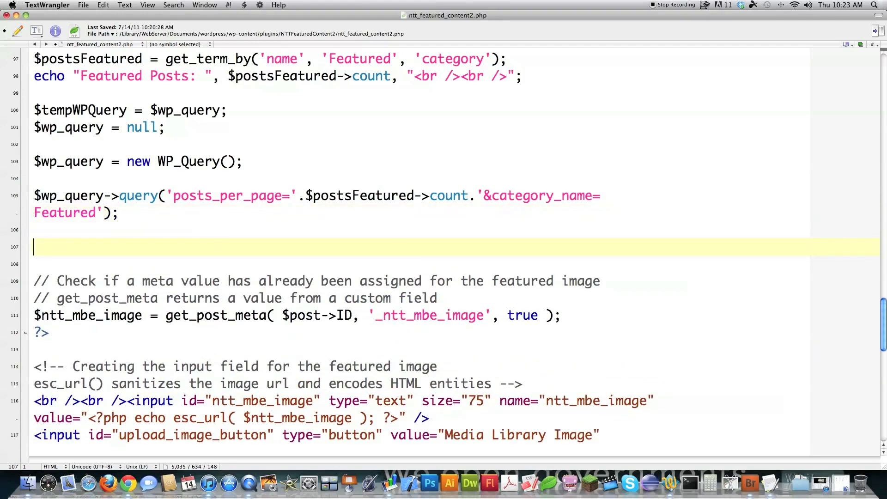
- Write a while ($wp_query->have_posts()) loop that outputs the_title()
text(while)
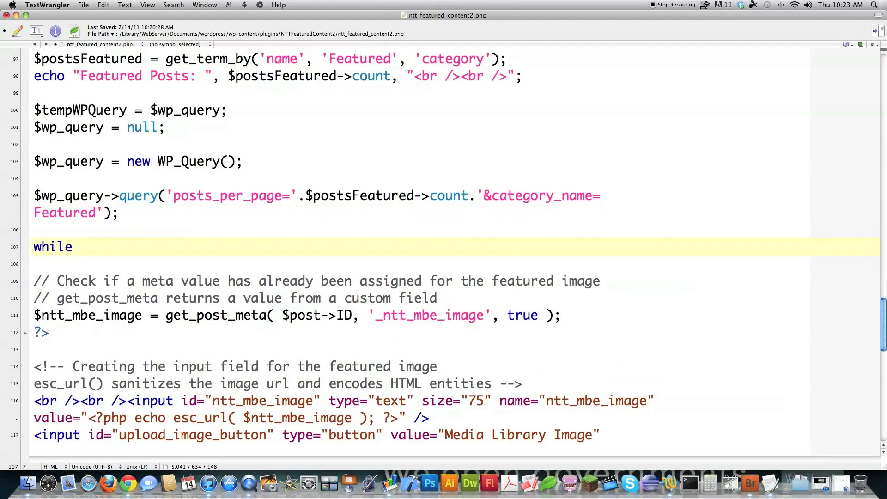
text(($wp_)
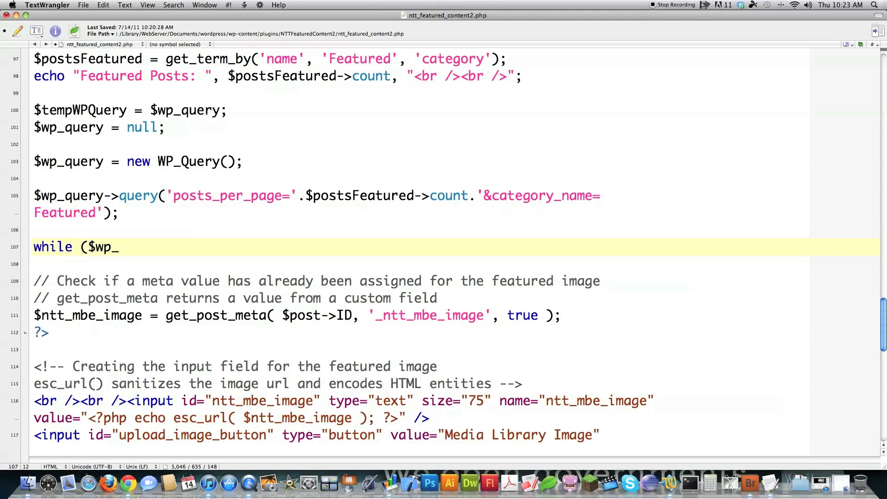
text(query->have)
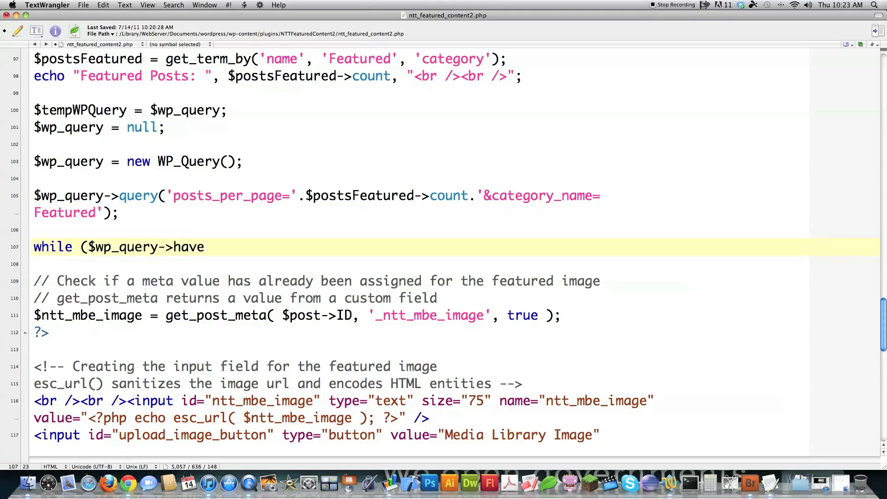
text(_posts()):)
text($wp_)
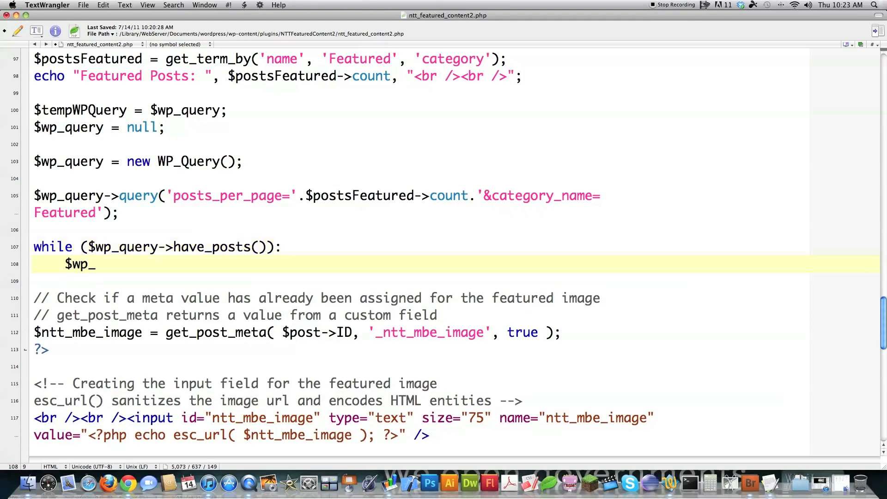
text(query->the_post();)
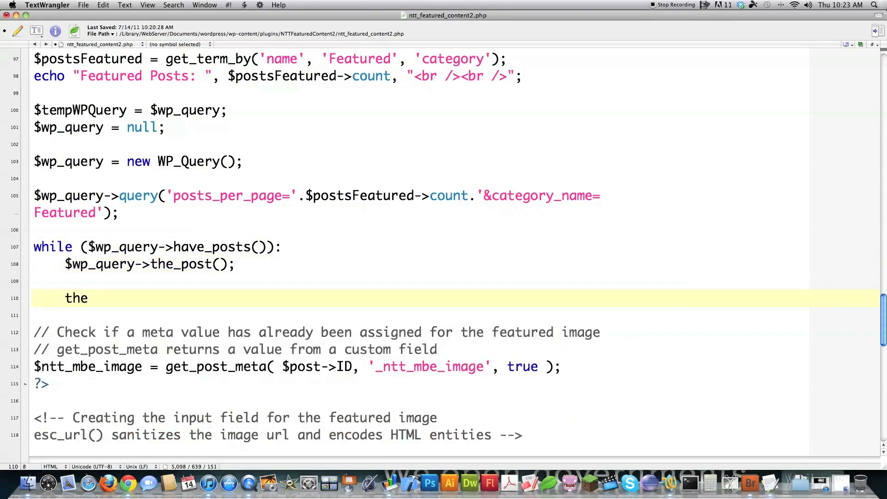
text(_title)
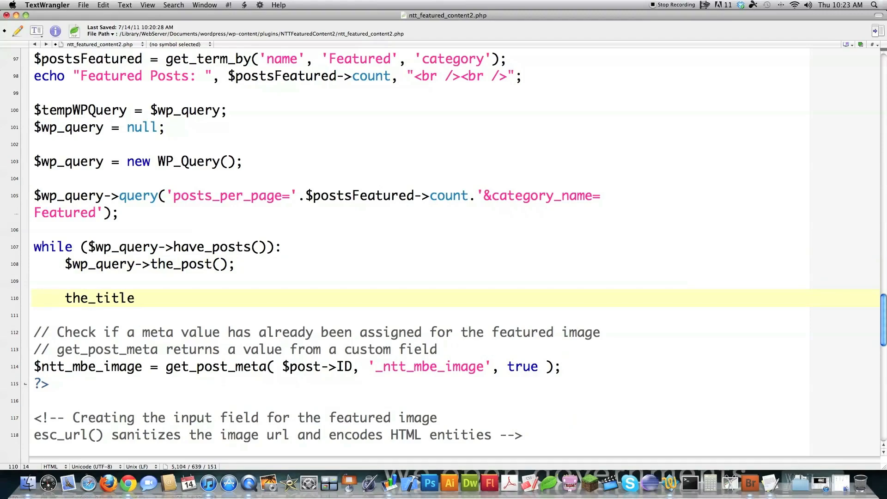
text(();)
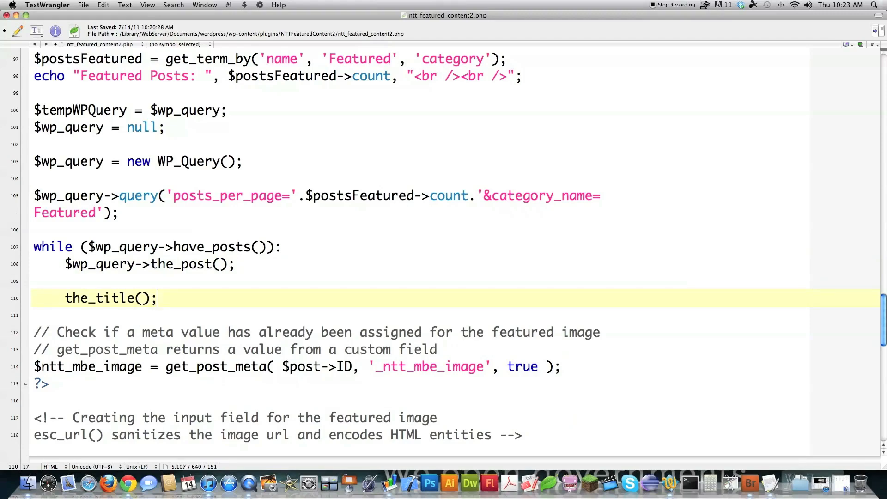
- Close the loop with endwhile, null $wp_query, then restore it from $tempWPQuery
text(end)
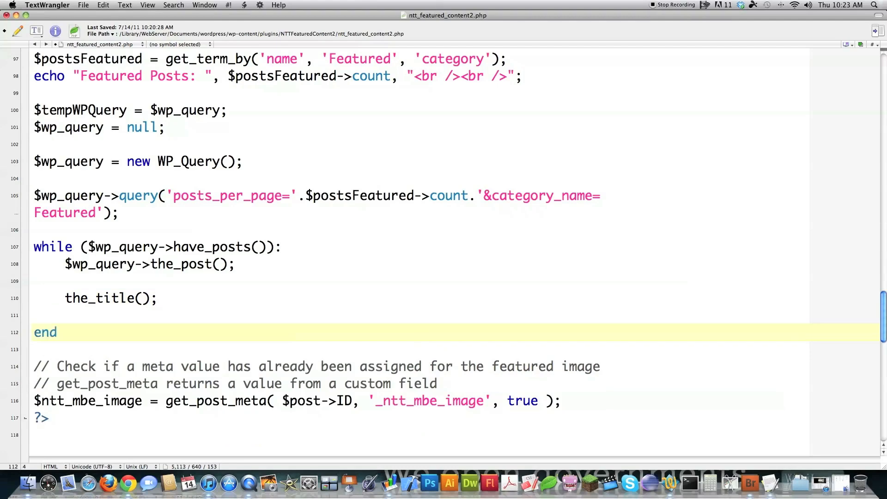
text(while;)
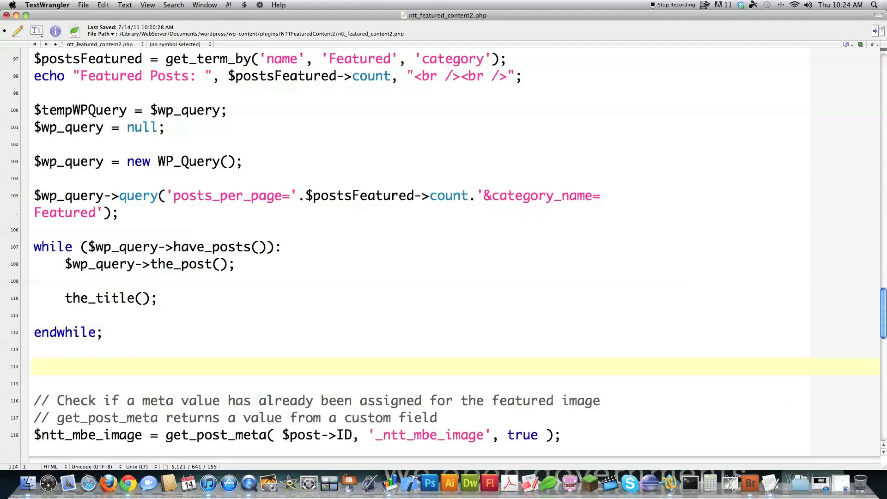
text($)
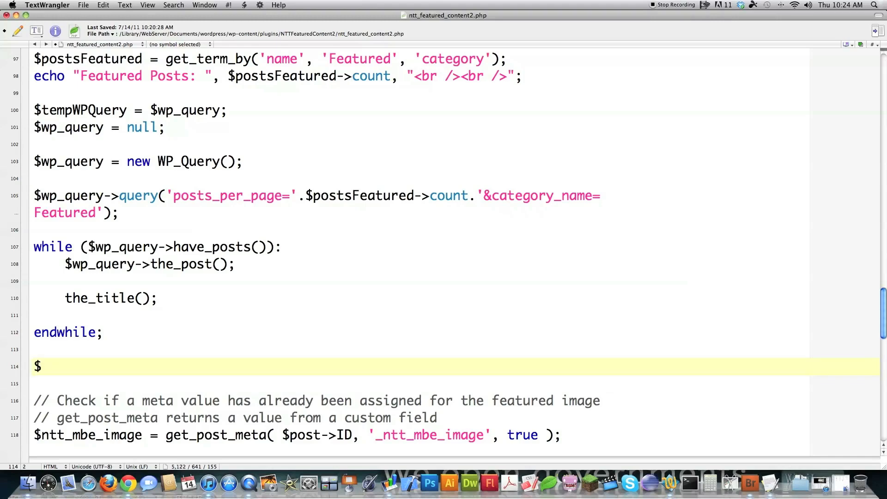
text(wp_)
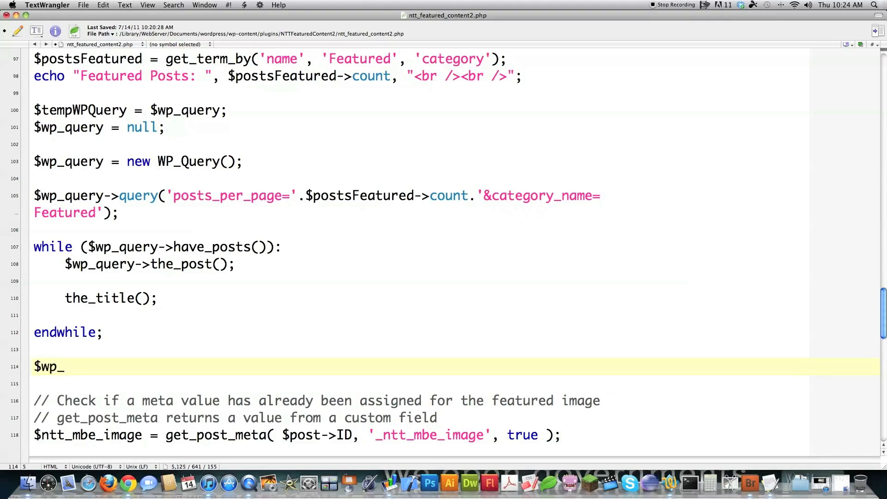
text(query =)
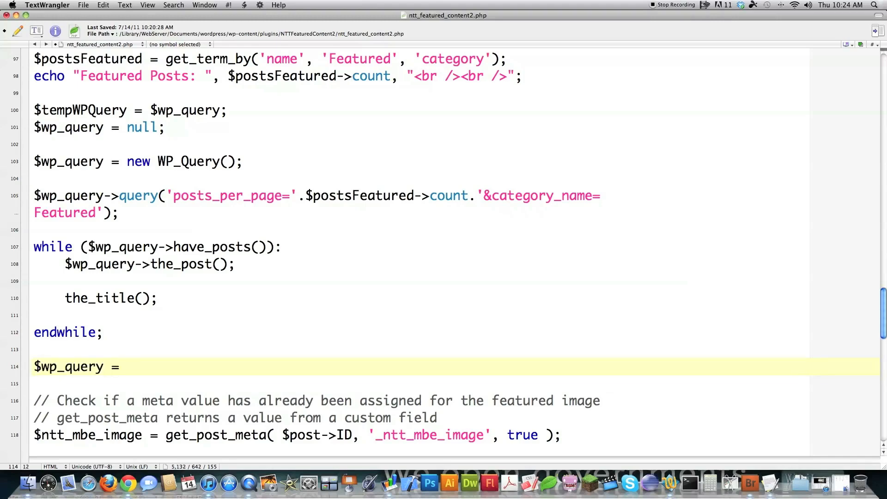
text(null;)
text($wp_query)
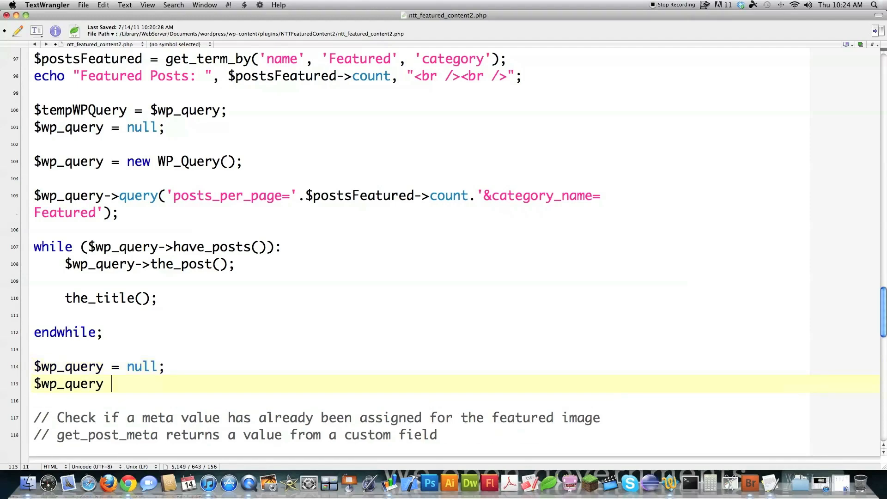
text(= $tem)
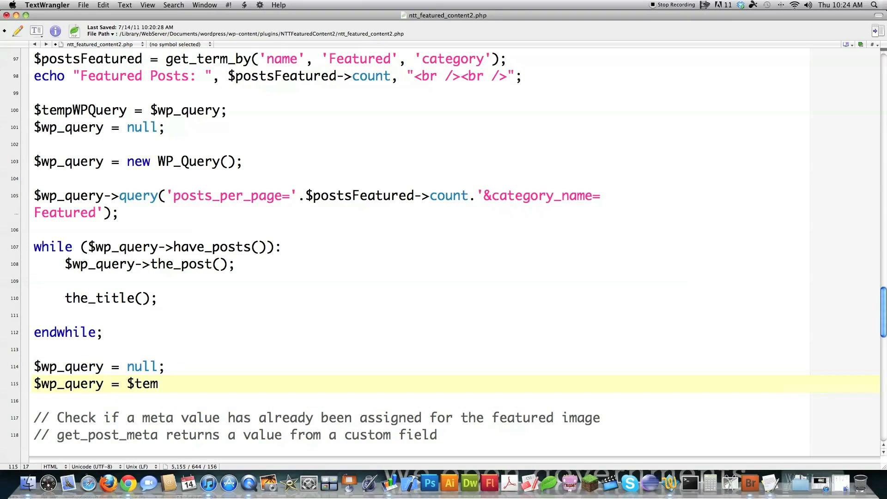
text(pWP)
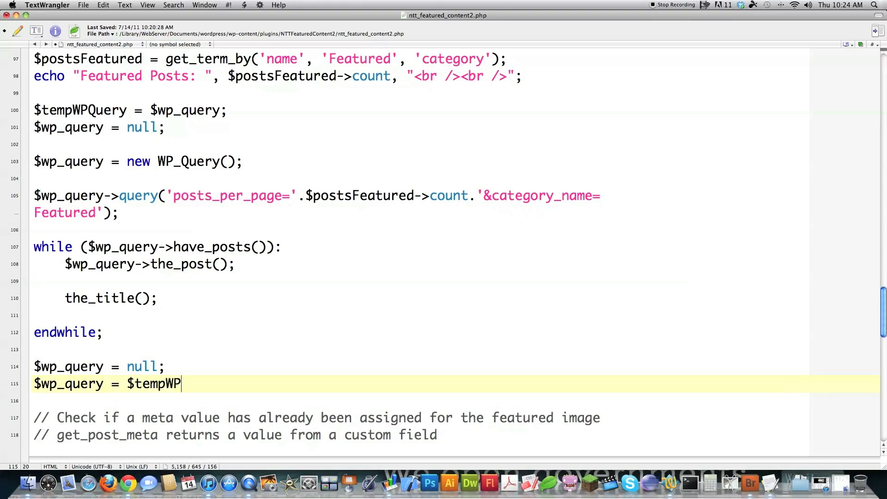
text(Query;)
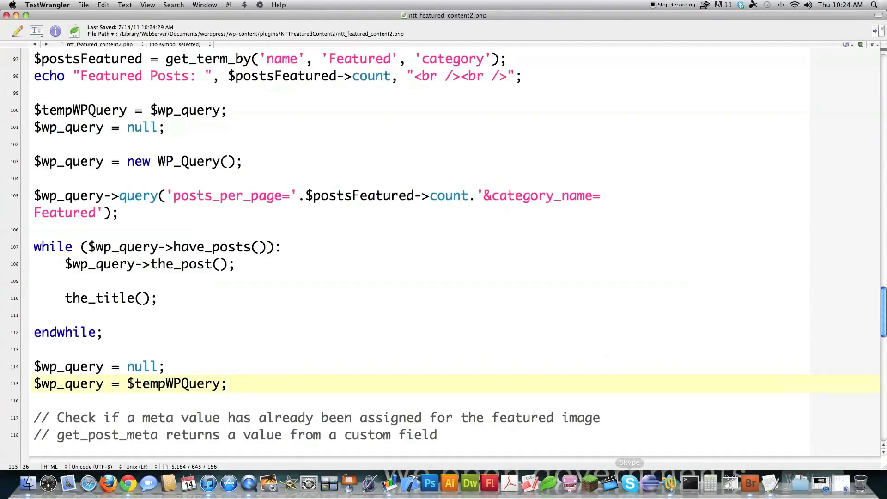
- Scroll down through the saved plugin code to the loop
scroll(down, 3)
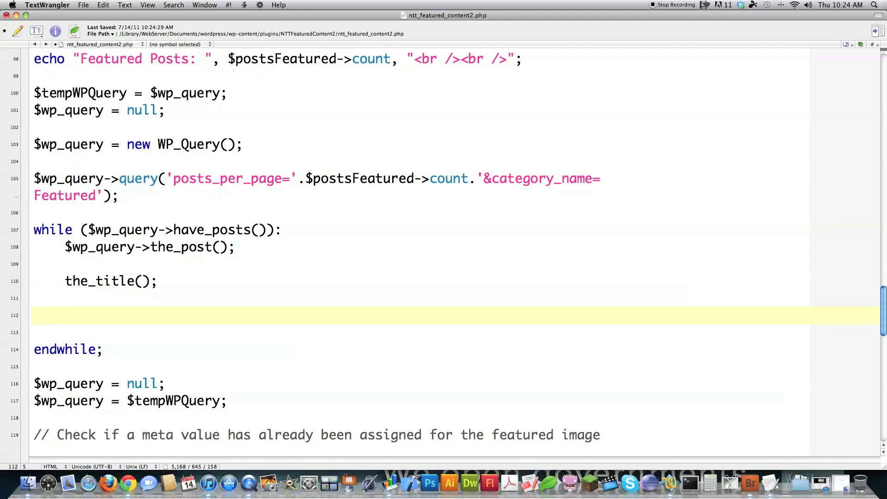
- Echo two line breaks after the title and store get_the_excerpt() in $ntt_long_excerpt
text(echo "<br)
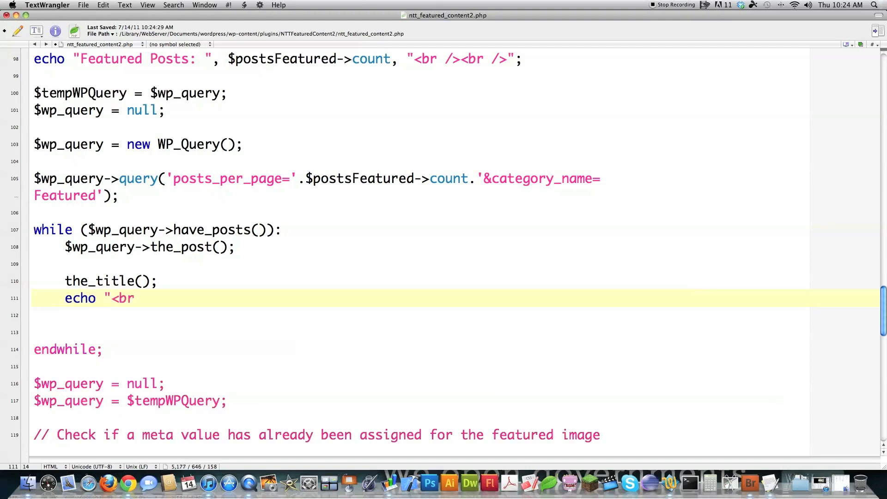
text(/><br />";)
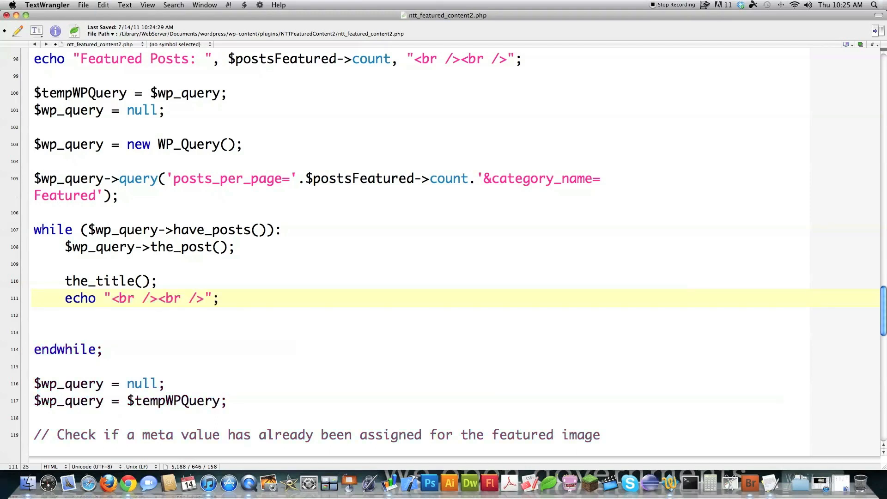
key(Return)
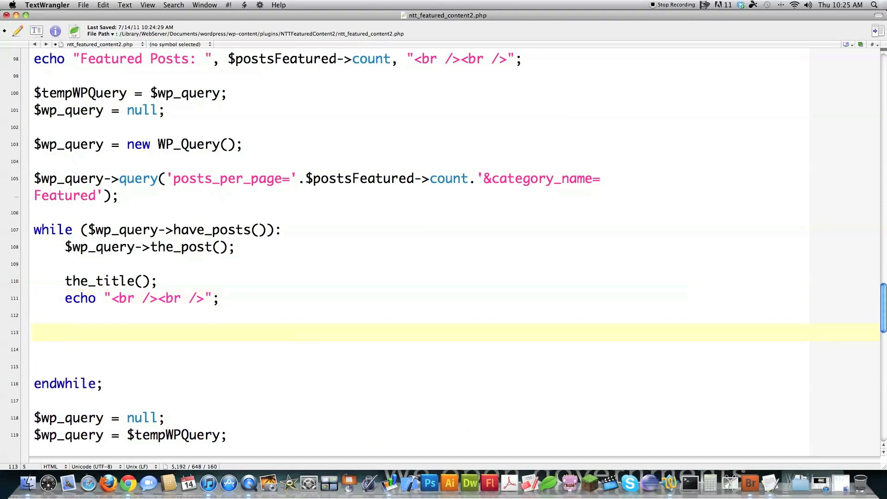
text($ntt)
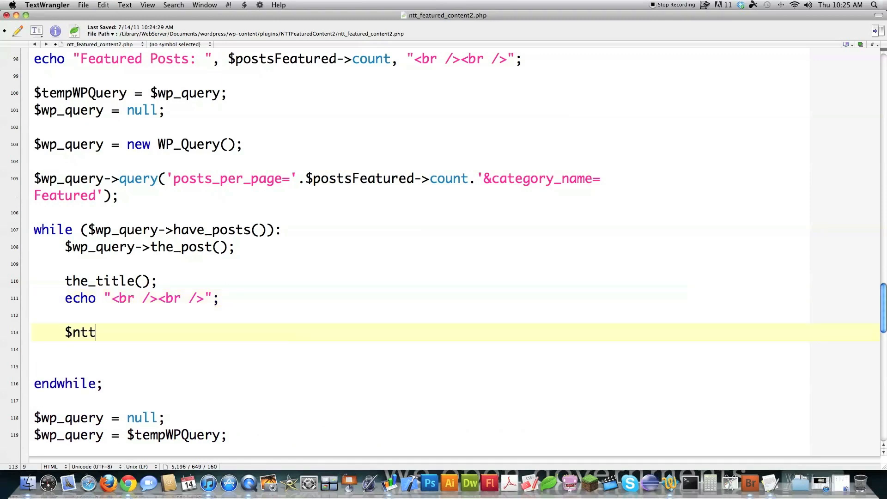
text(_long_exc)
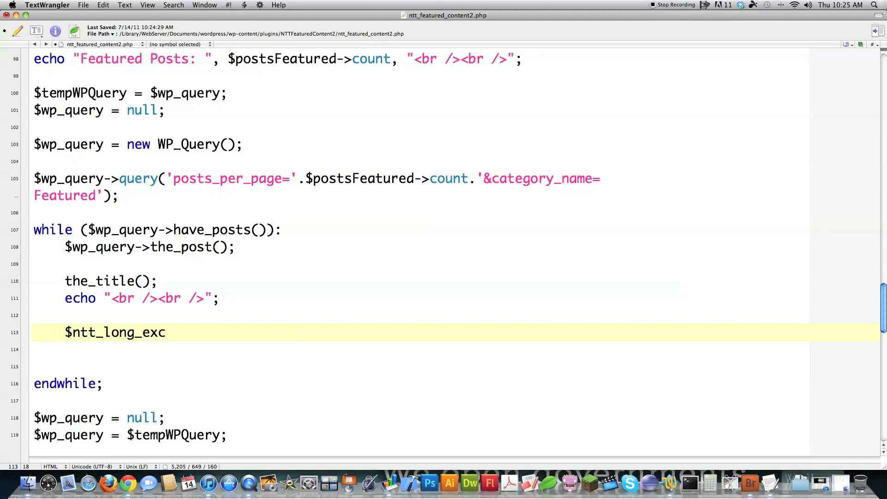
text(erpt =)
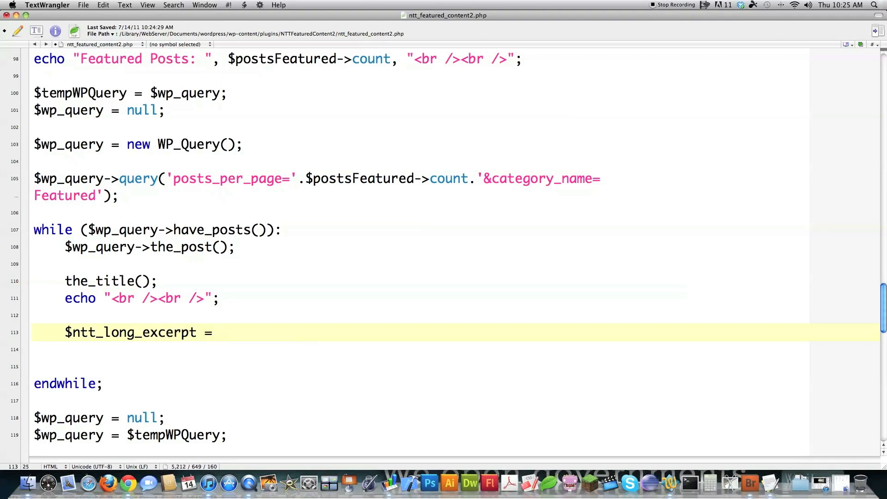
text(get_th)
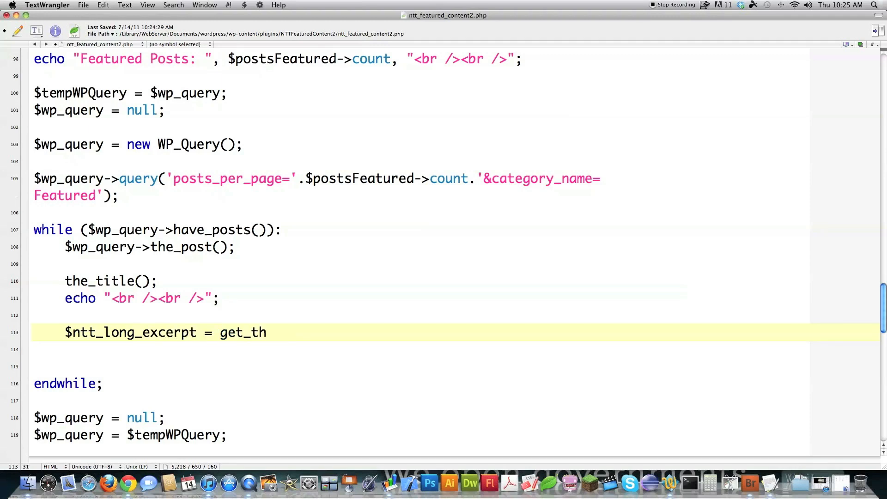
text(e_excerpt)
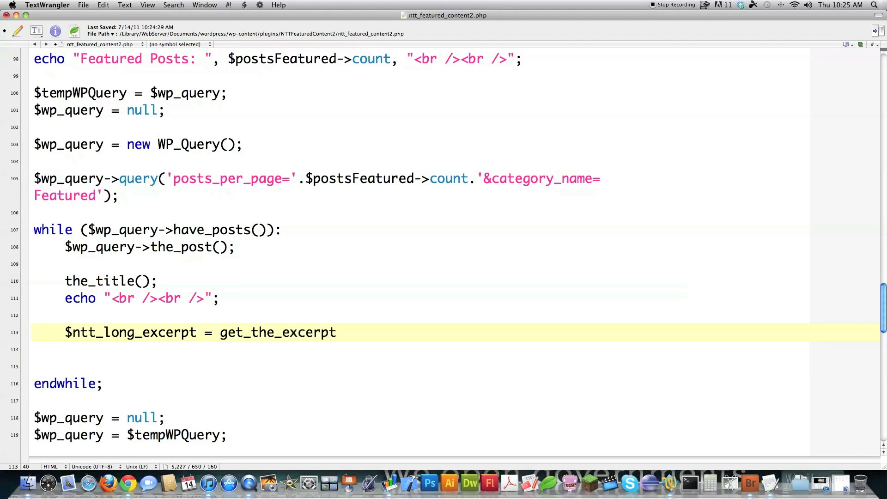
text(();)
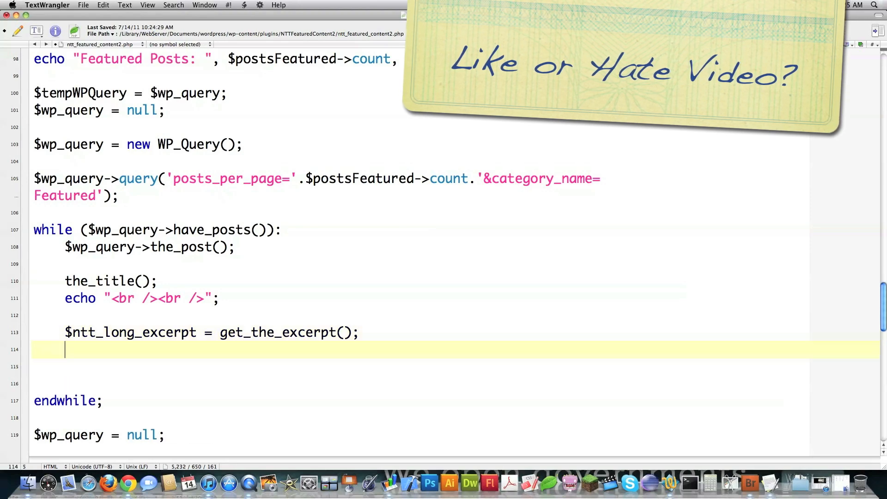
- Trim the excerpt to 330 characters into $ntt_short_excerpt and echo it
text($ntt_)
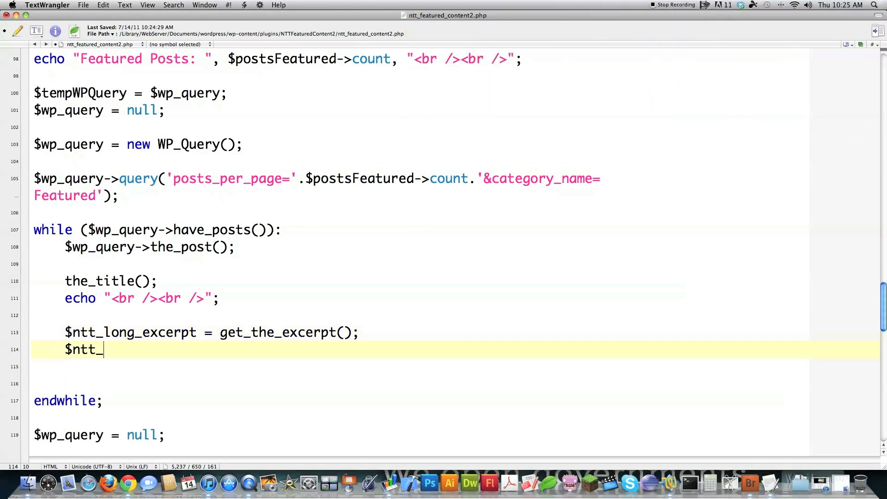
text(short_)
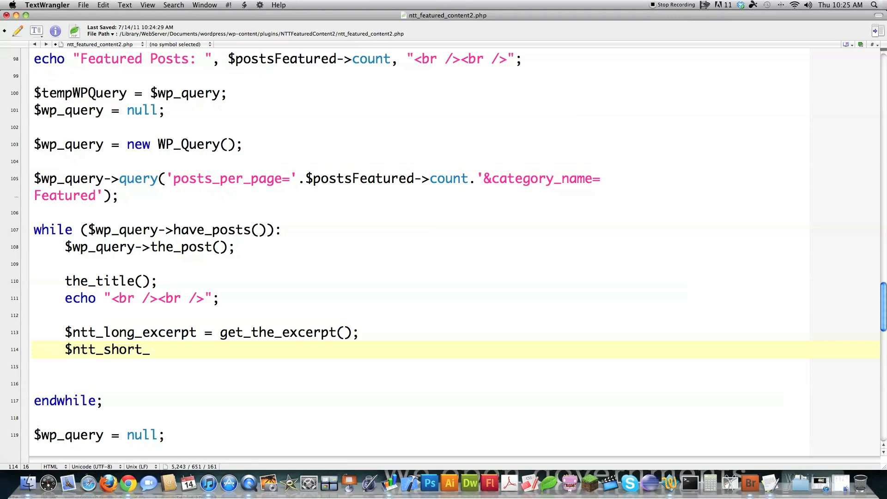
text(excerpt = substr)
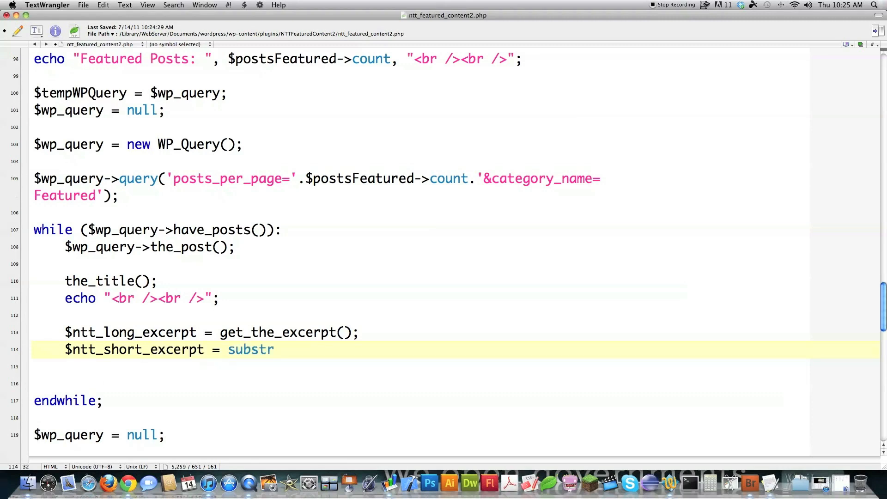
text(($ntt_)
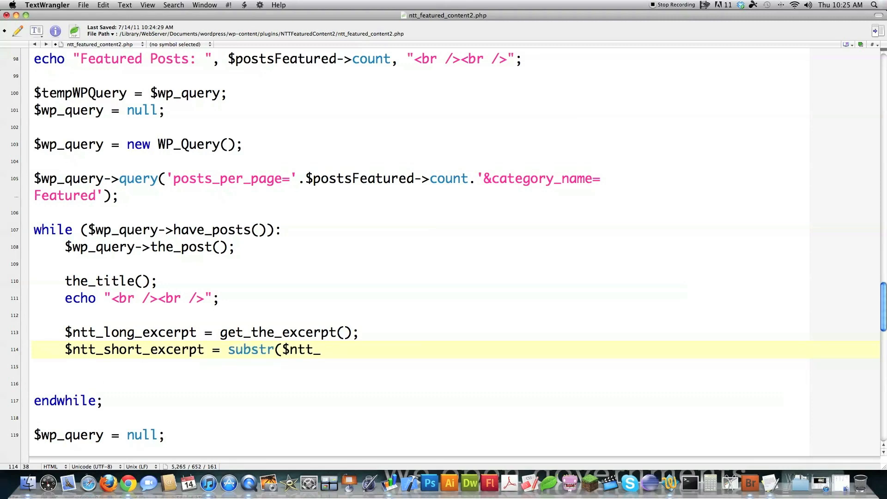
text(long_excep)
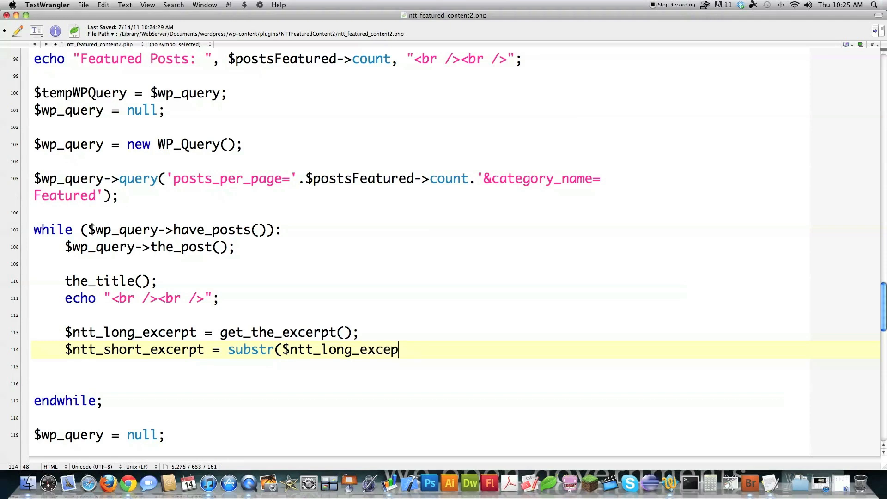
text(pt)
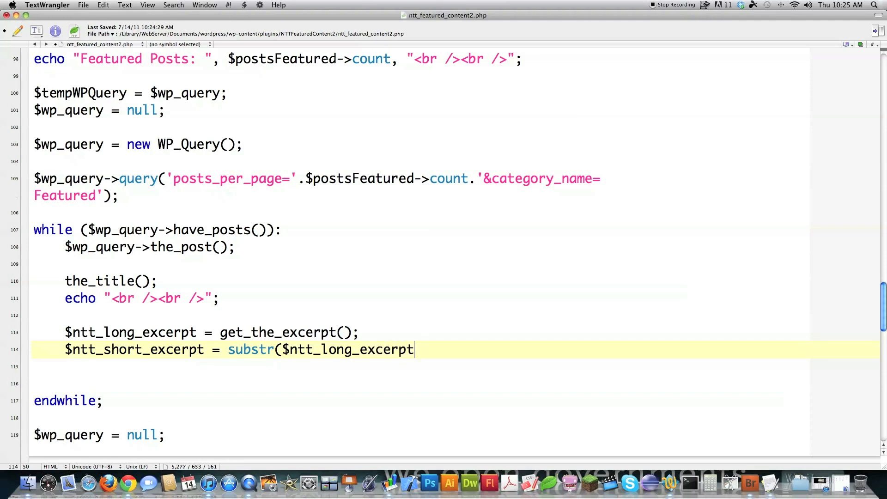
text(, 0,)
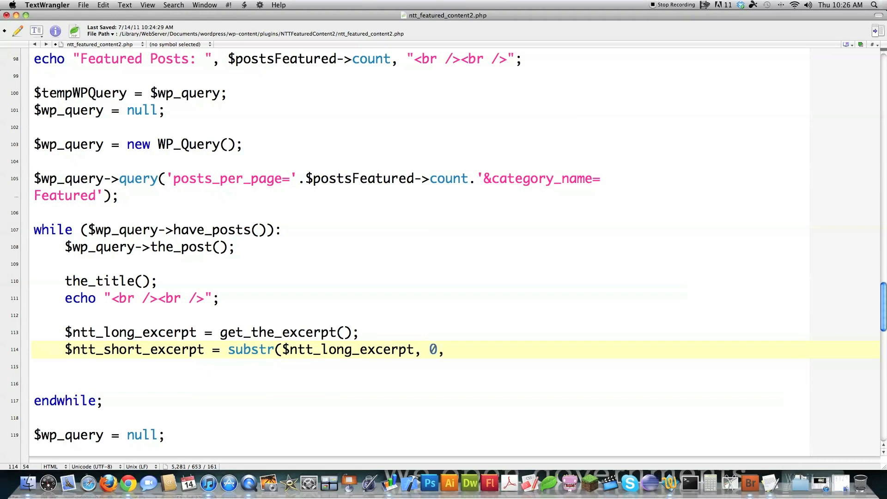
text(330)
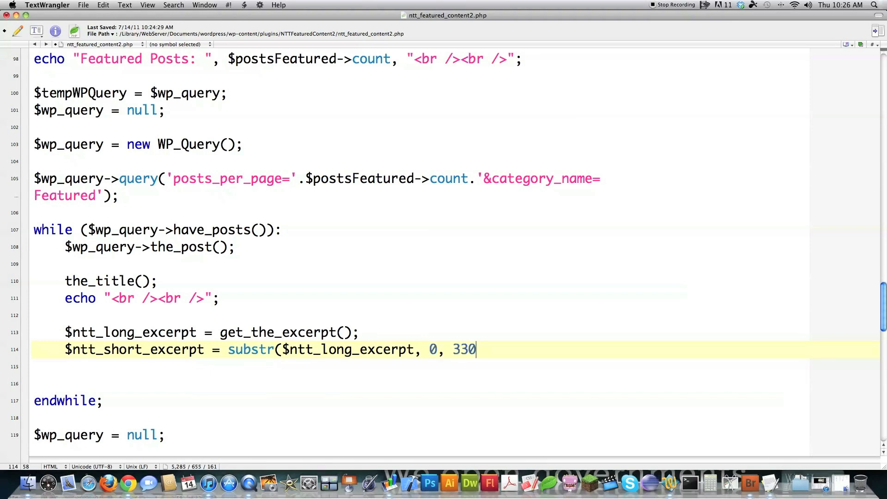
text();)
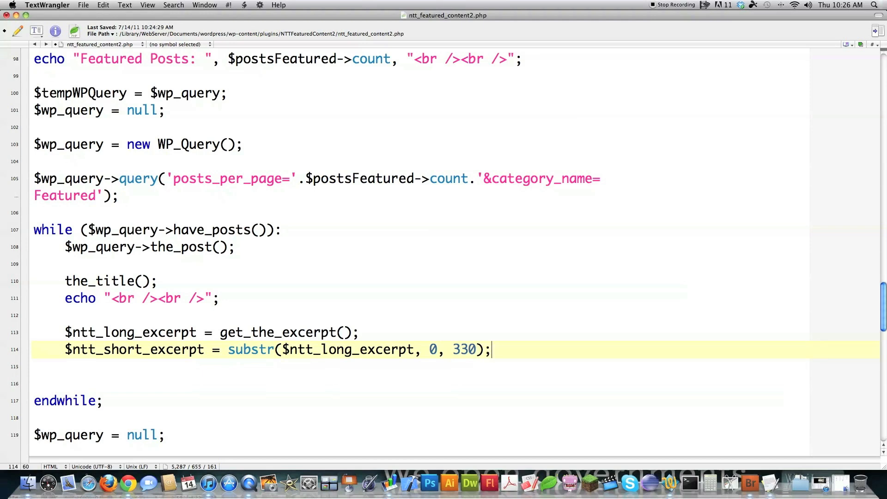
text(echo)
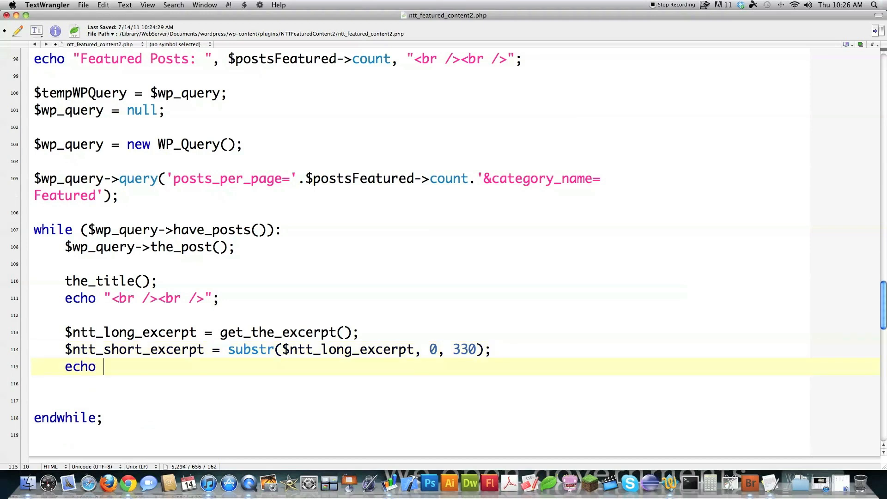
text($ntt_short_excerpt)
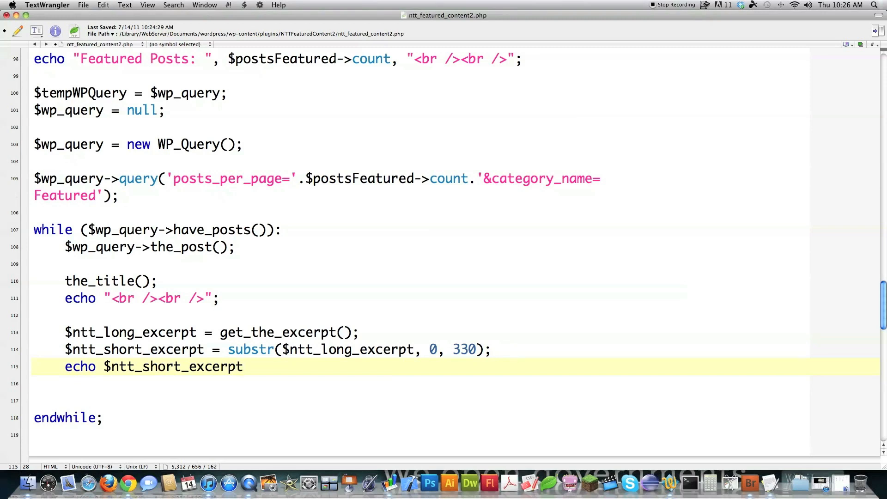
click(243, 367)
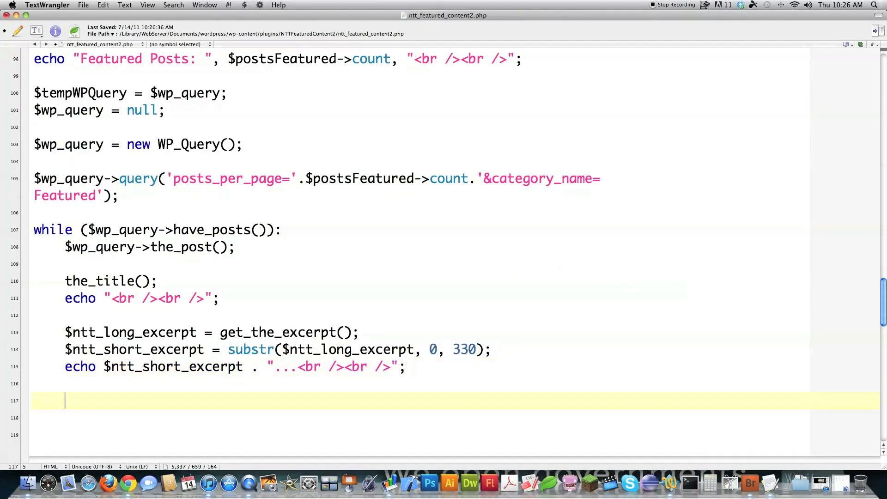
- Add a the_permalink(); call on the new line at the loop's end
text(the_pe)
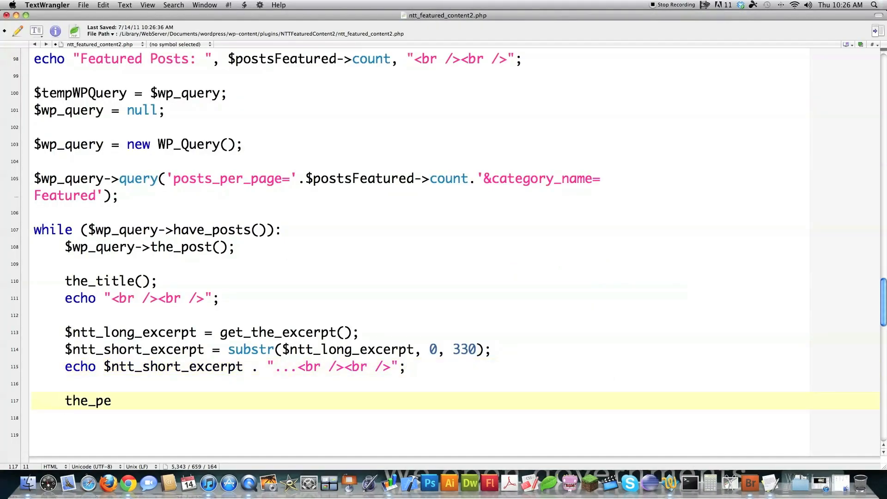
text(rmalink();)
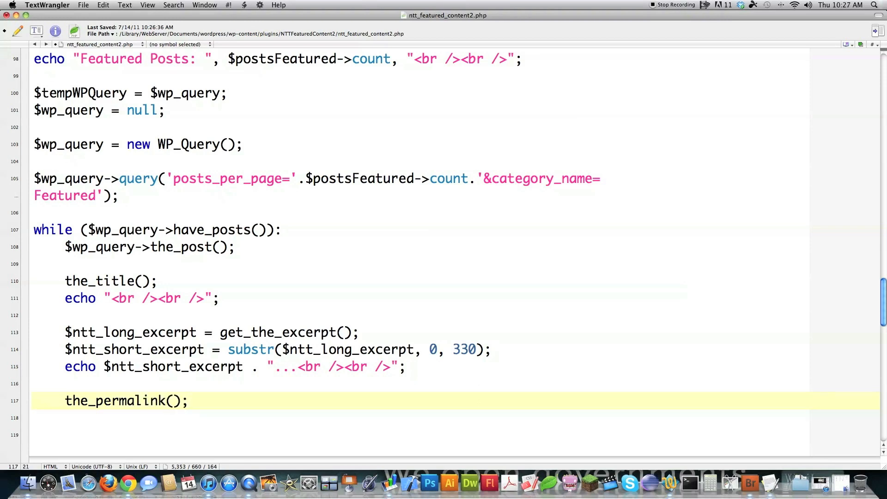
key(return)
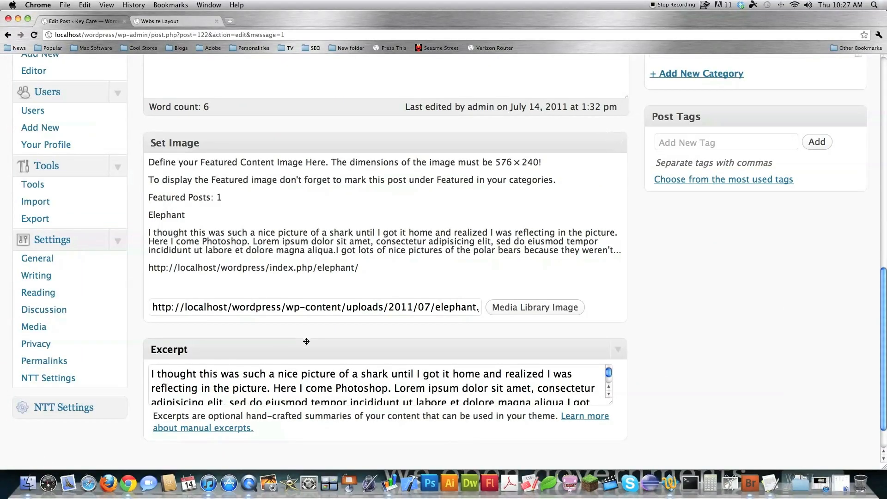
- Check the featured slider on the theme front page, then return to the plugin code
click(164, 21)
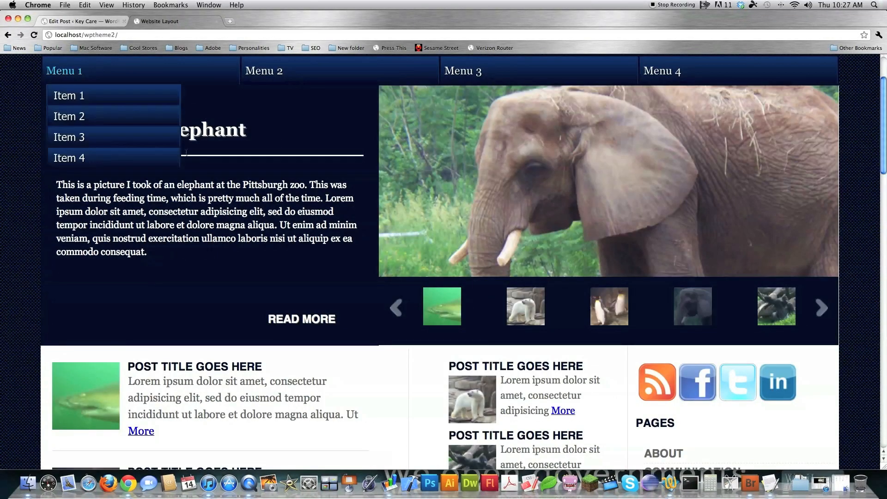
click(525, 305)
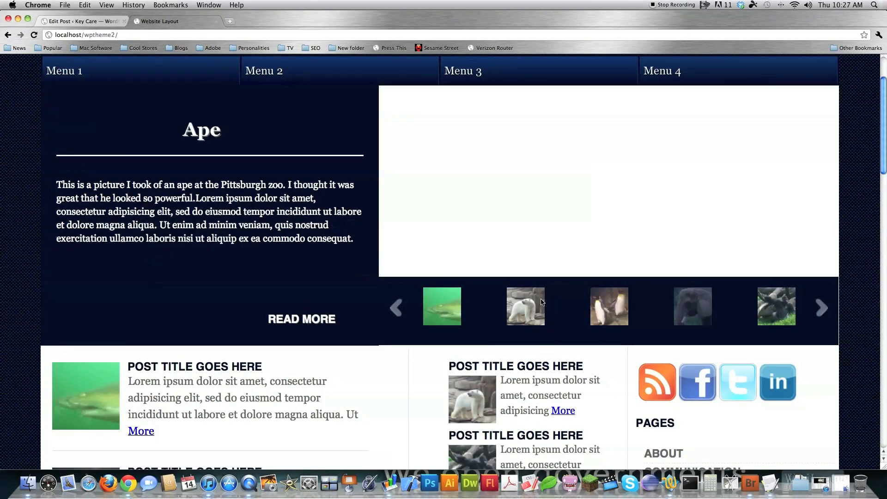
click(85, 21)
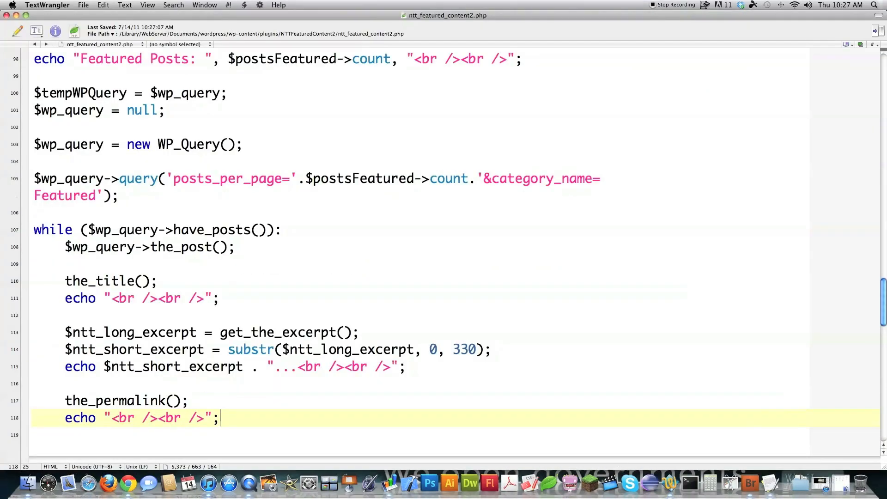
scroll(down, 3)
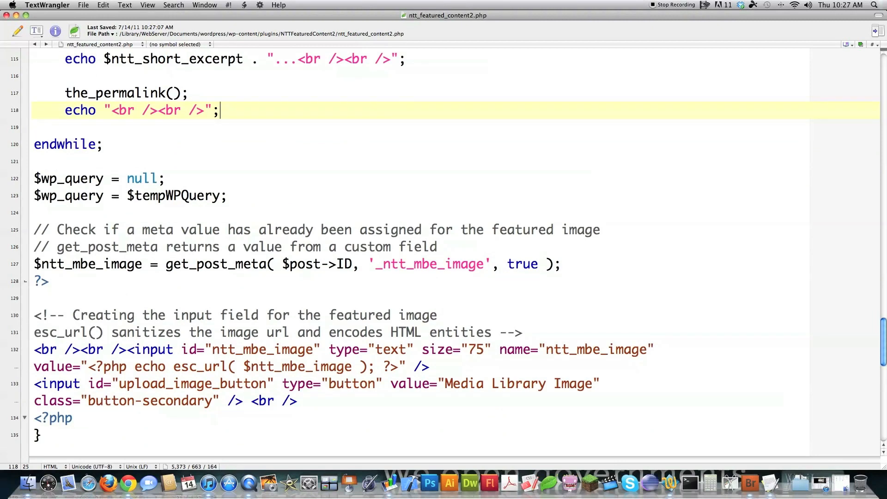
- Set $ntt_featured_image to get_post_meta( $post->ID, '_ntt_mbe_image', true ) in the loop
key(return)
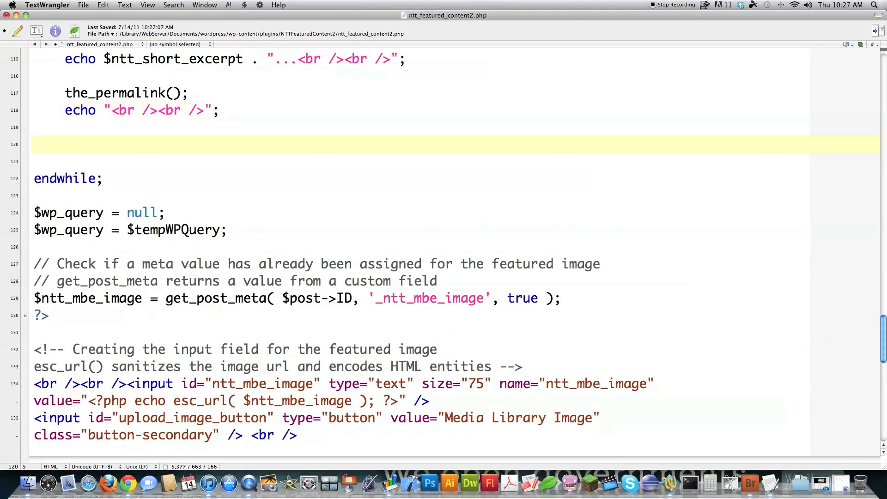
click(65, 144)
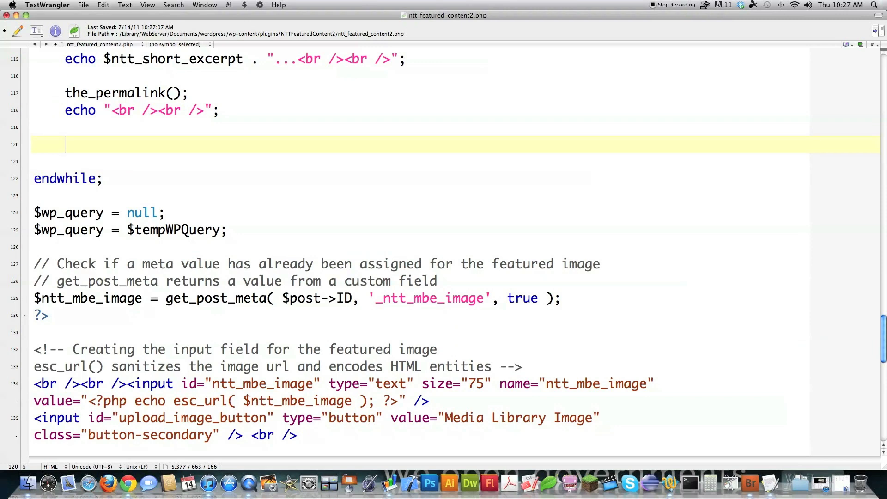
text($)
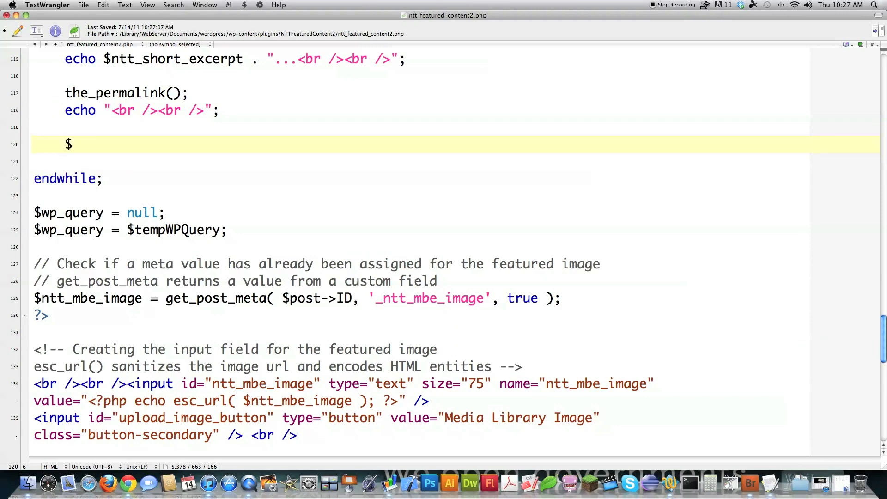
text(ntt_)
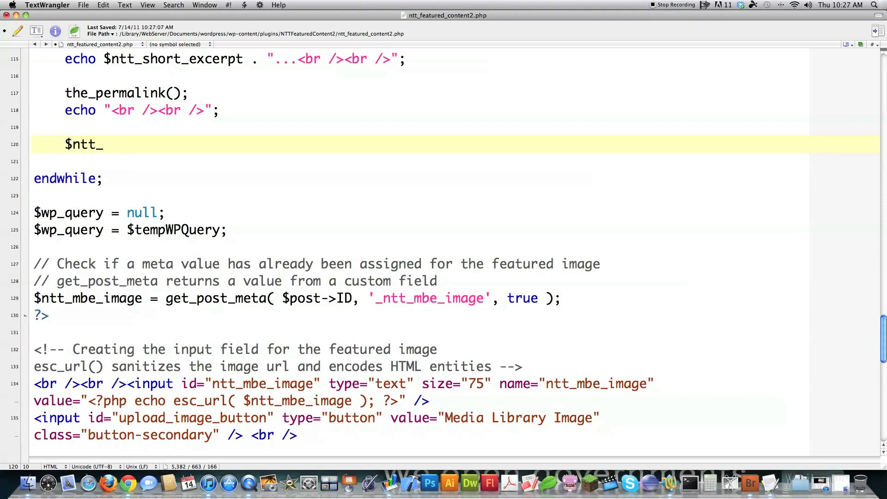
text(featured_image =)
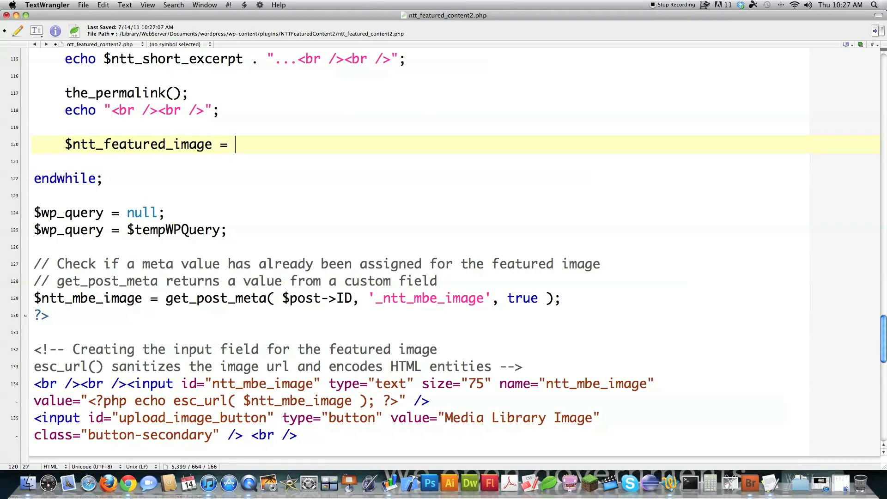
text(get)
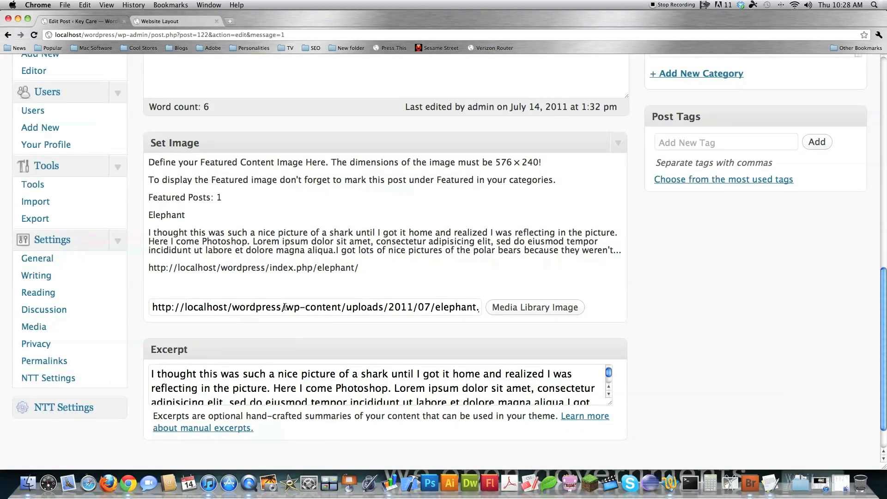
mouse_move(641, 480)
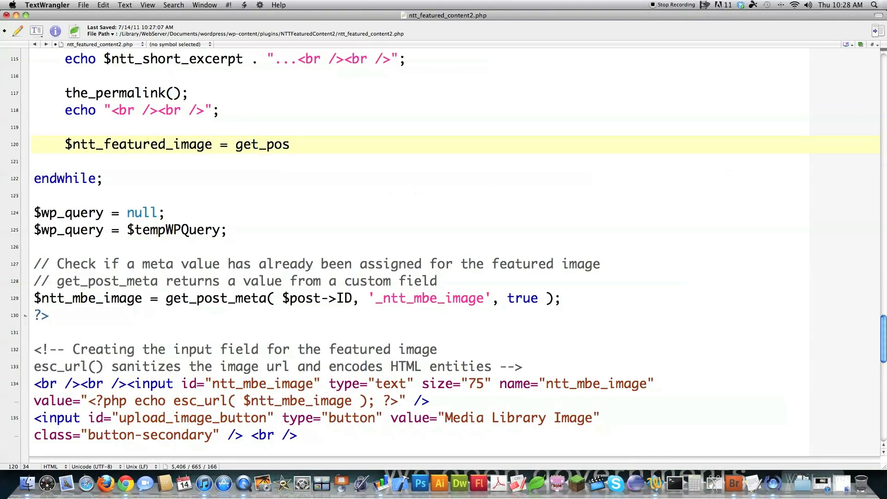
text(t_meta()
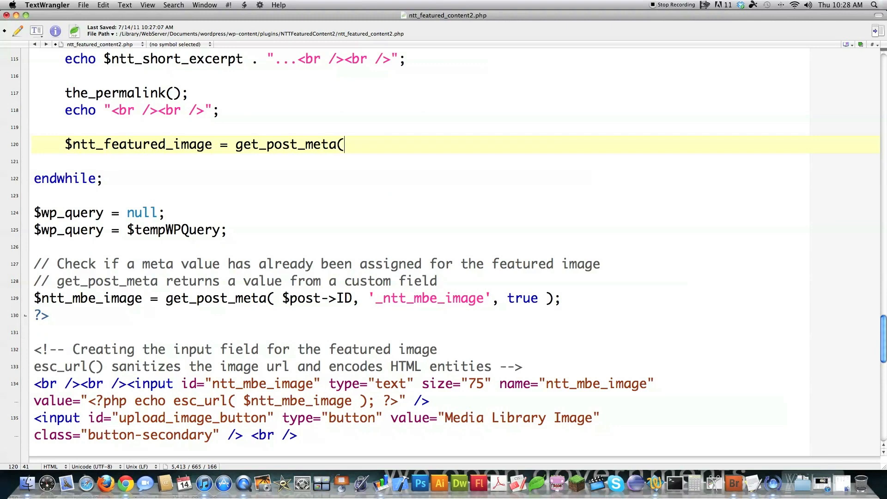
text($post)
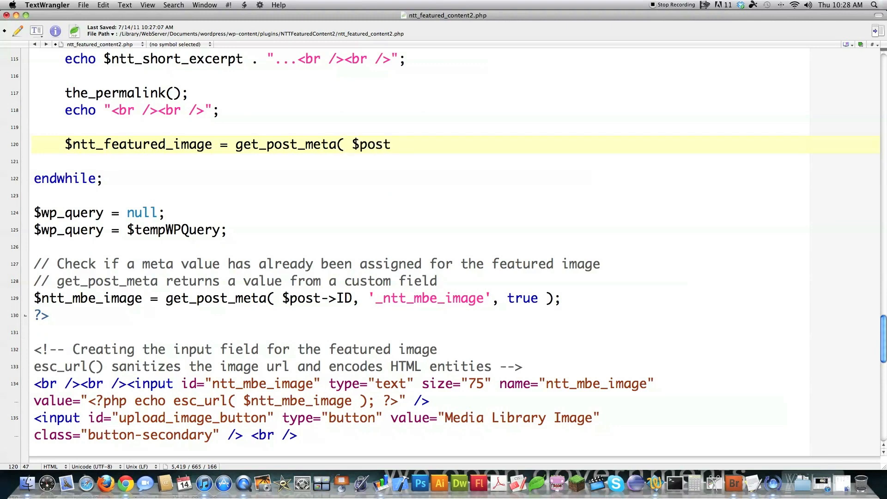
text(->ID)
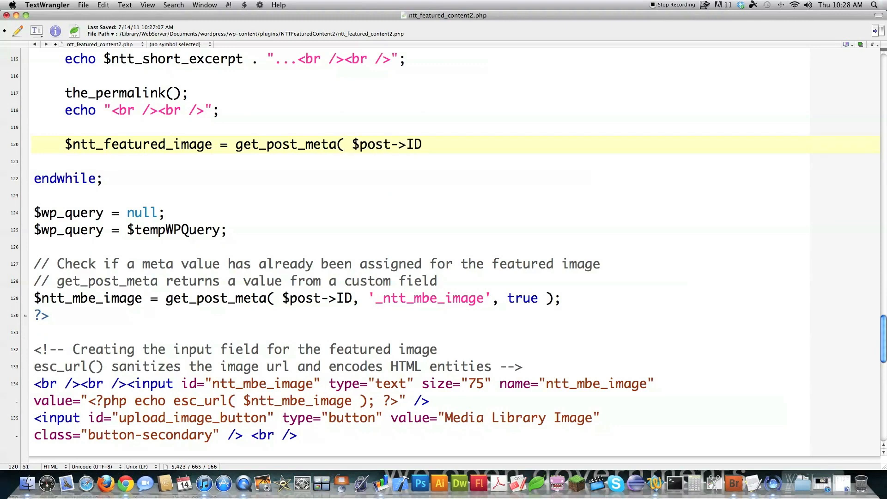
text(,)
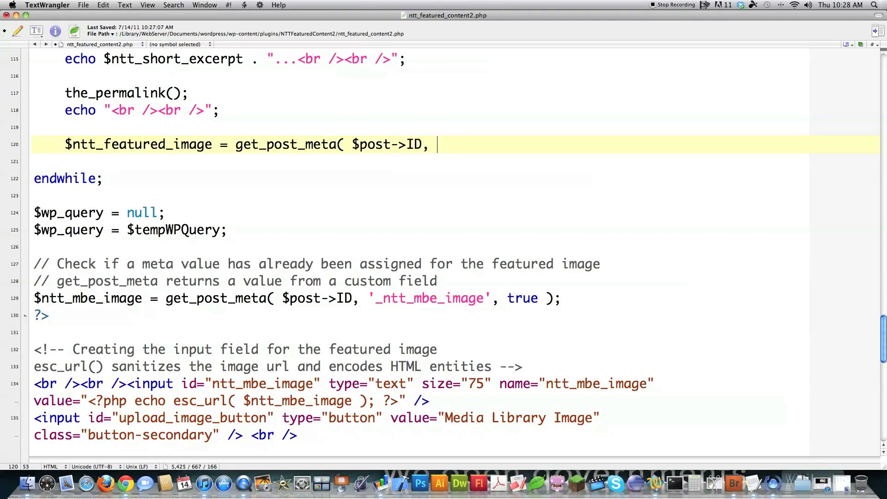
scroll(up, 3)
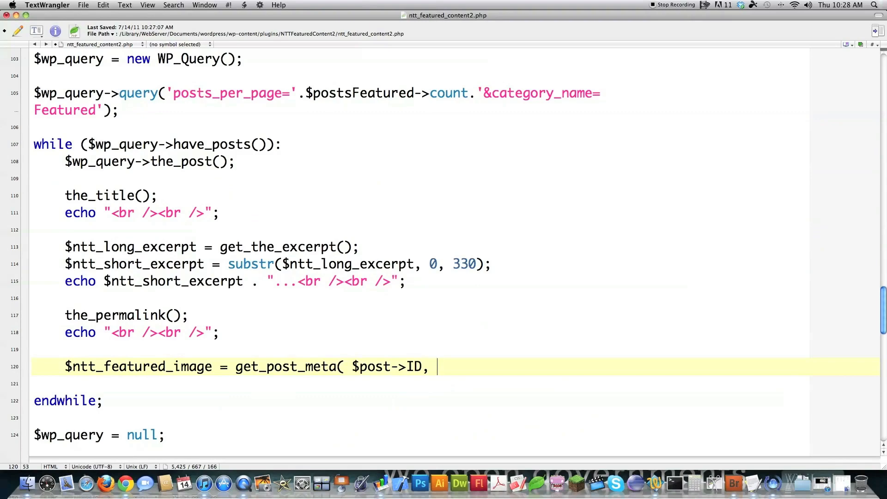
text('_ntt)
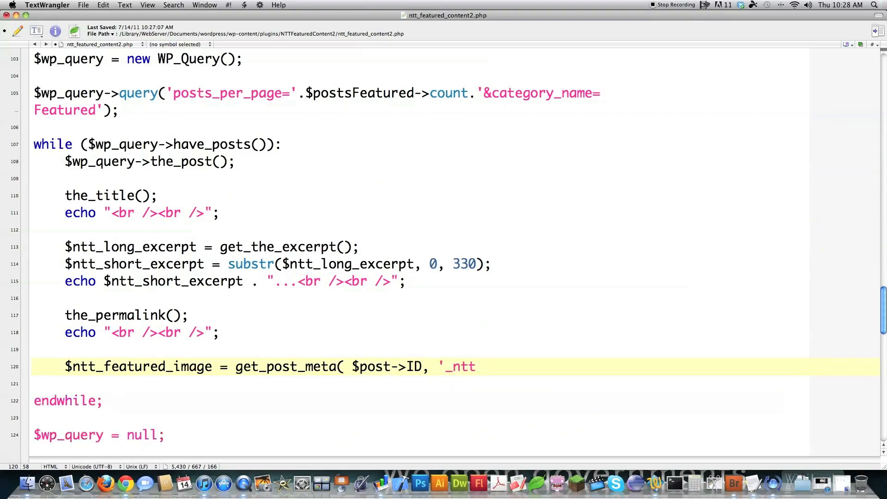
text(_mbe_image)
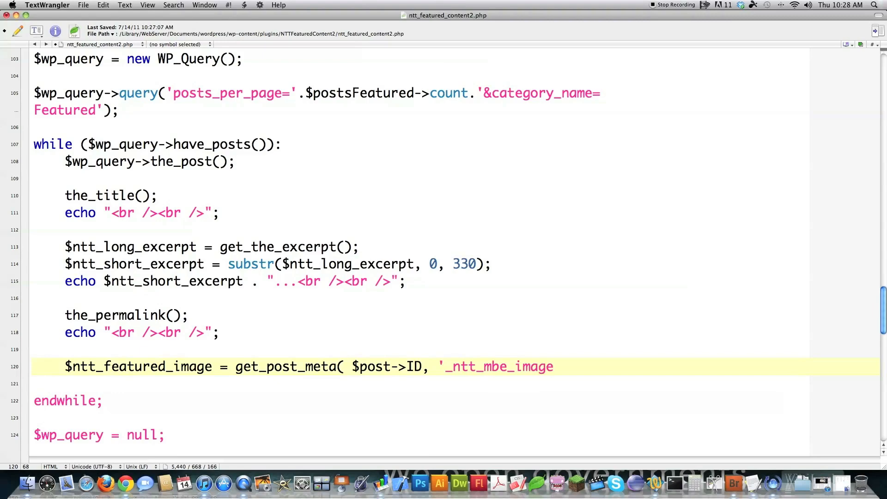
text(, true );)
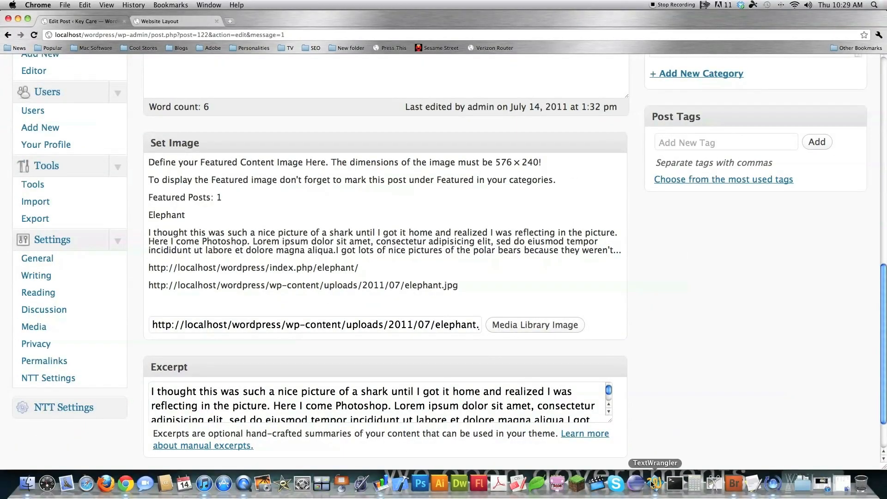
click(654, 484)
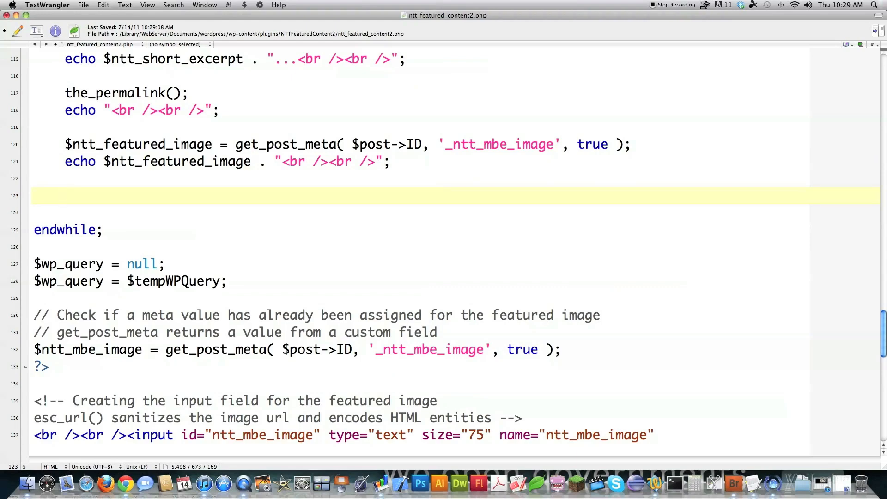
- Echo plugin_dir_path(__FILE__) with line breaks, and begin a bloginfo('template call
text(echo)
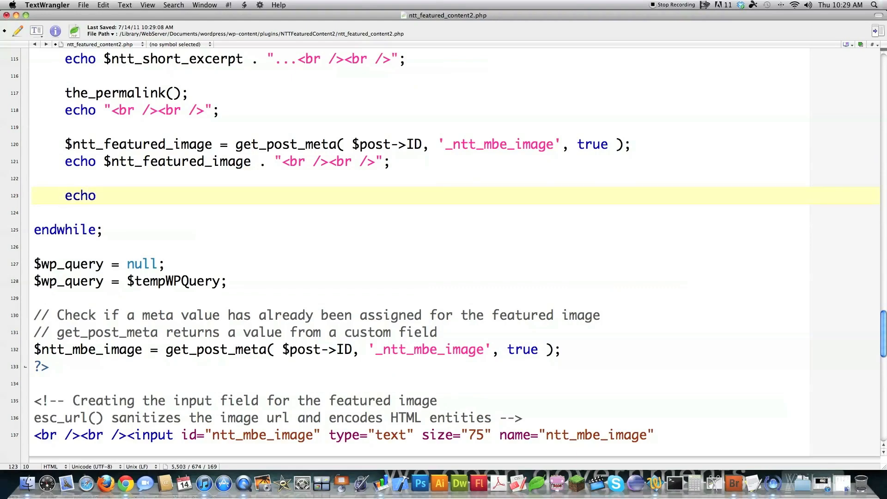
text(plugin_d)
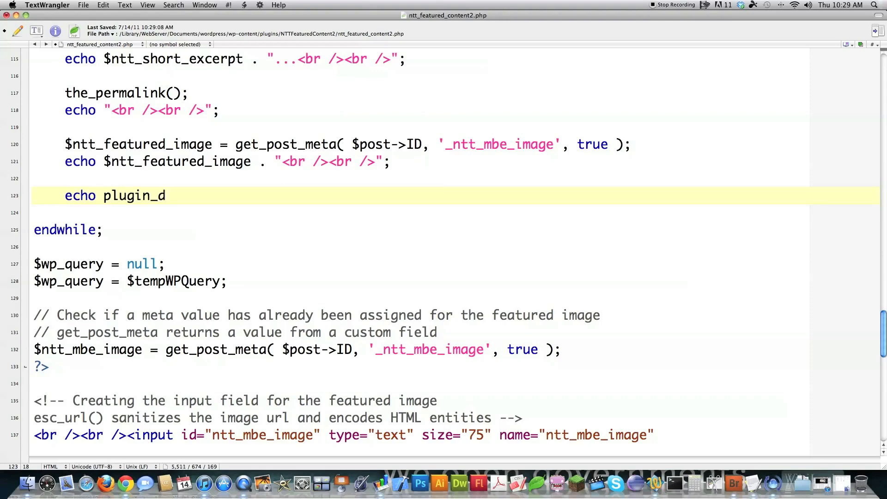
text(ir_)
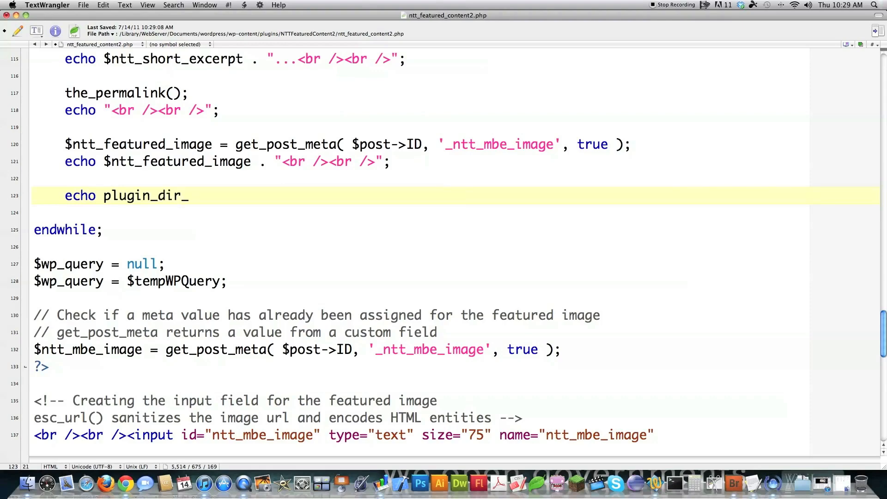
text(path()
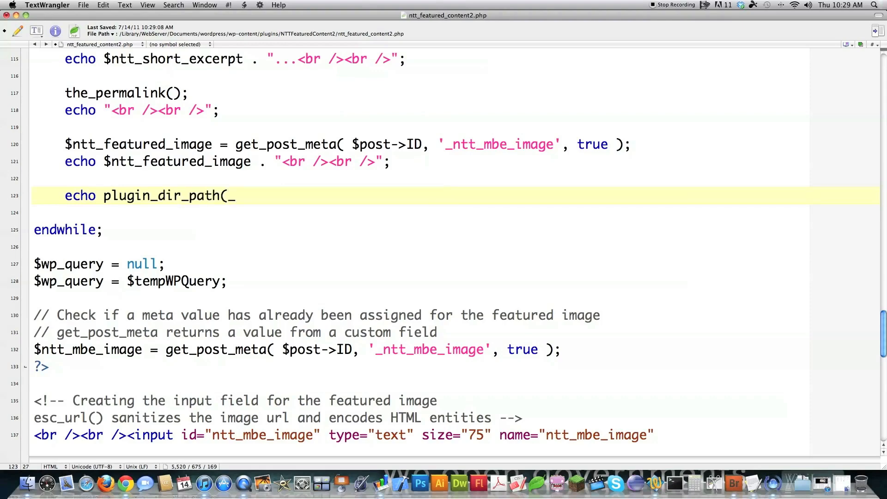
text(_FILE)
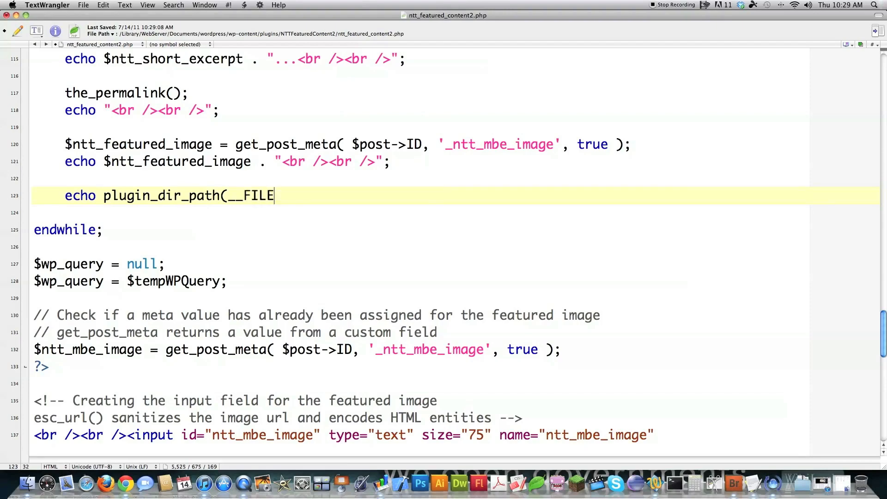
text(__) . "<br /><br />";)
text(echo)
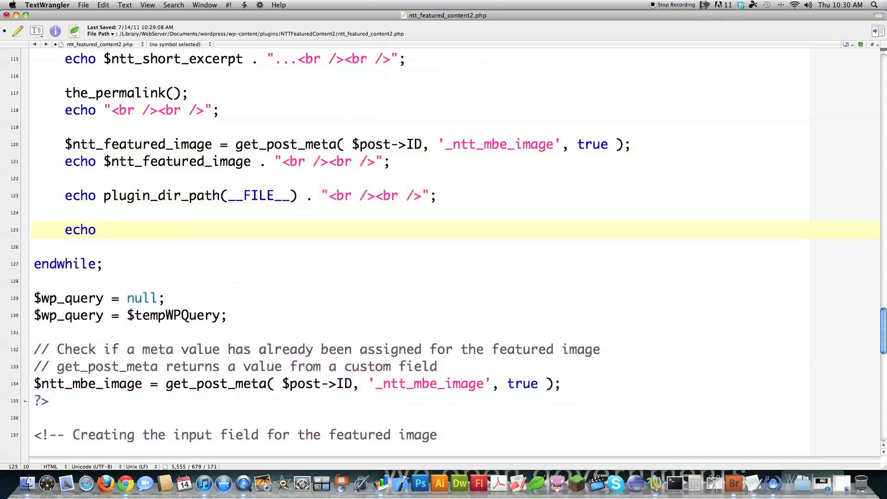
text(blo)
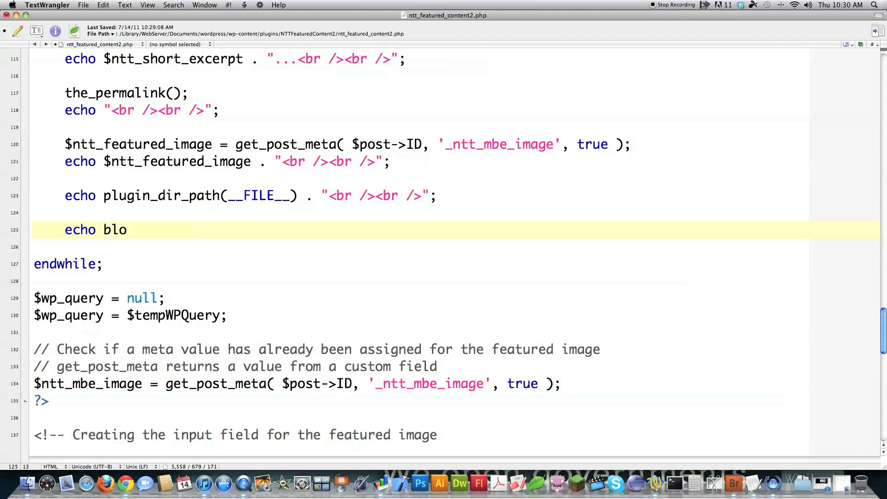
text(ginfo('template)
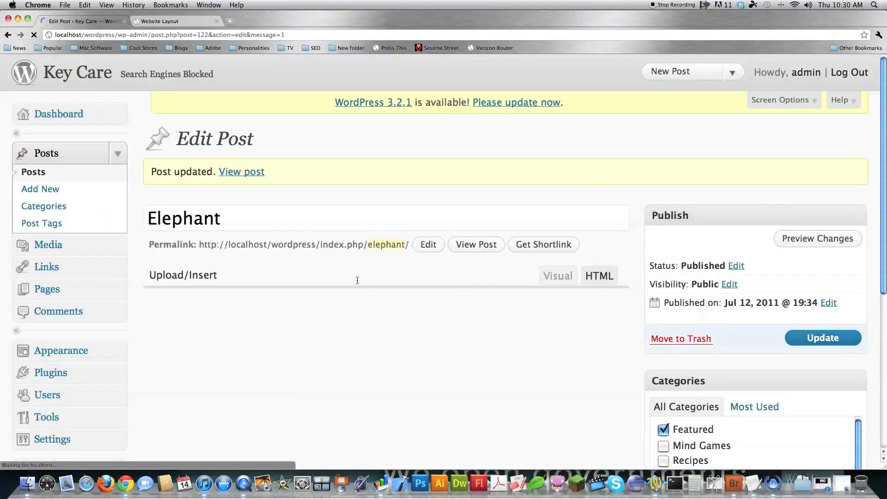
- Review the echoed paths in the admin page and finish the bloginfo('template_directory') line
scroll(down, 3)
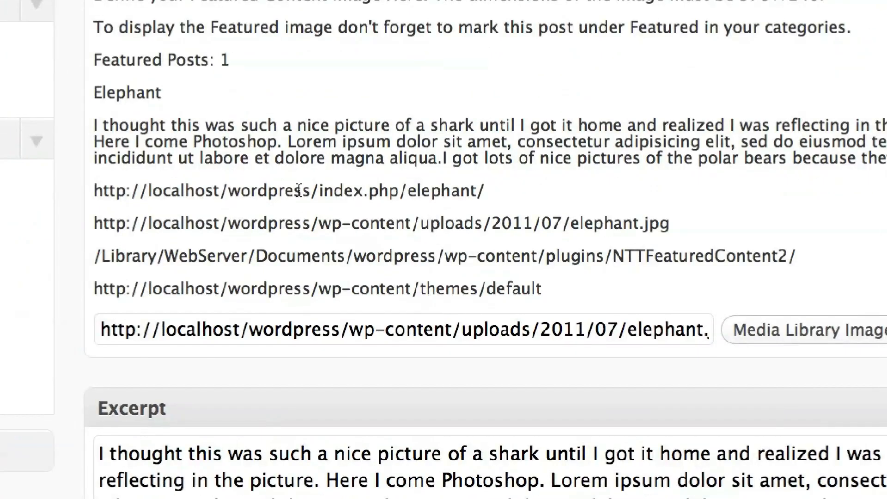
mouse_move(322, 202)
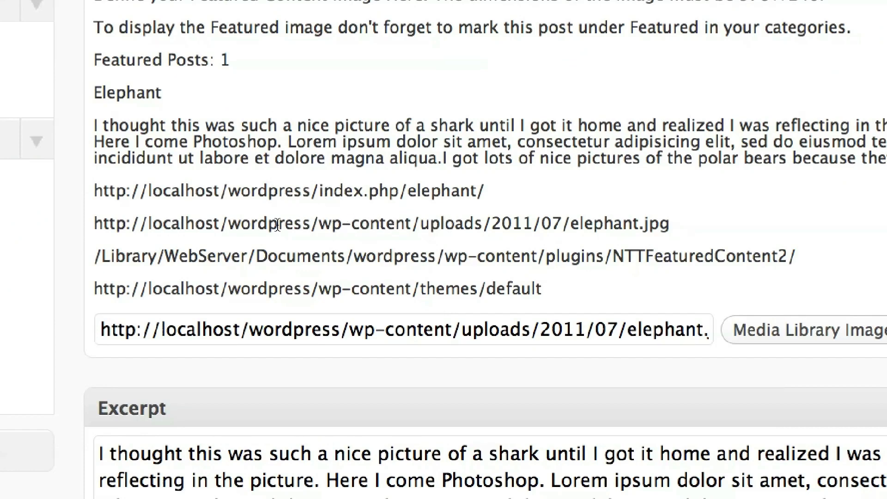
mouse_move(259, 294)
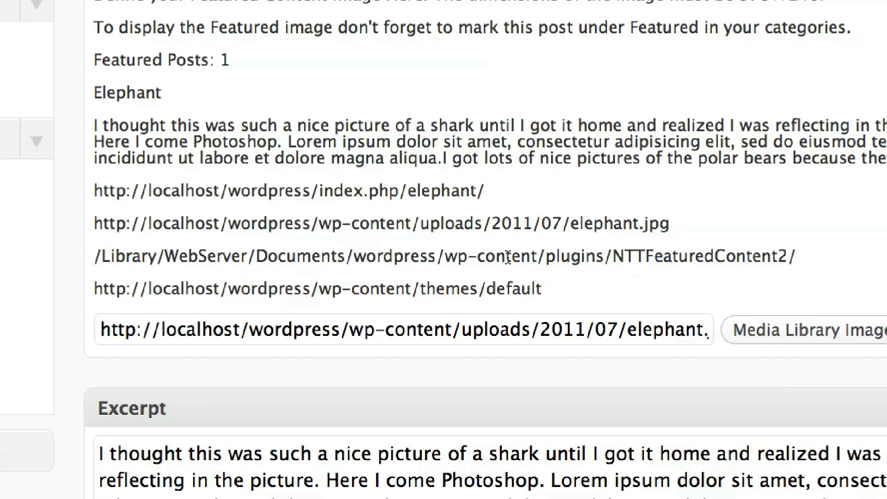
mouse_move(298, 289)
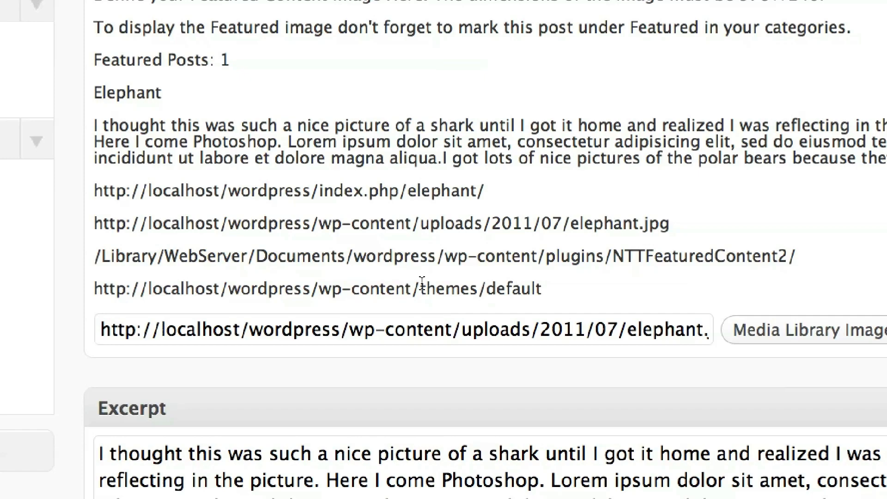
mouse_move(571, 283)
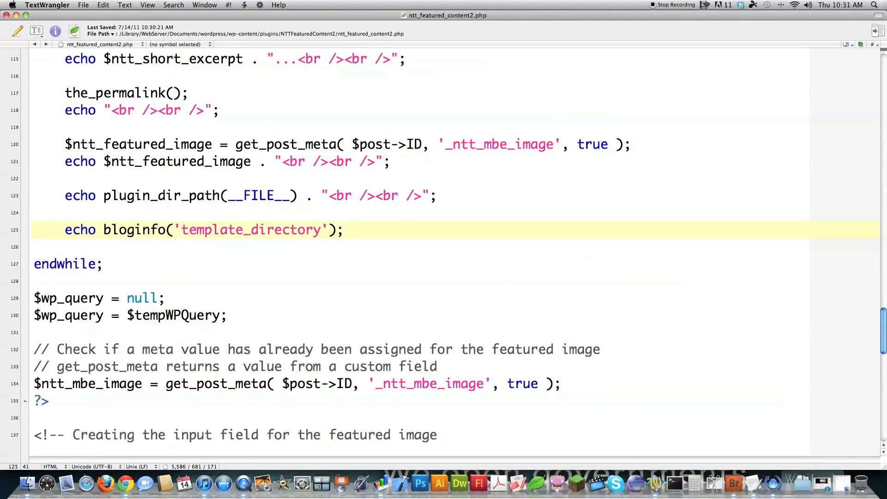
key(Return)
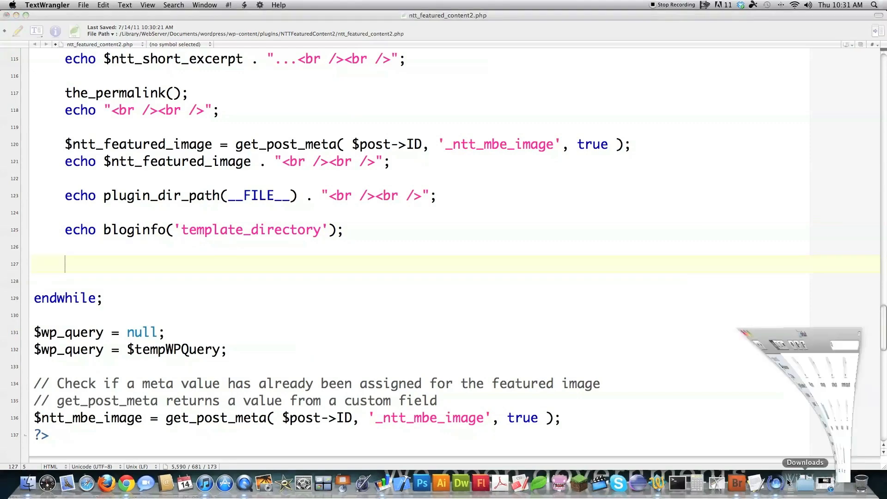
- Inspect the default theme's timthumb folder in Finder, confirming it holds cache and timthumb.php
click(28, 483)
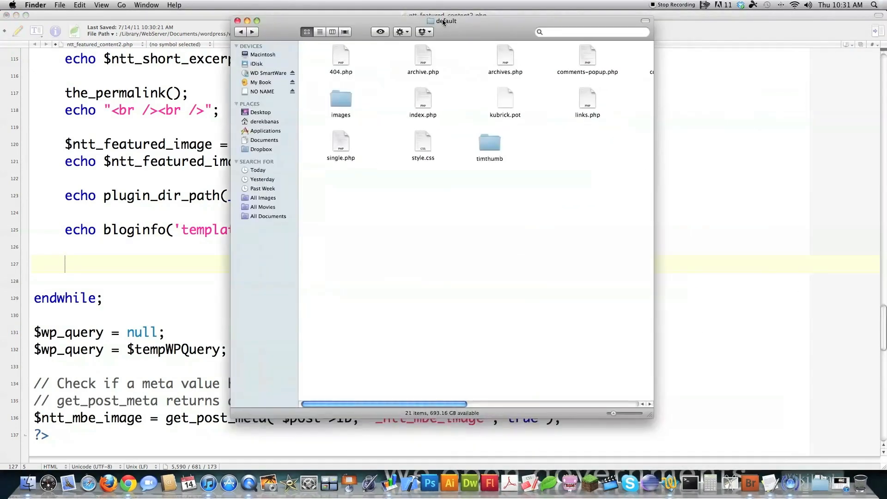
mouse_move(450, 112)
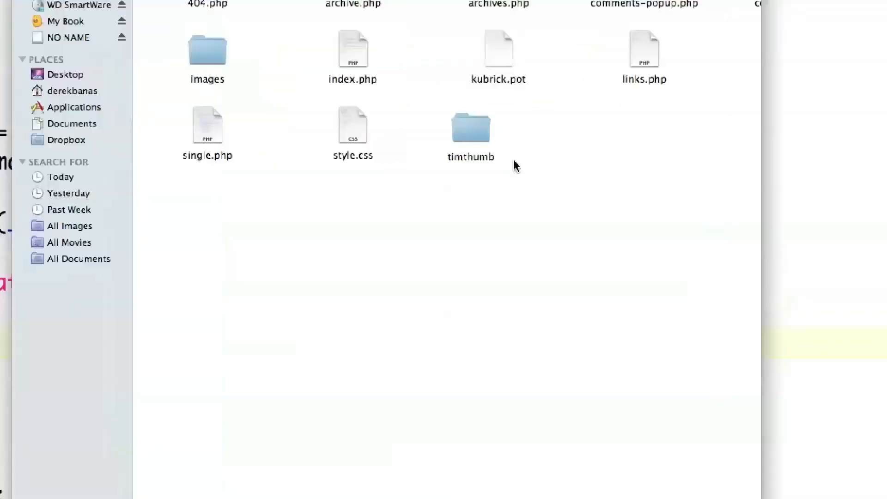
double_click(471, 127)
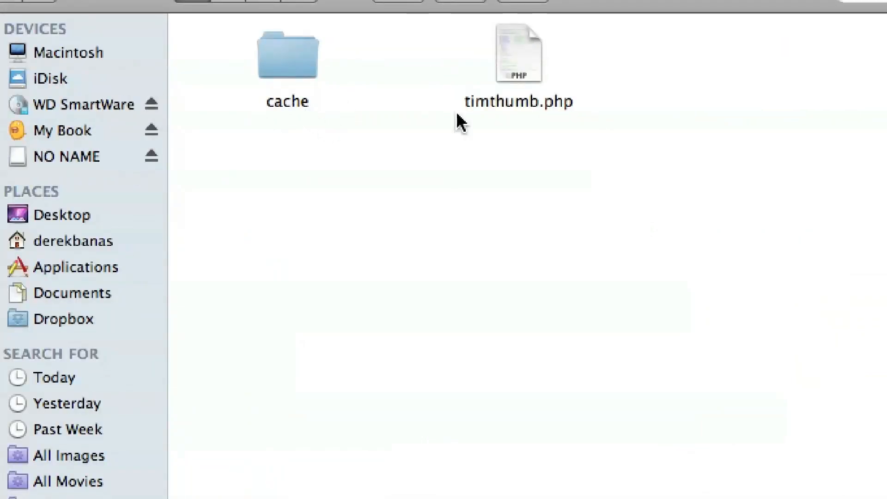
mouse_move(560, 110)
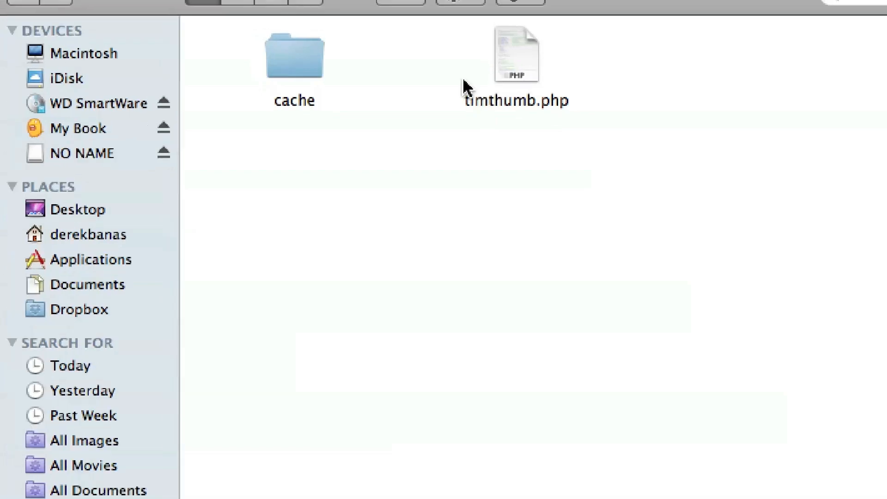
click(202, 27)
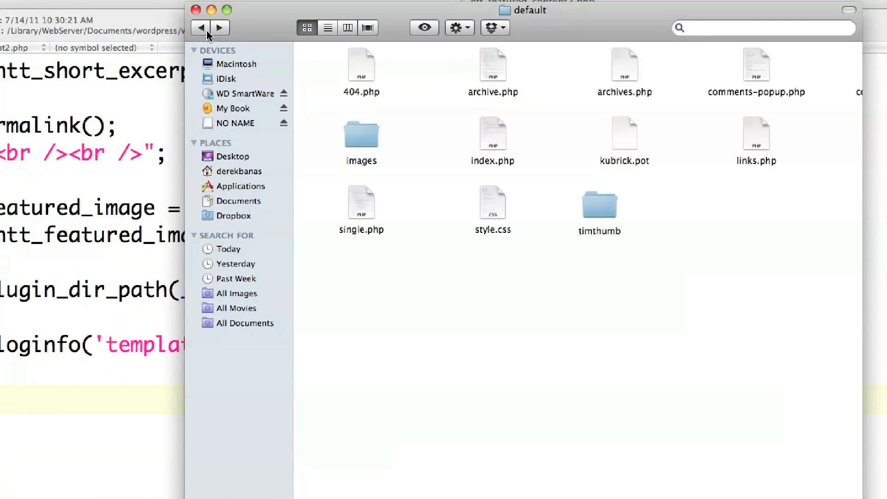
click(200, 28)
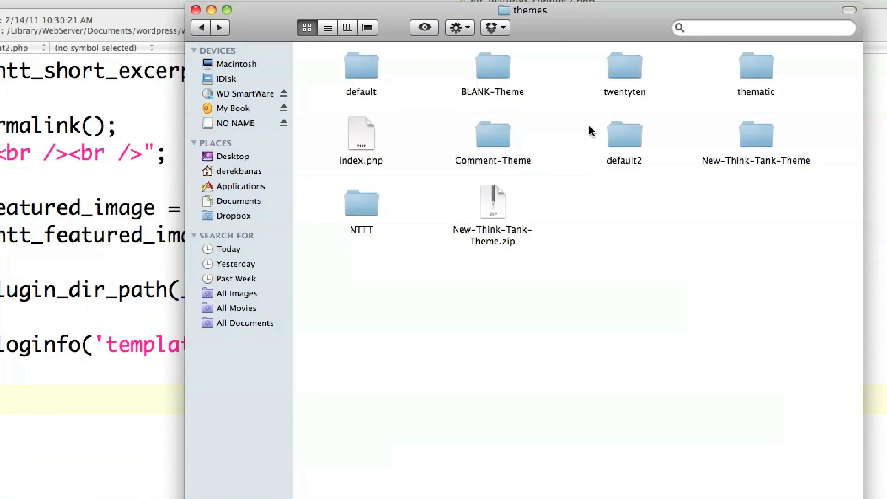
double_click(361, 68)
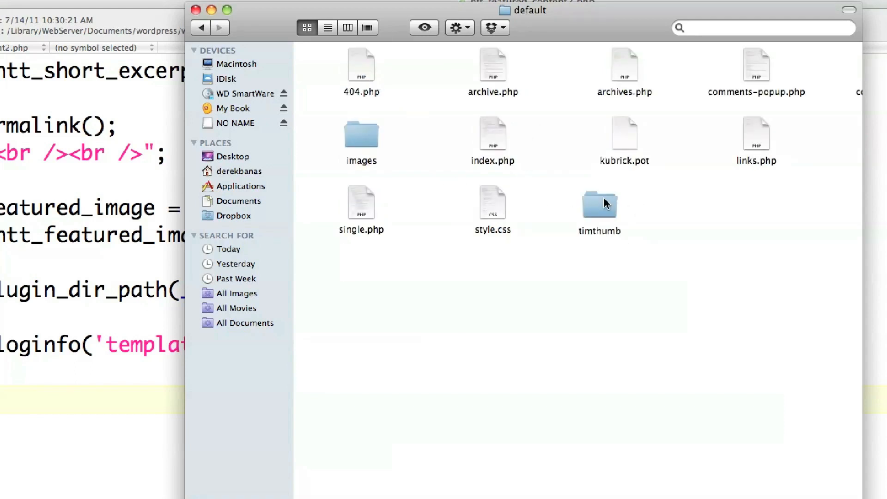
double_click(599, 202)
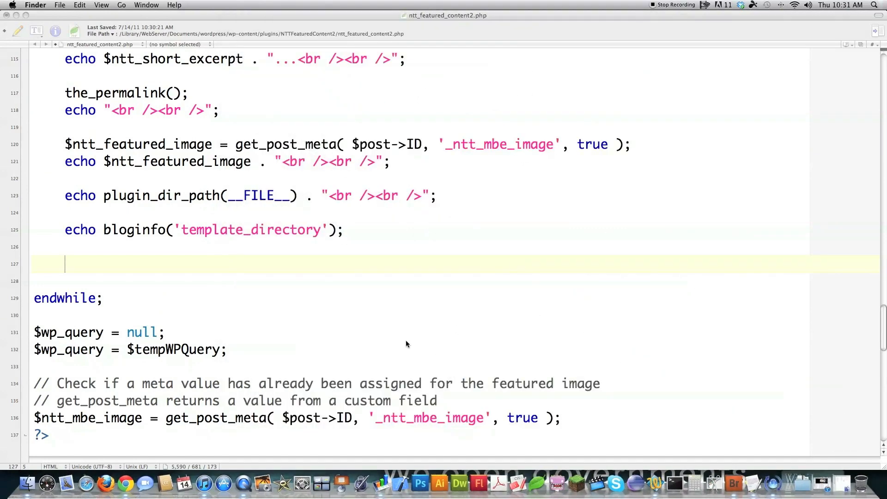
- Add a blank line after the PHP close, then an empty <div class="featured_thumb"></div>
click(405, 344)
text(?>)
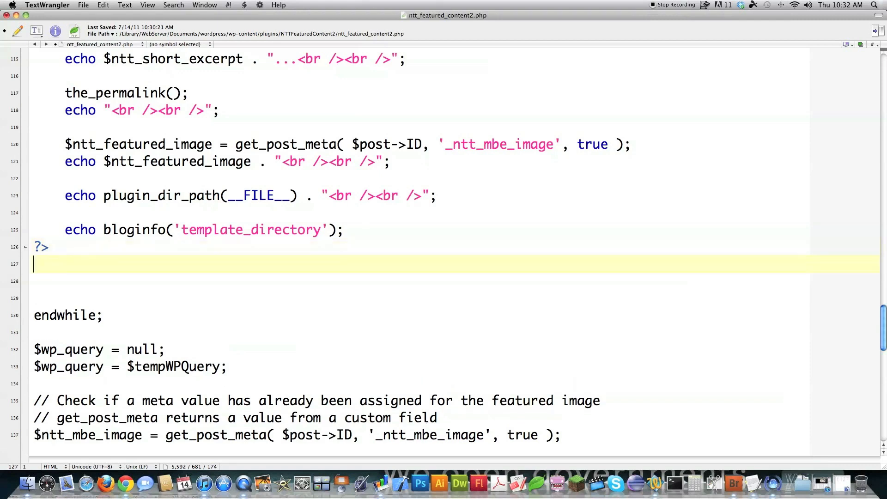
key(Return)
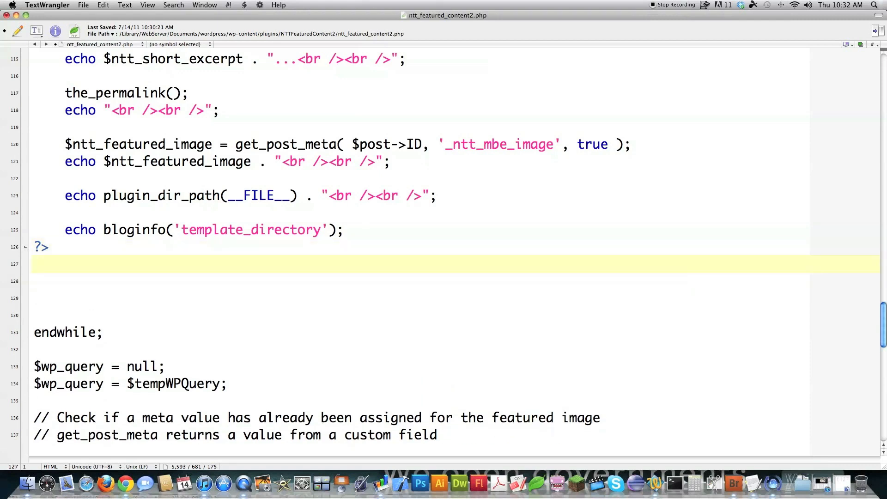
text(<div class)
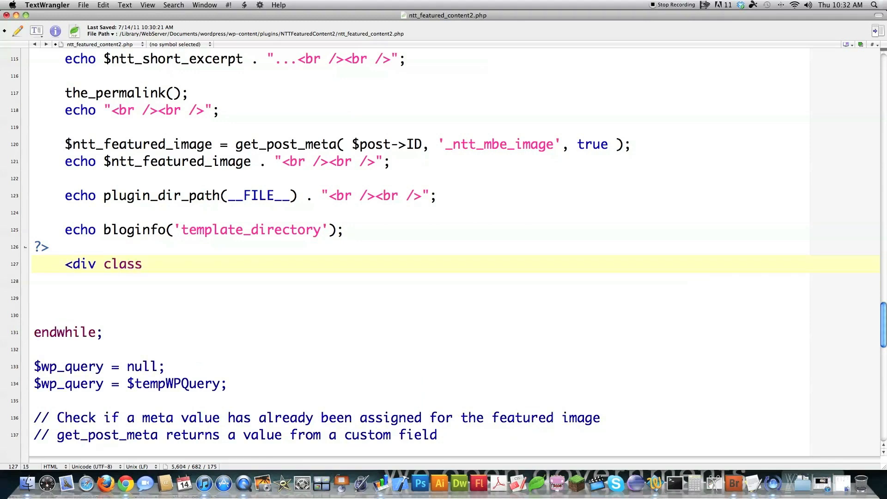
text(="feat)
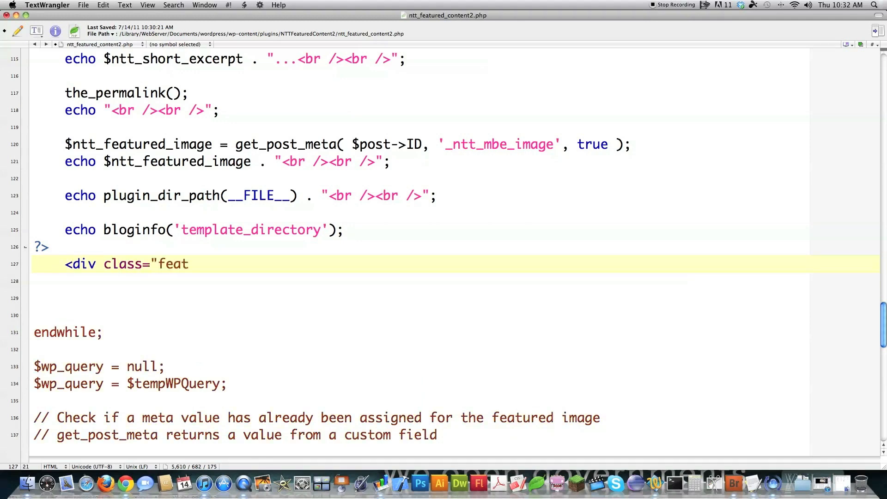
text(ured_thumb)
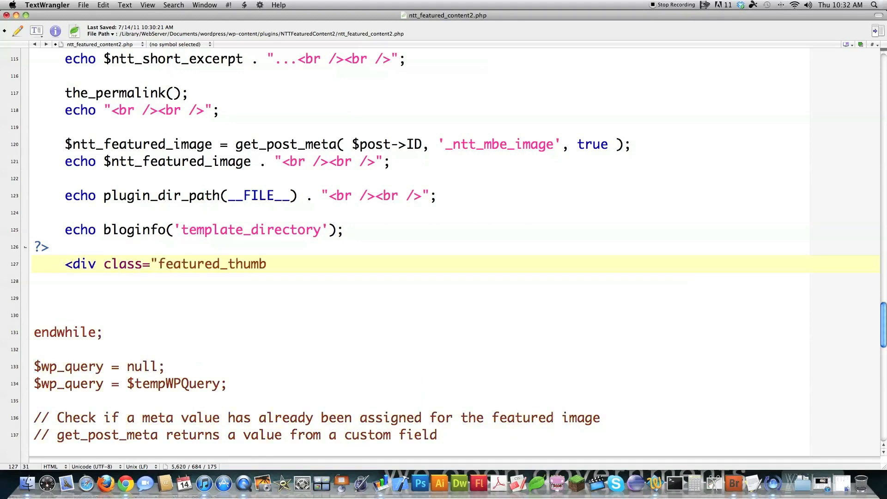
text(">)
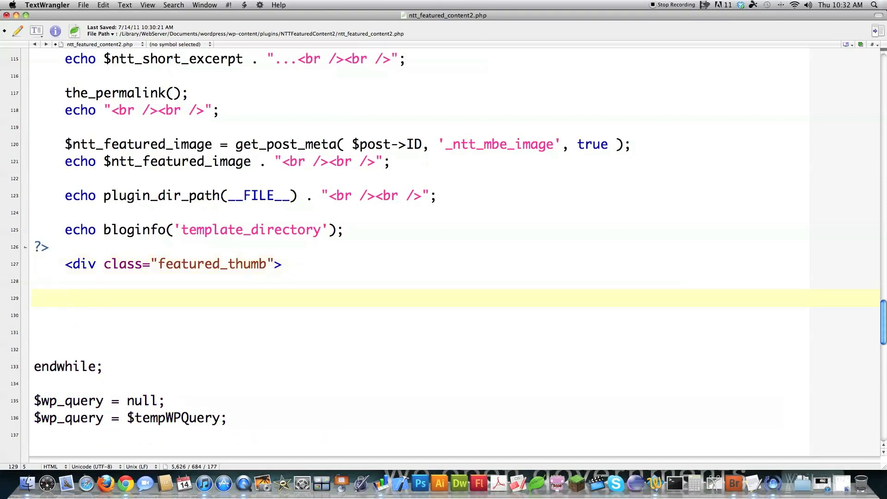
text(</div>)
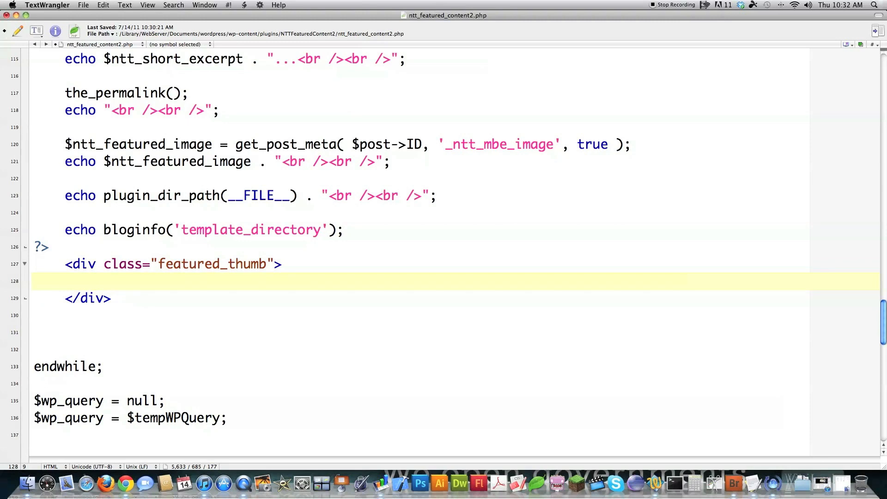
- Start an img tag whose src begins with the bloginfo template_directory PHP echo
text(<img)
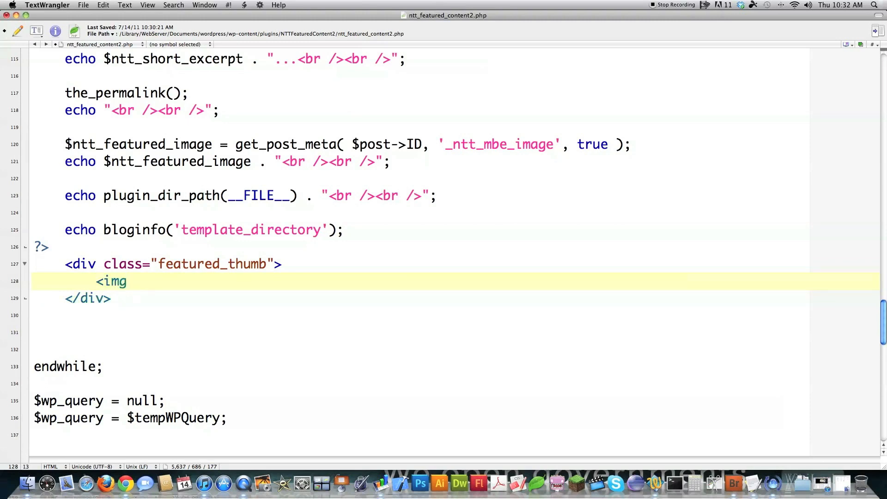
text(src)
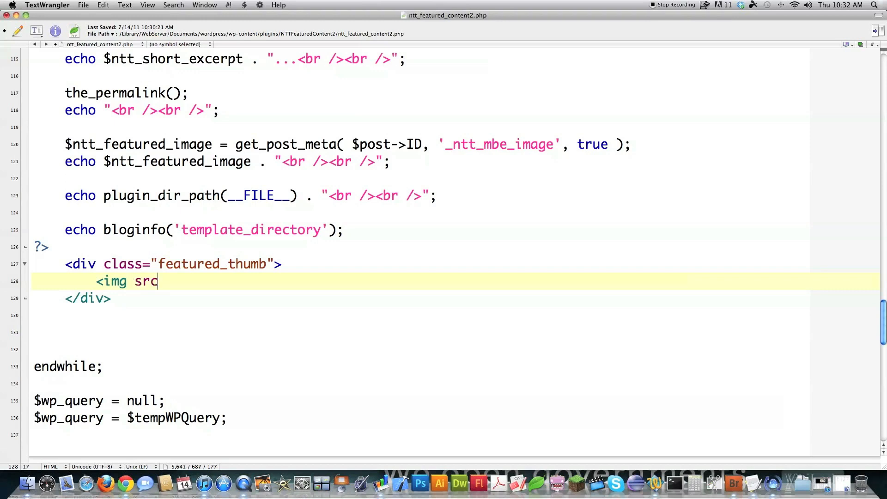
text(=)
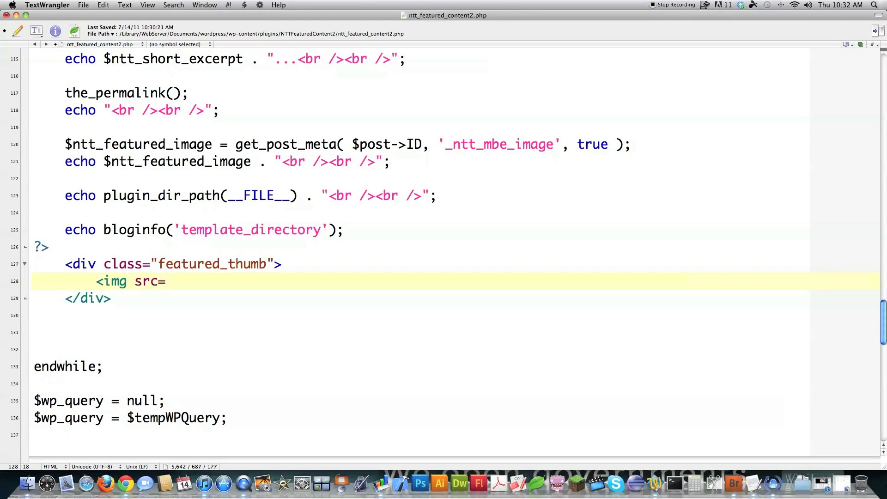
text("<?p)
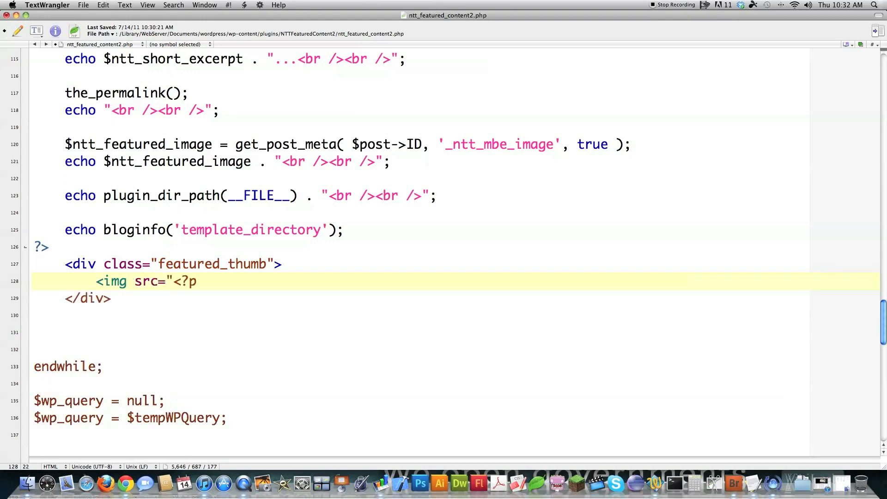
text(hp bloginfo('template_director)
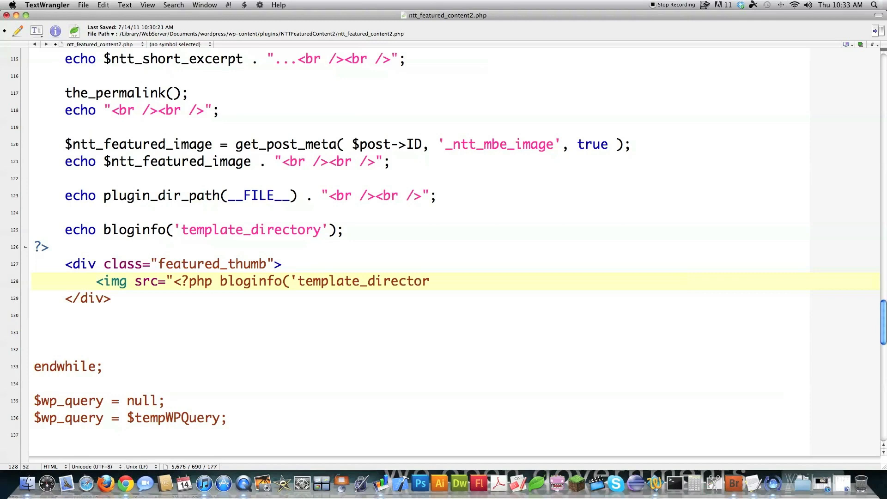
text('); ?>)
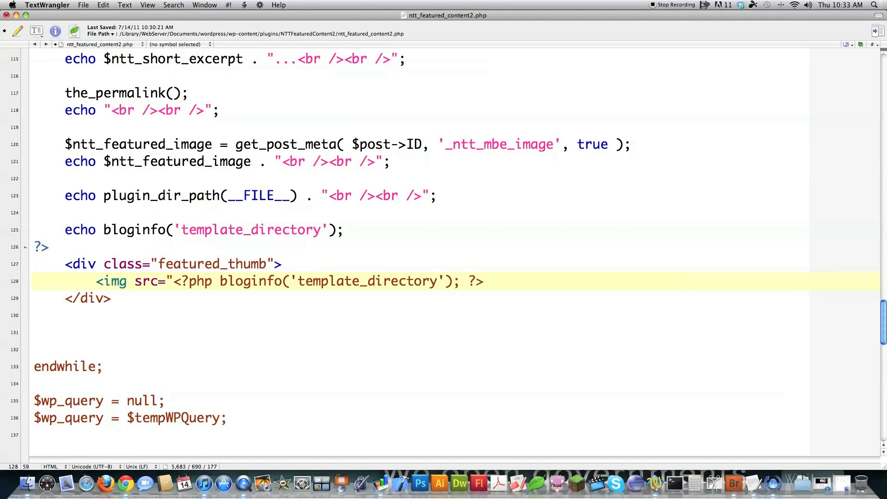
- Append /timthumb/timthumb.php?src= with the echoed $ntt_featured_image to the src
text(/tim)
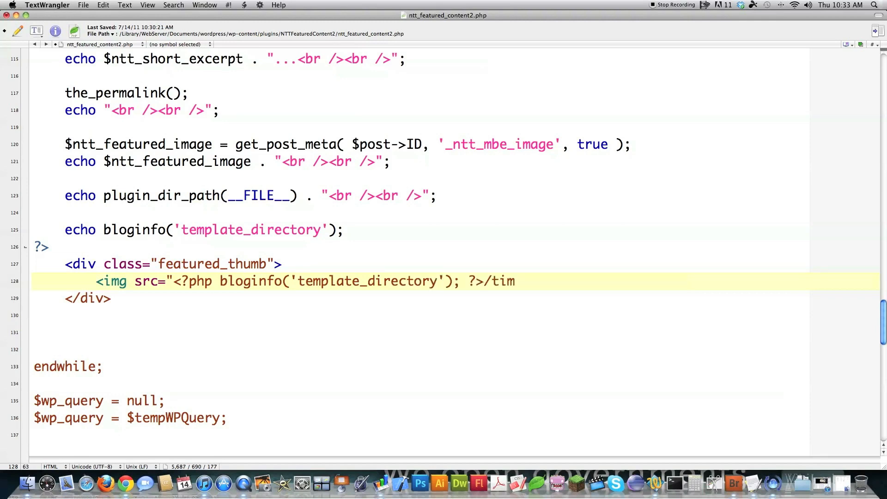
text(thumb)
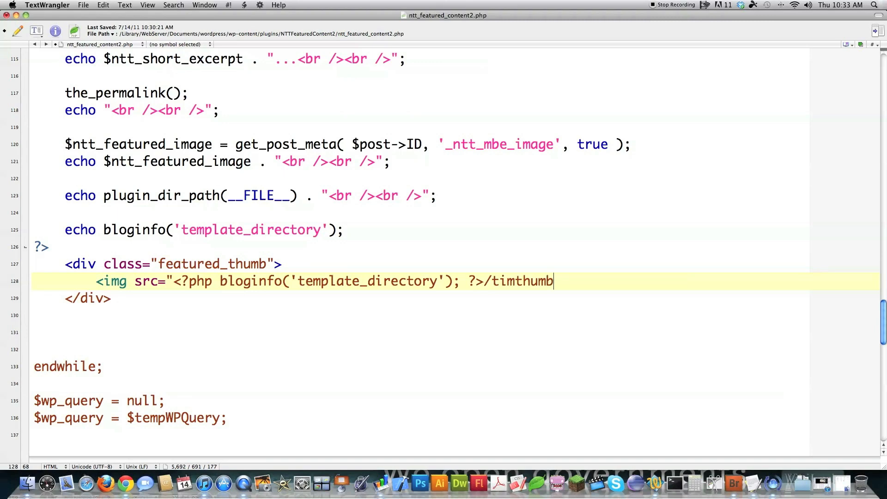
text(/timthumb.php?)
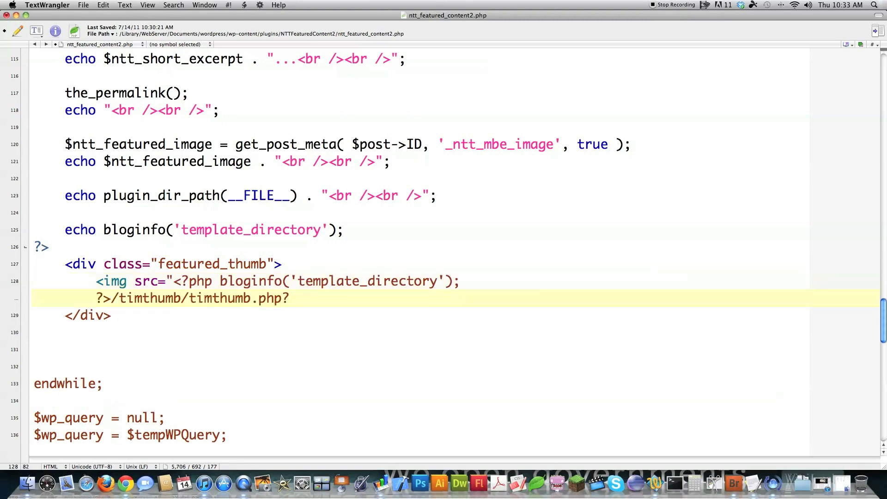
text(src)
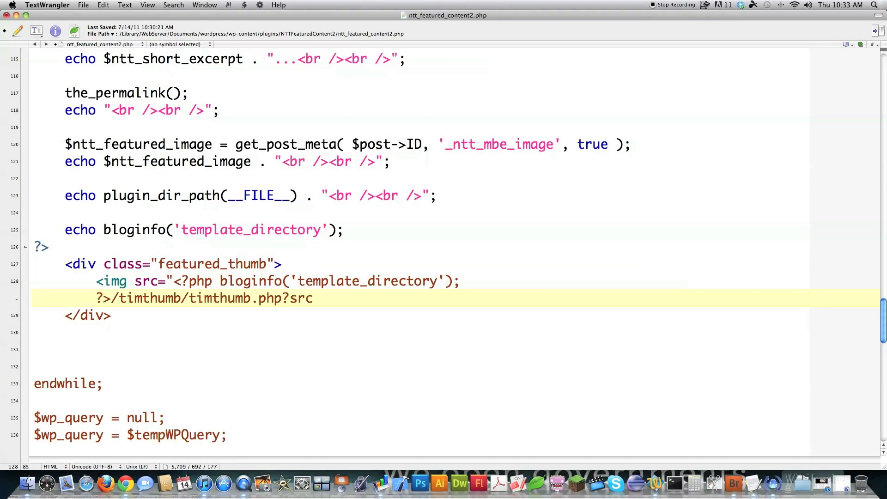
text(=<?php)
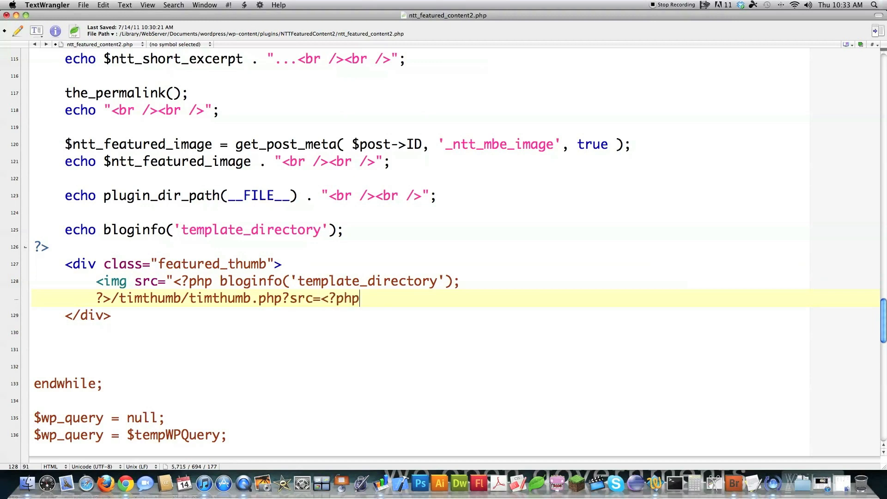
text(echo $ntt_featured_image;)
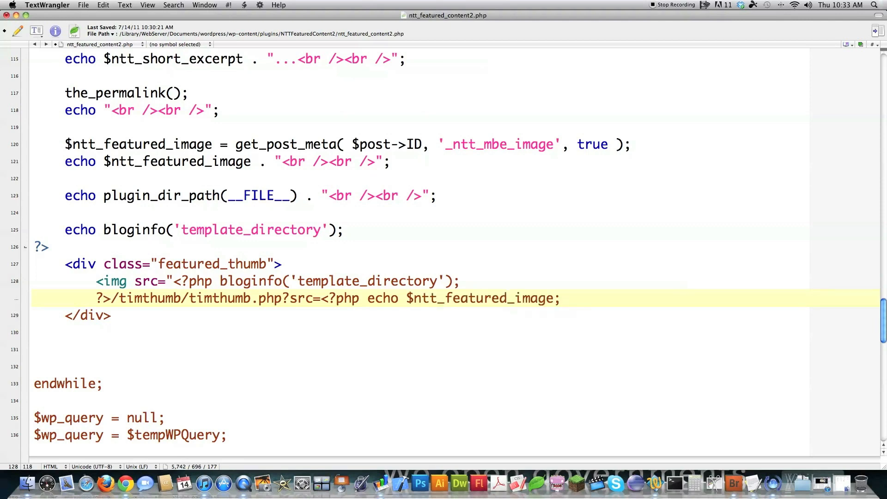
text(?>)
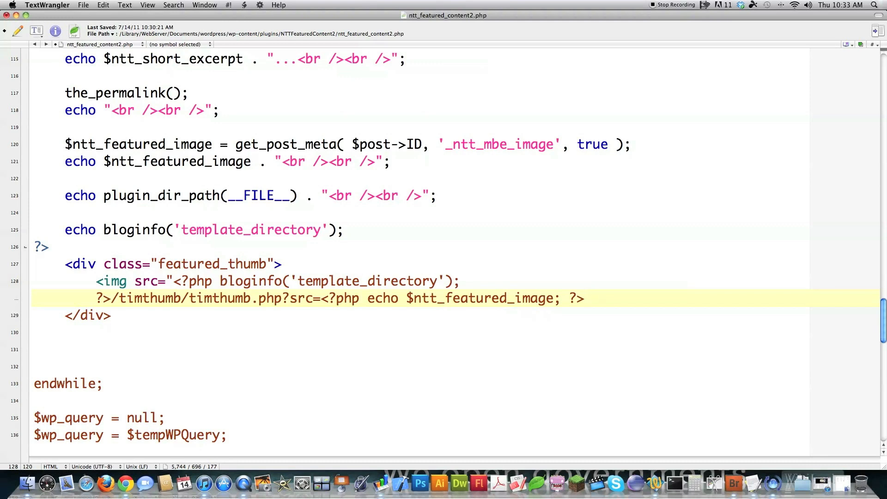
- Append the &h=48&w=48&zc=1 crop parameters and close the src quote
click(584, 298)
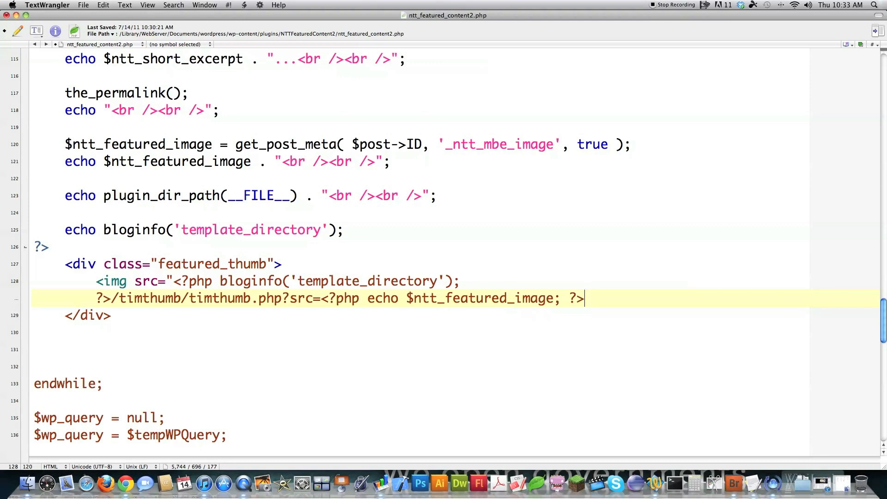
text(&h)
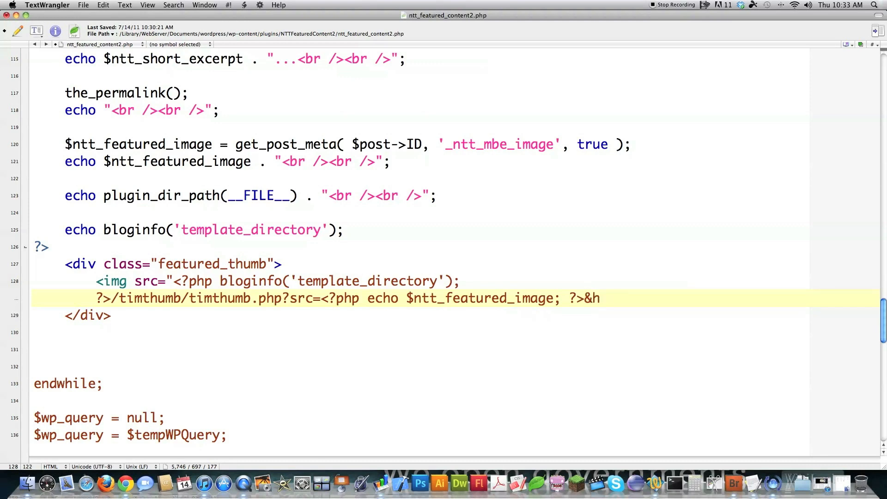
text(48&)
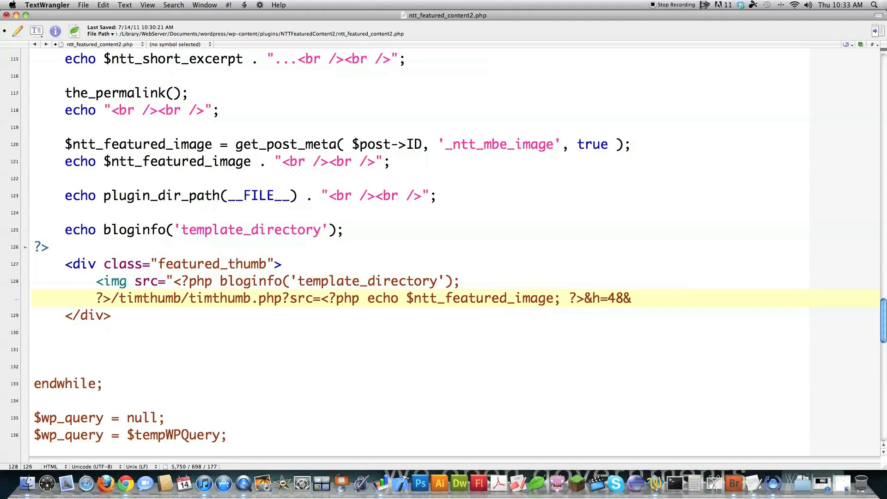
text(w=48)
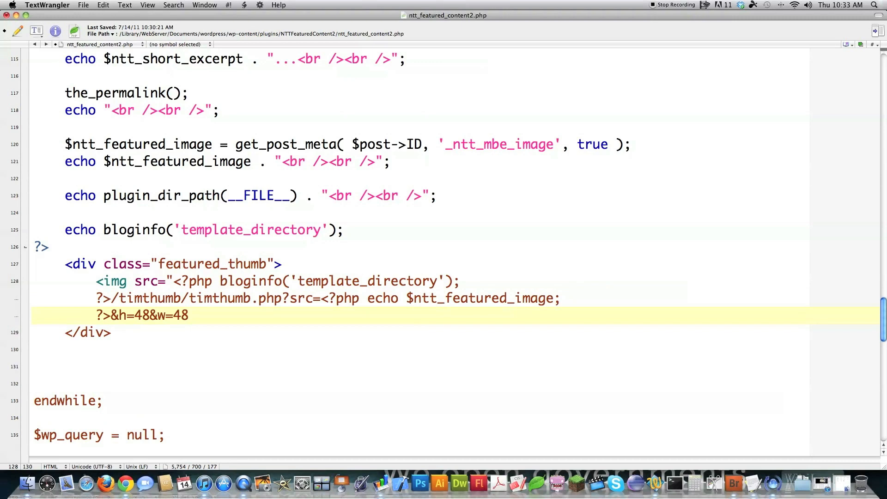
text(&z)
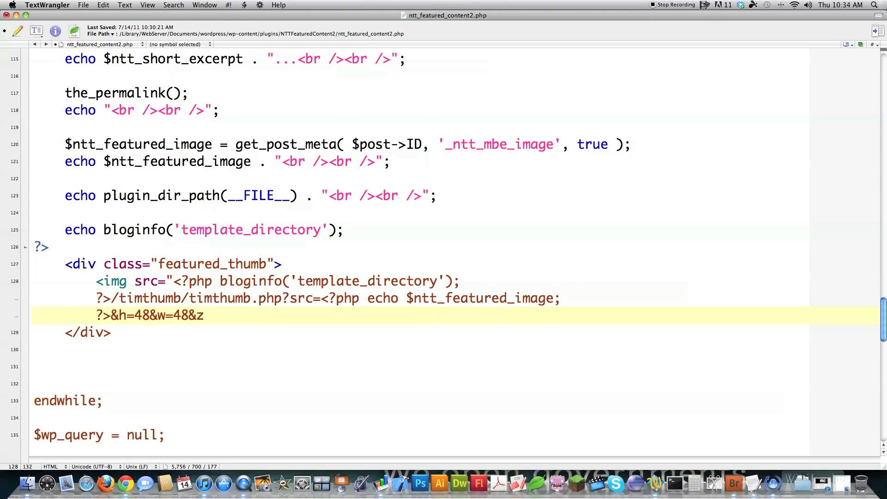
text(c=1)
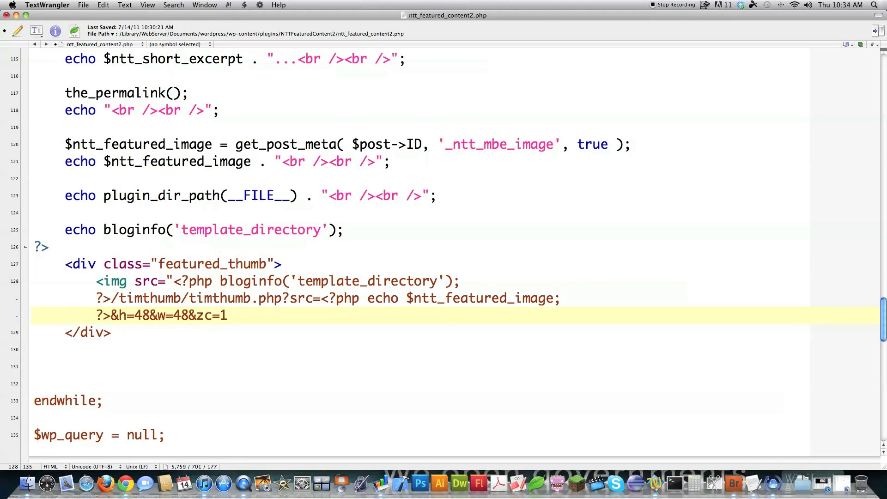
text(")
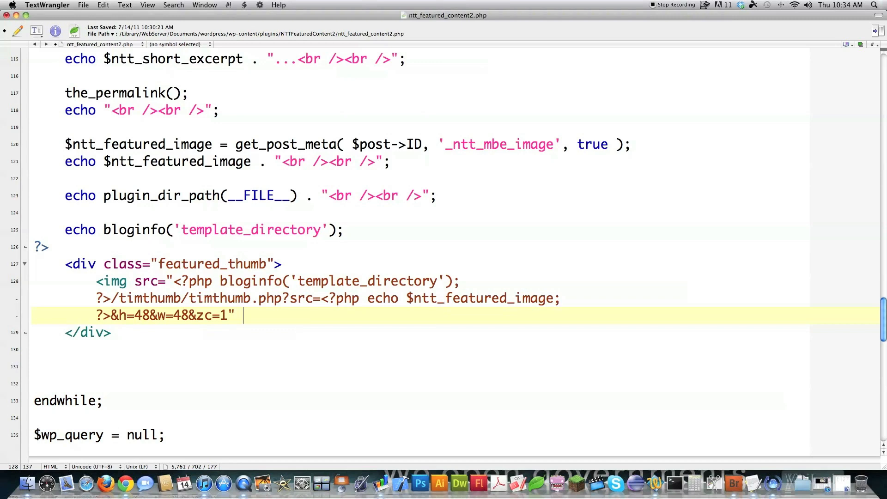
- Finish the img with the_title() alt text, width and height 48, self-closed
text(alt=)
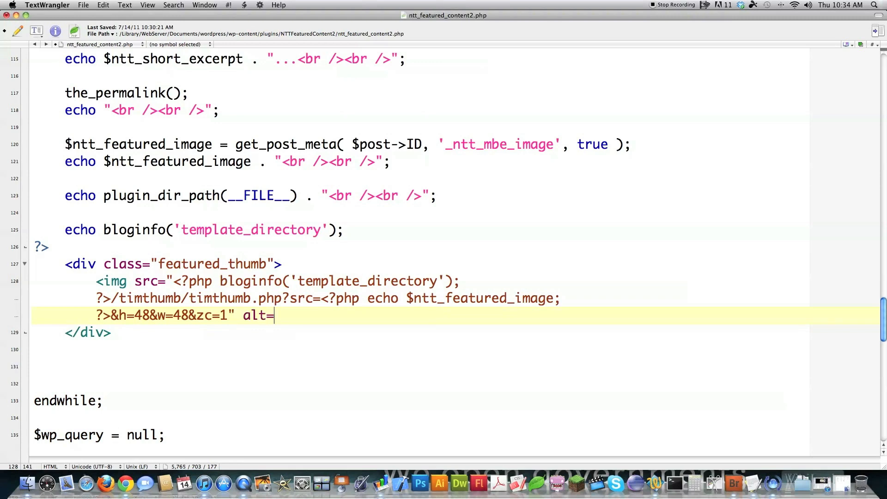
text("<?php the_title()
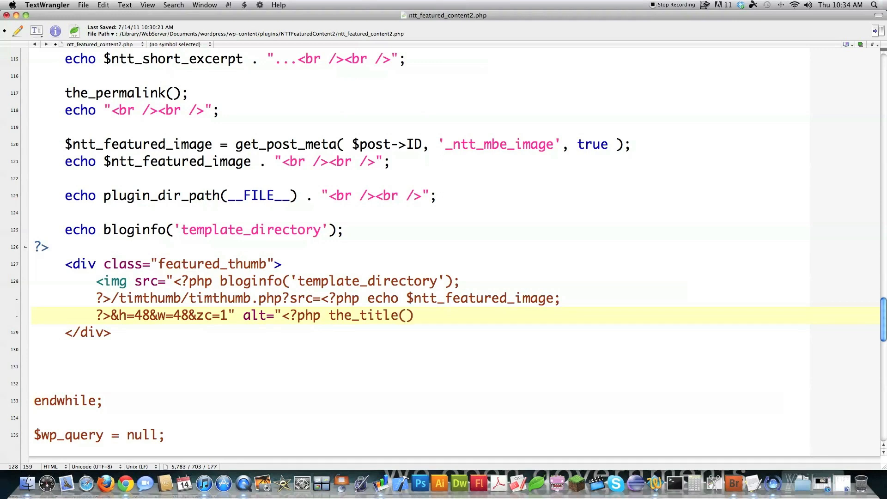
text(; ?>)
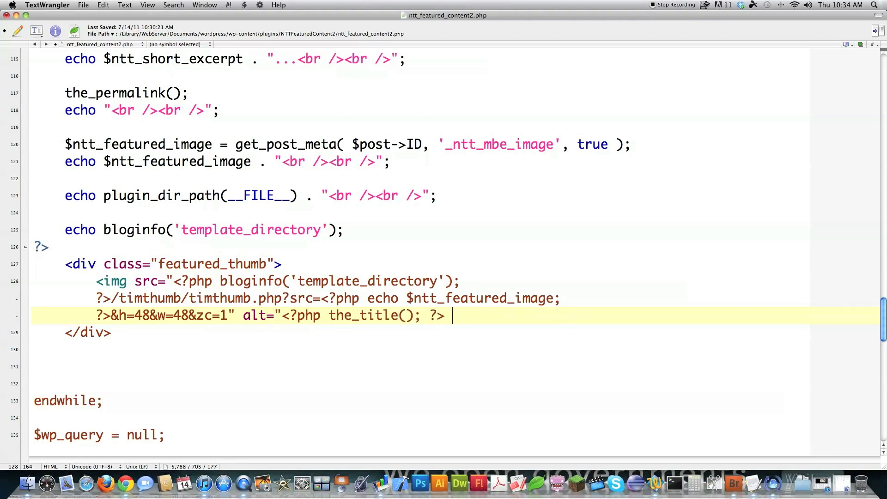
text(width=")
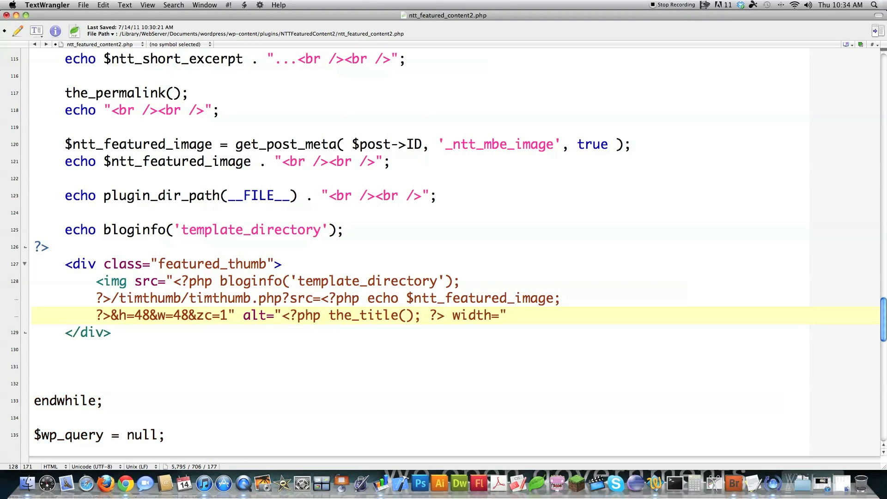
text(48" height="484)
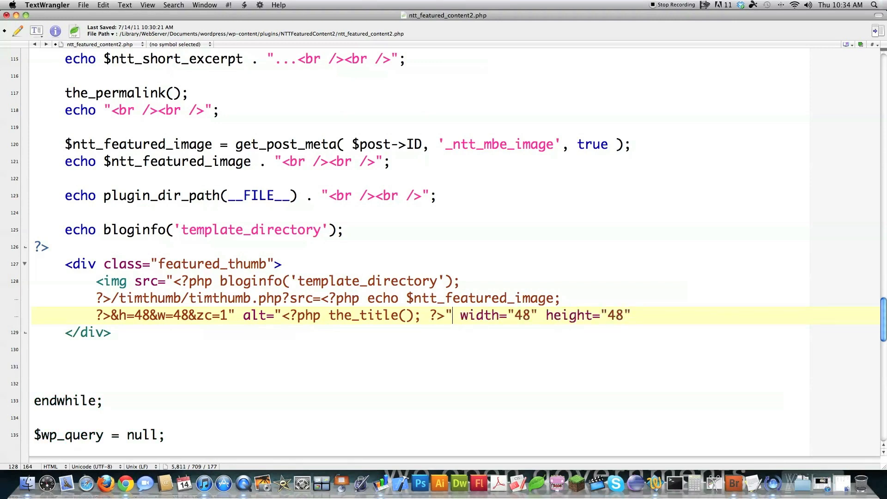
text(/>)
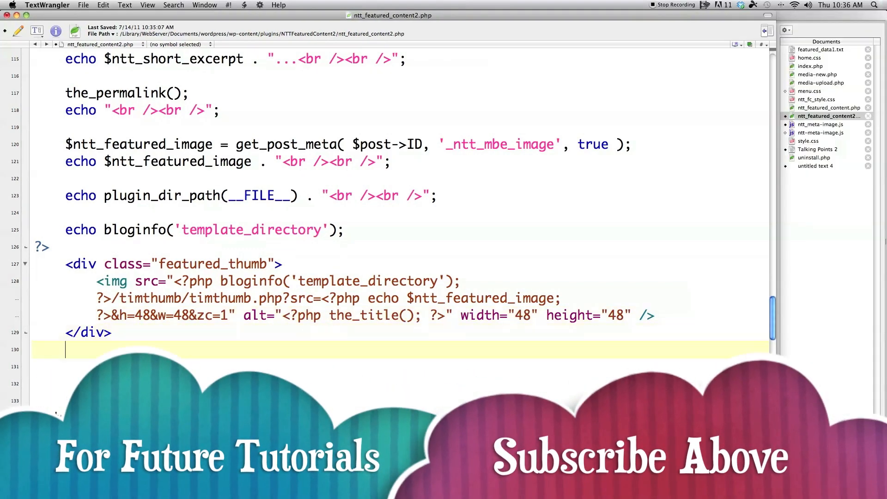
- Type a <?php fragment, then view the theme homepage in Chrome's Website Layout tab
text(<?ph)
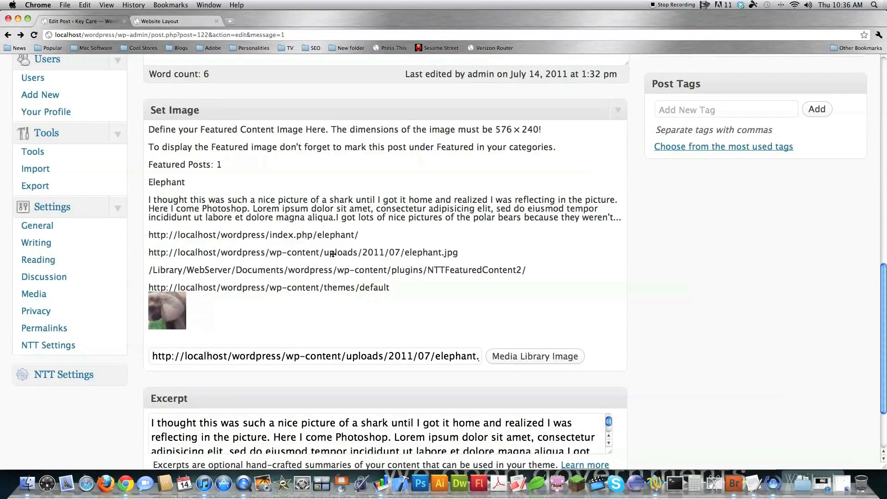
click(164, 21)
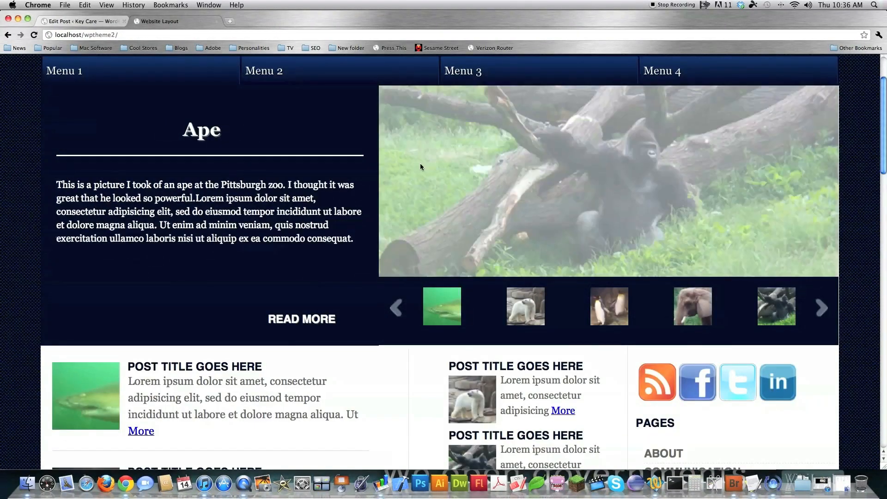